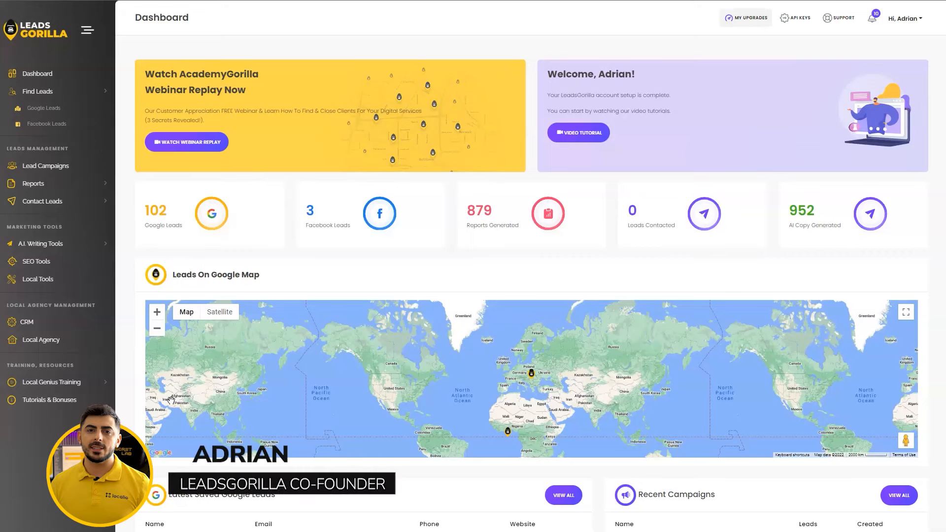
mouse_move(141, 370)
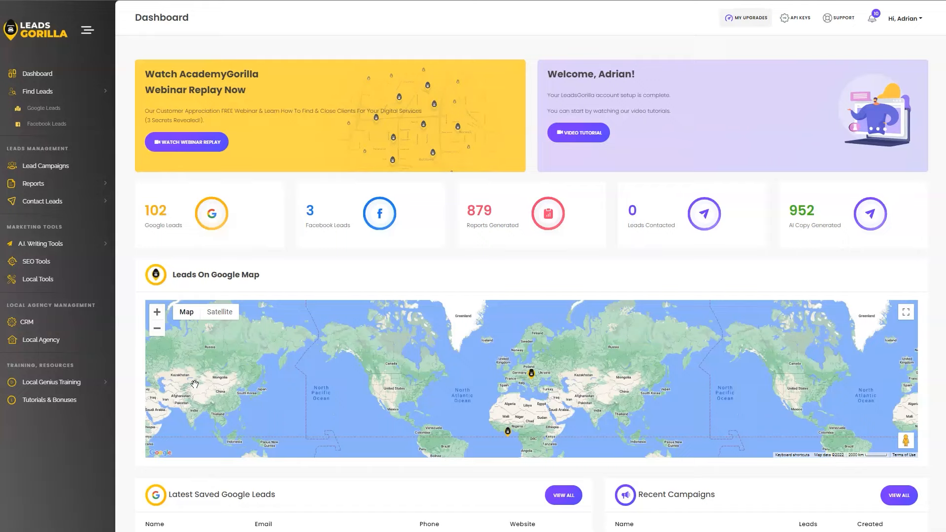
mouse_move(112, 95)
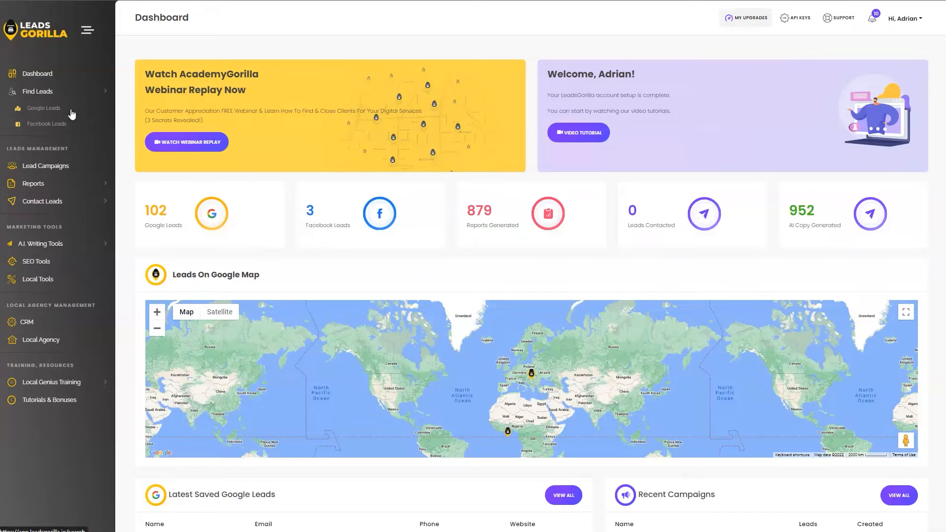
mouse_move(58, 112)
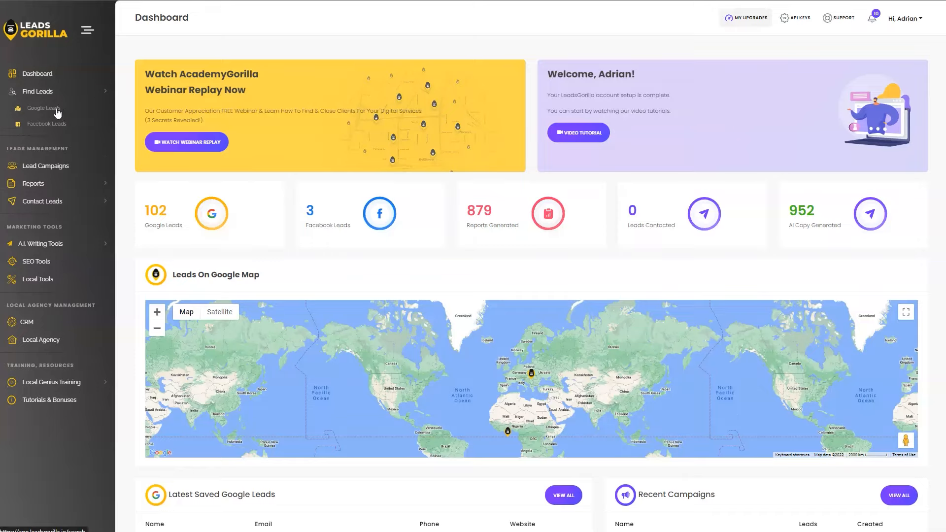
Search Google leads for keyword 'beauty salon' in location 'Miami, FL, USA'
left_click(44, 109)
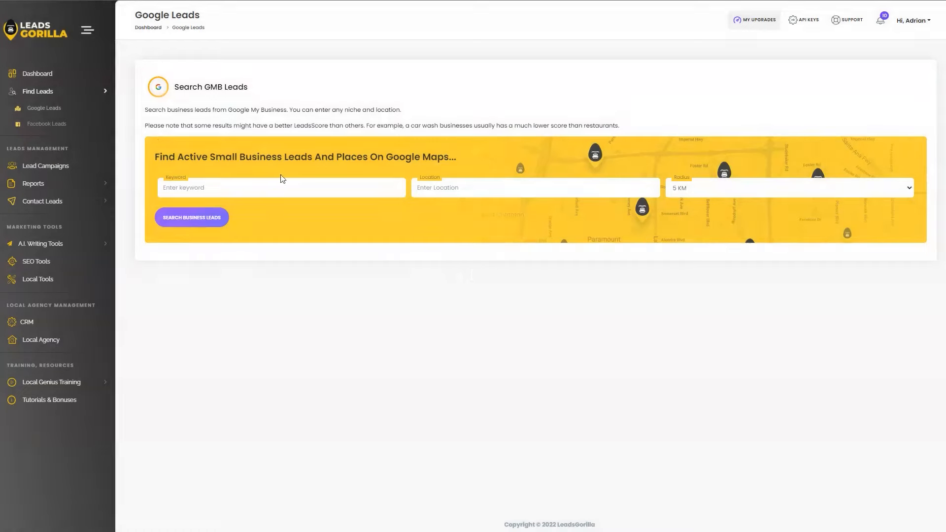
left_click(282, 187)
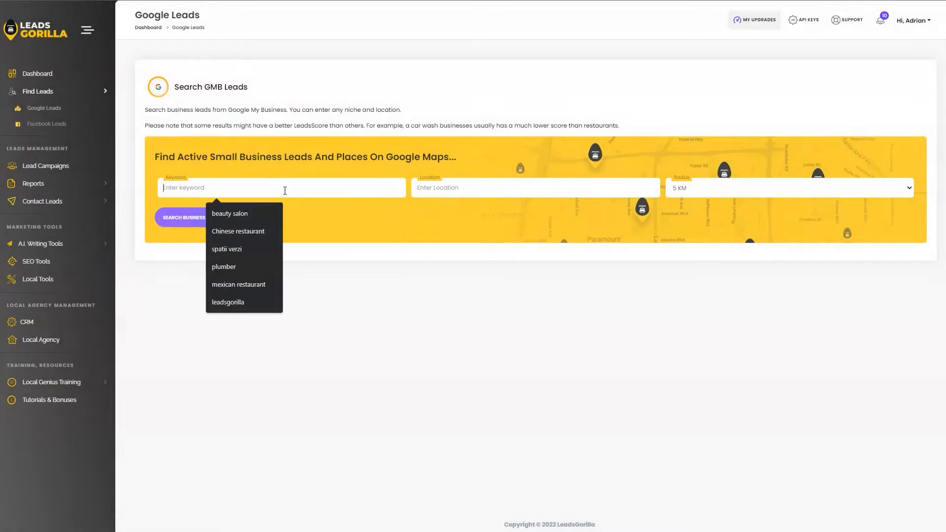
type("beatuy")
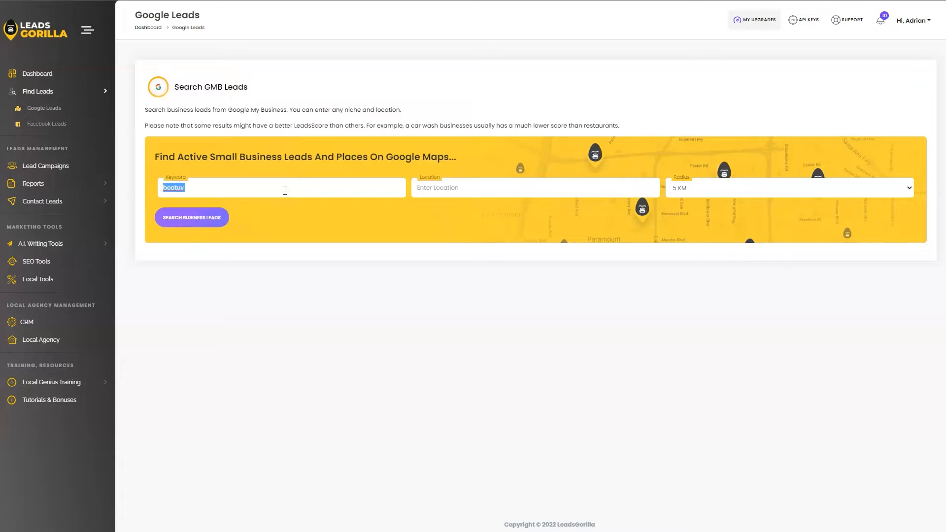
type("beauty salon")
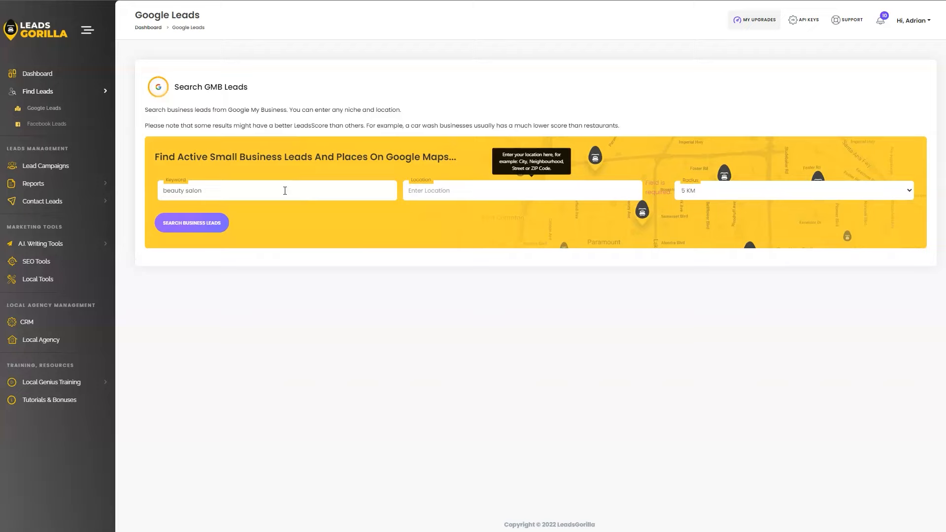
type("Miami, FL, USA")
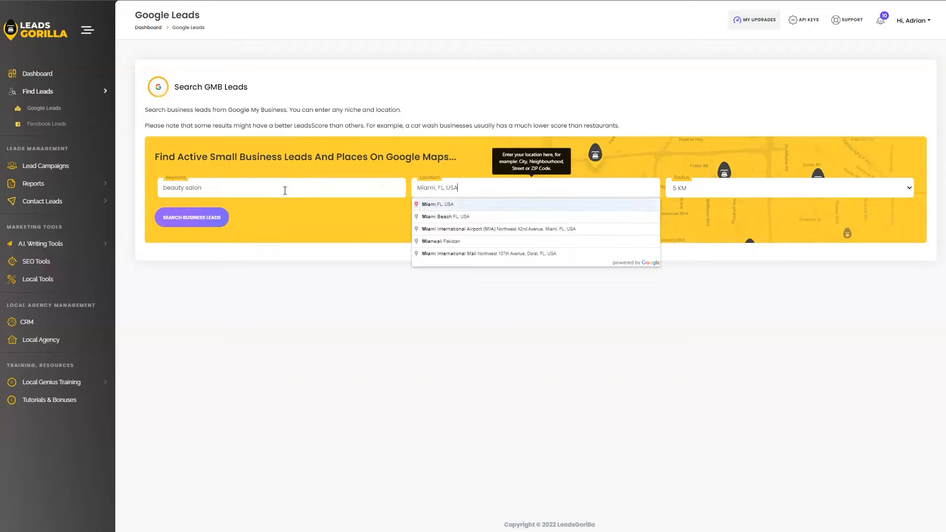
left_click(438, 204)
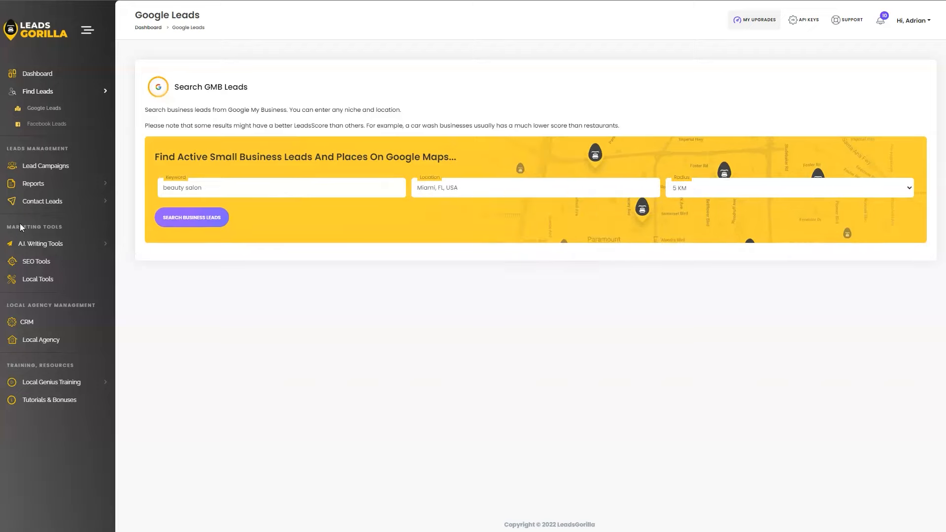
left_click(191, 217)
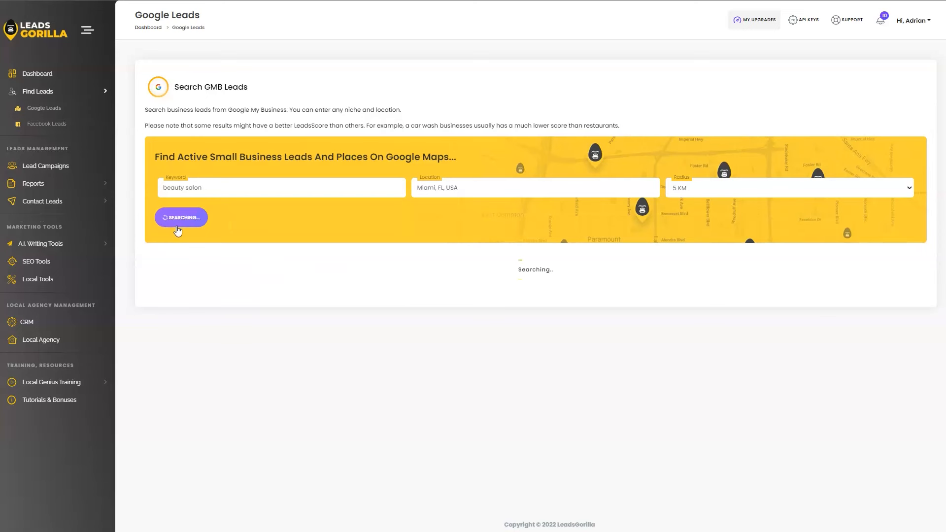
Scroll through the Miami beauty salon lead cards down to the last of the 20 results
left_click(180, 217)
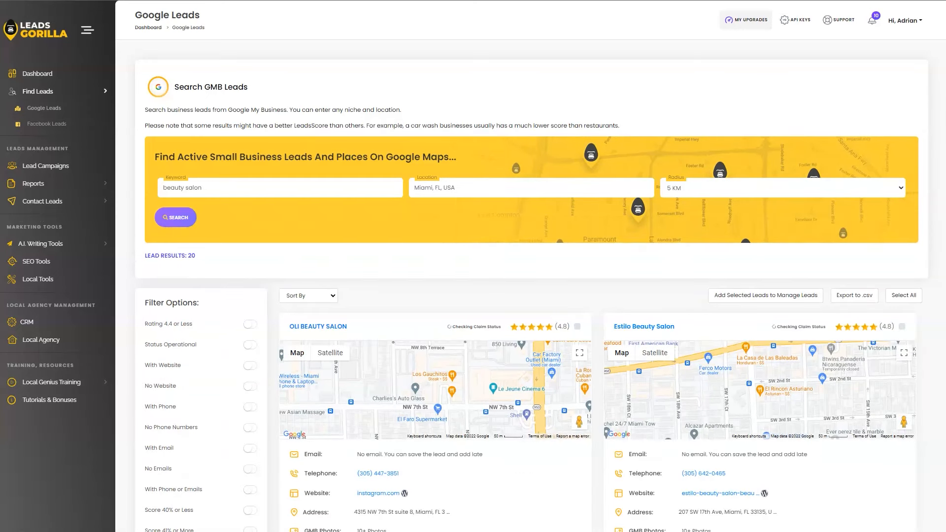
scroll("down", 3)
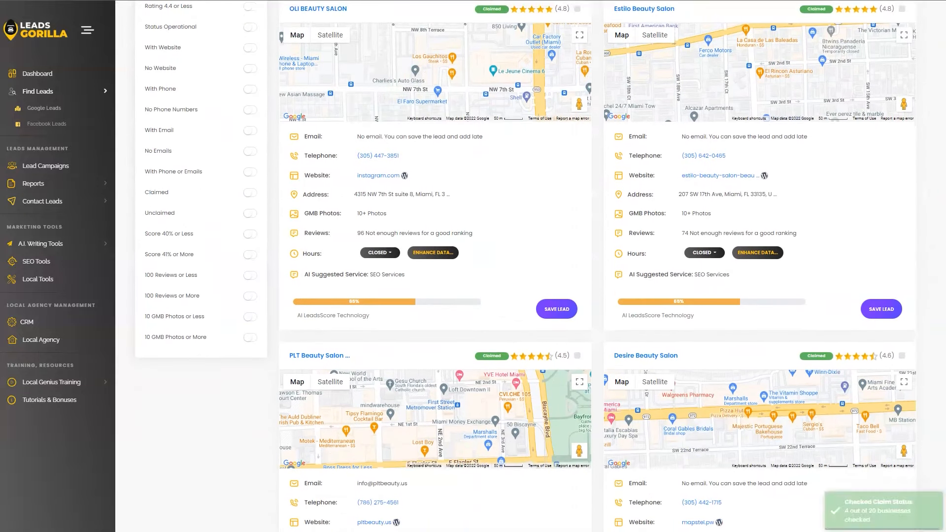
scroll("down", 3)
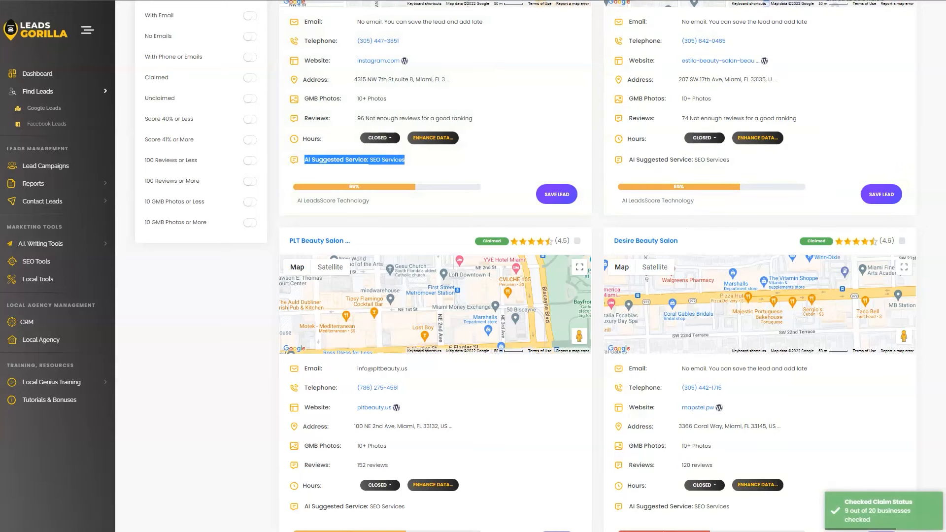
scroll("down", 3)
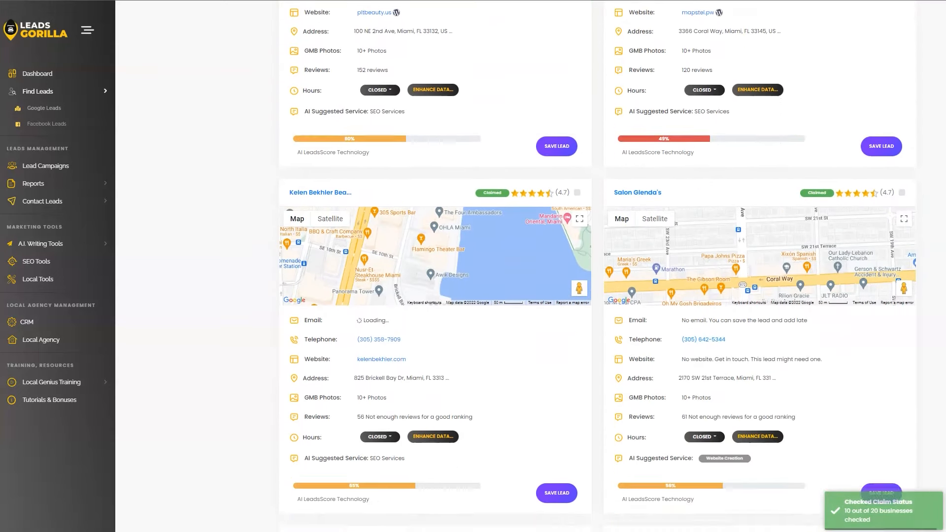
scroll("down", 3)
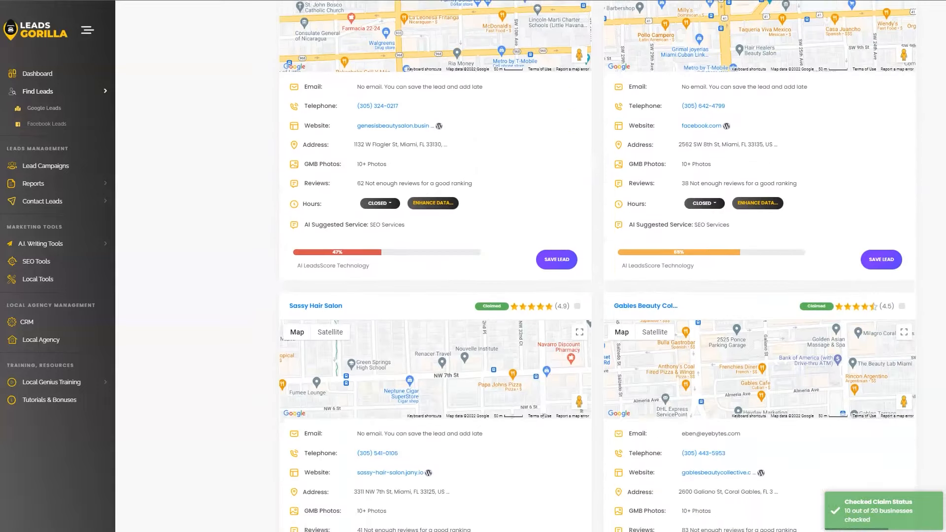
scroll("down", 3)
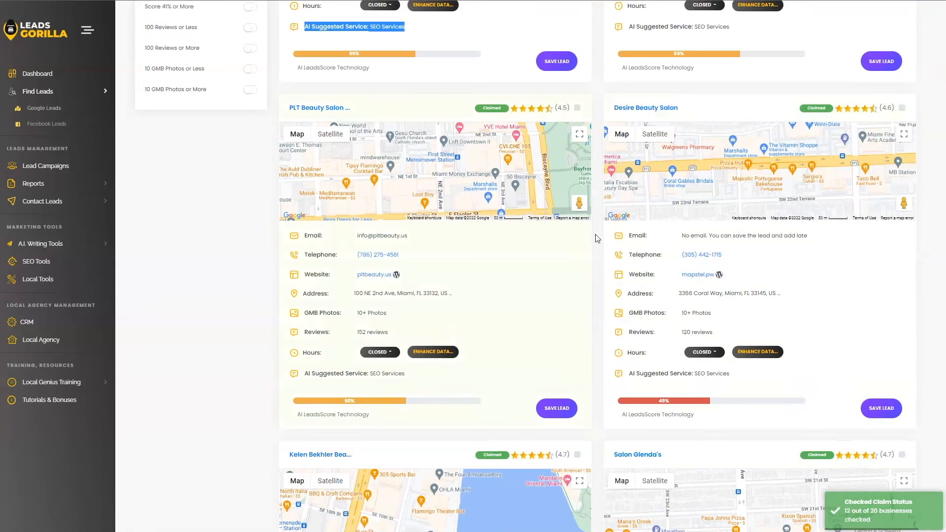
scroll("down", 3)
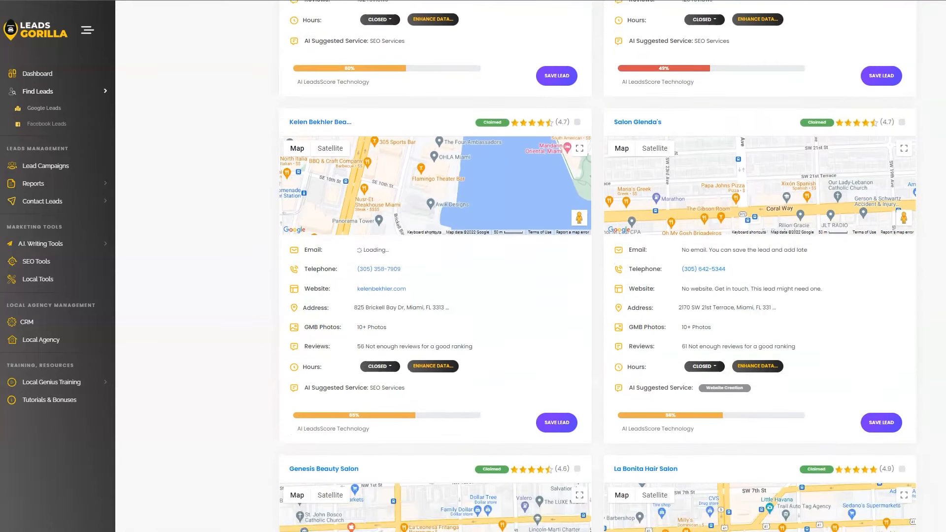
scroll("down", 3)
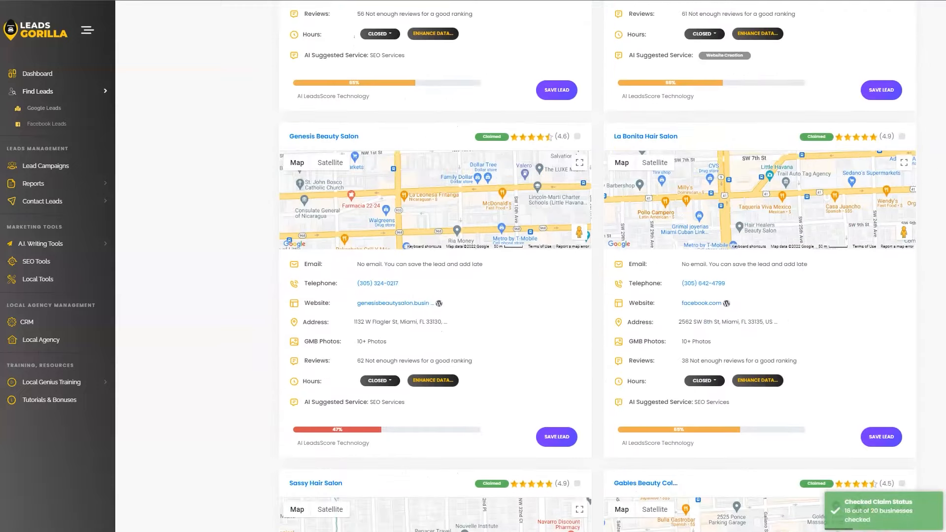
scroll("down", 3)
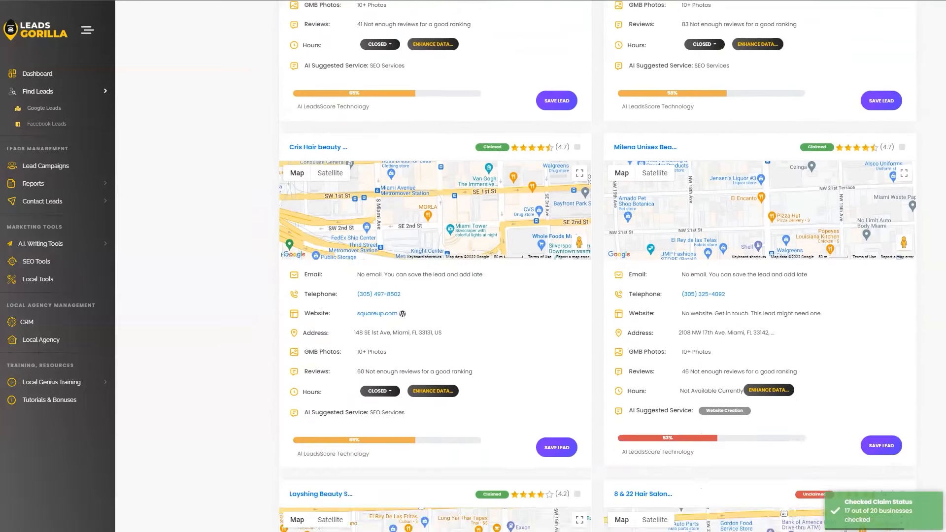
scroll("down", 3)
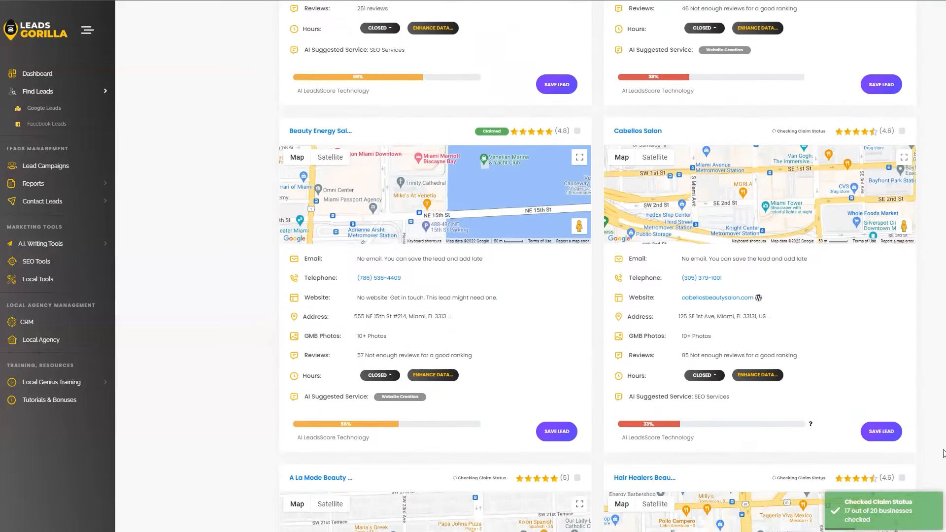
scroll("down", 3)
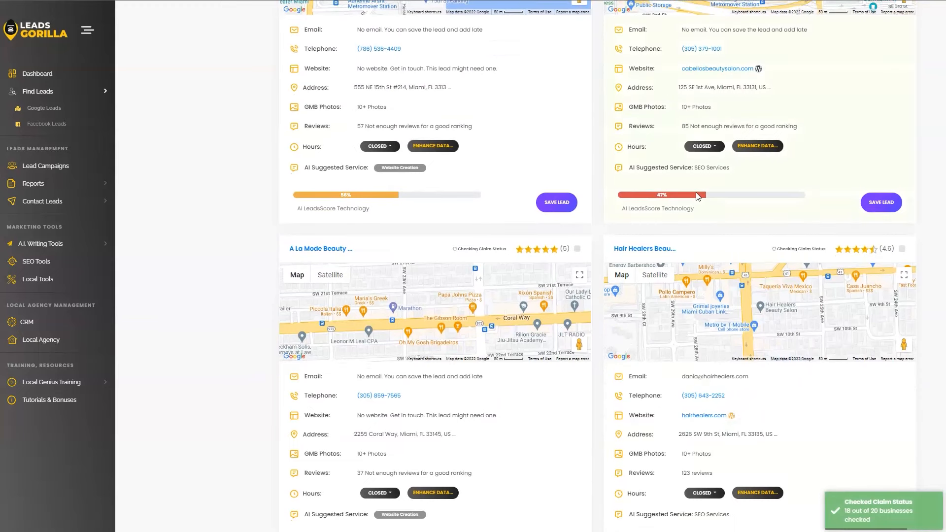
mouse_move(678, 278)
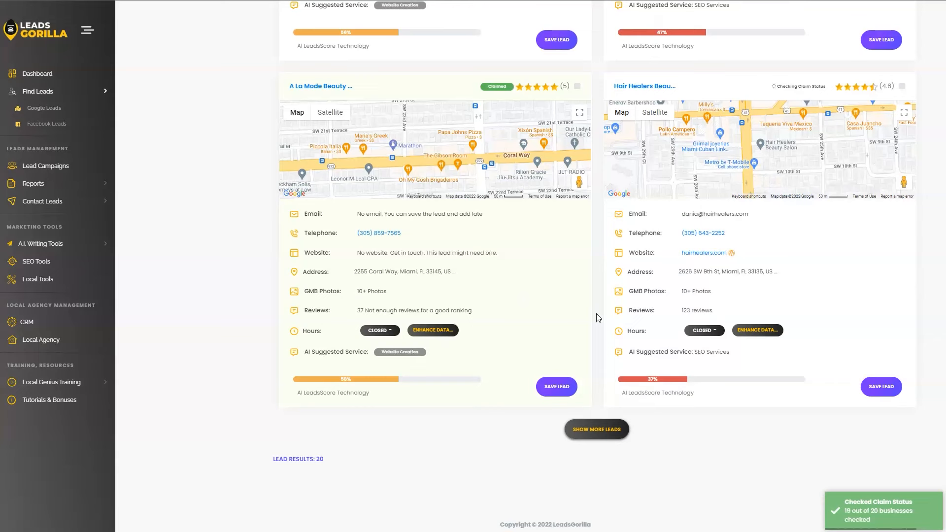
left_click(597, 430)
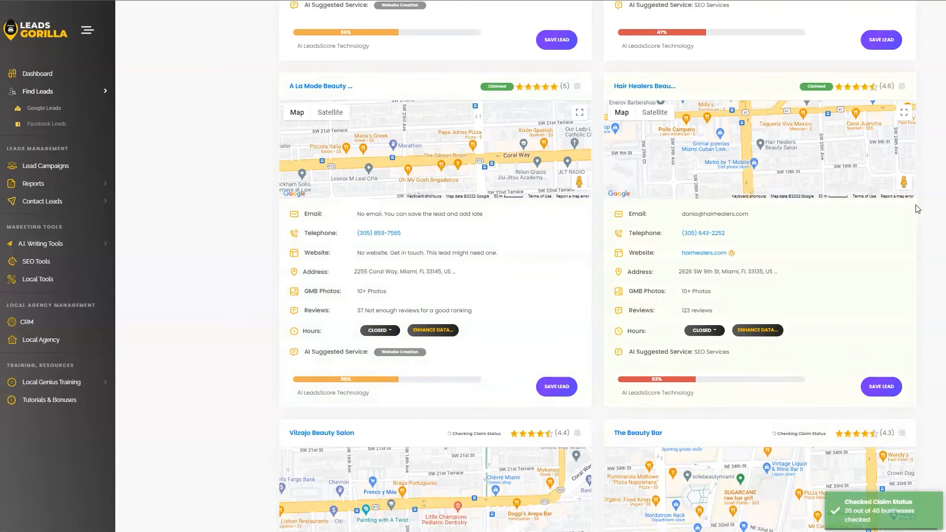
scroll("down", 3)
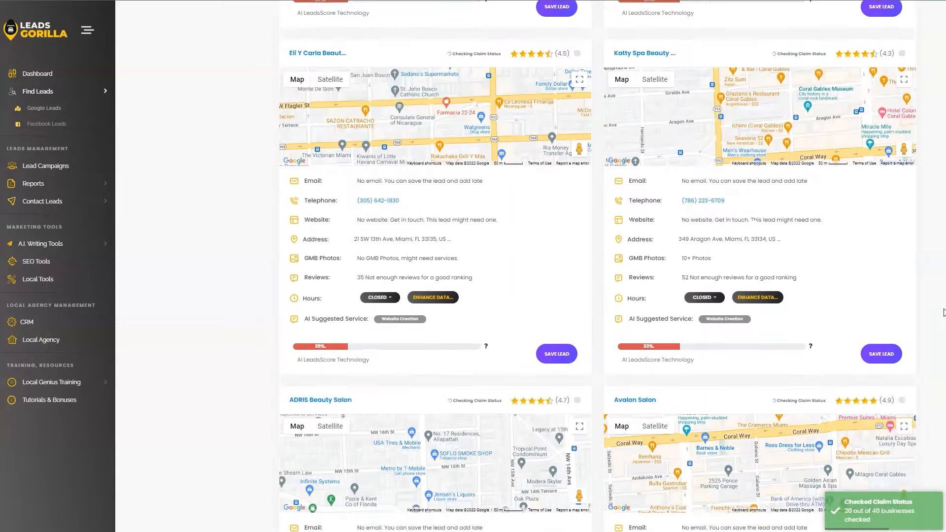
scroll("down", 3)
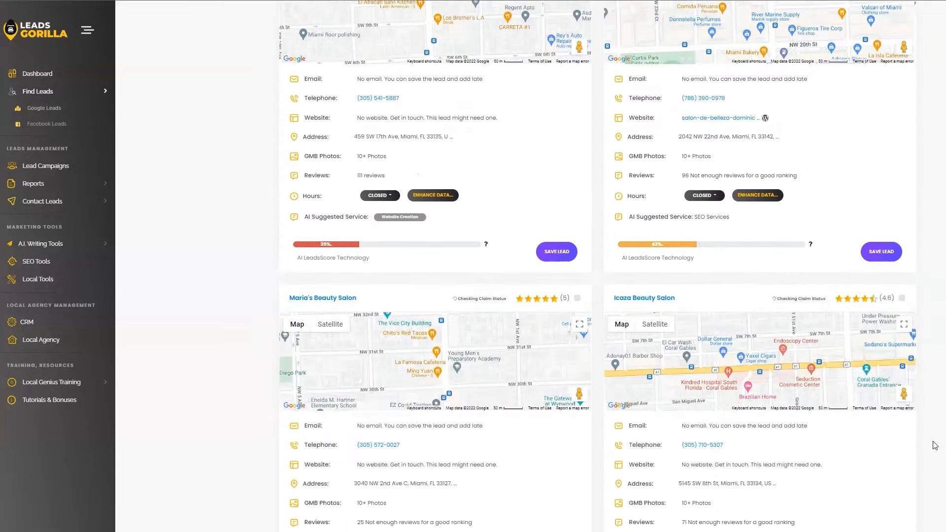
scroll("down", 3)
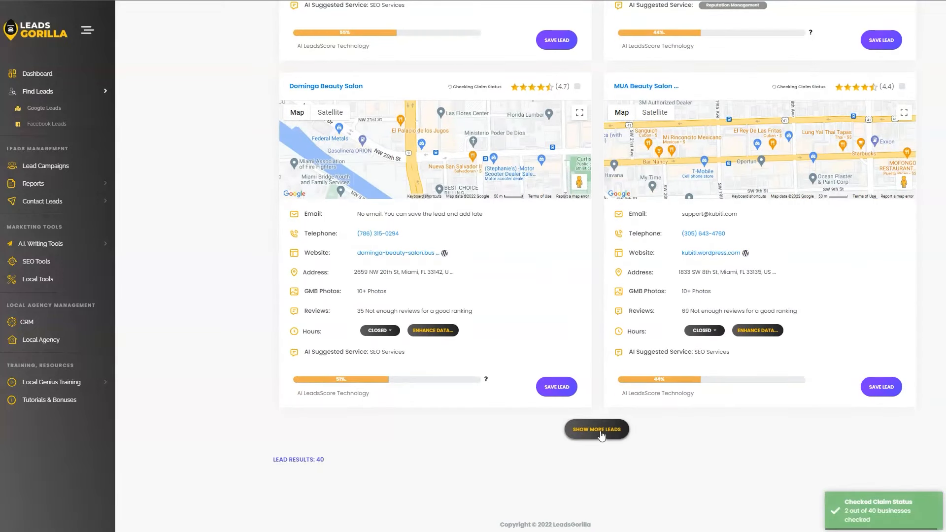
left_click(596, 429)
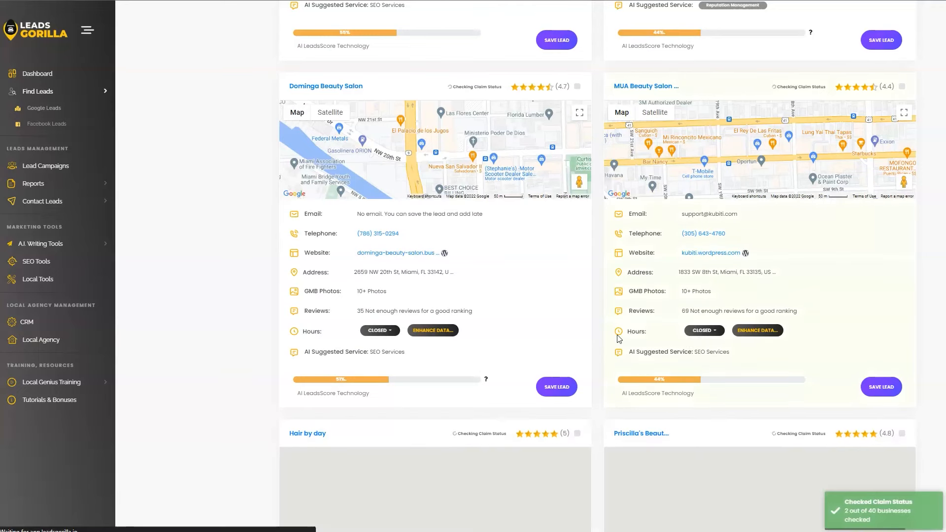
scroll("down", 3)
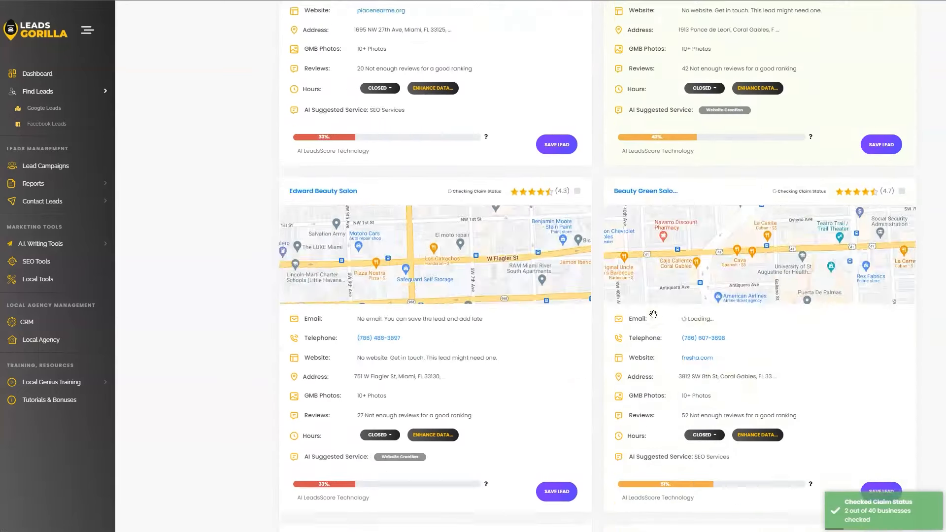
scroll("down", 3)
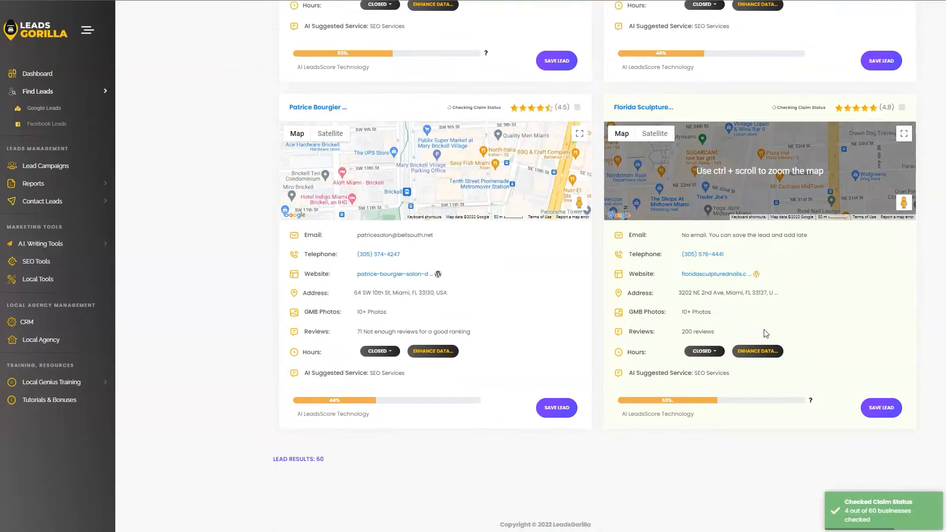
scroll("down", 3)
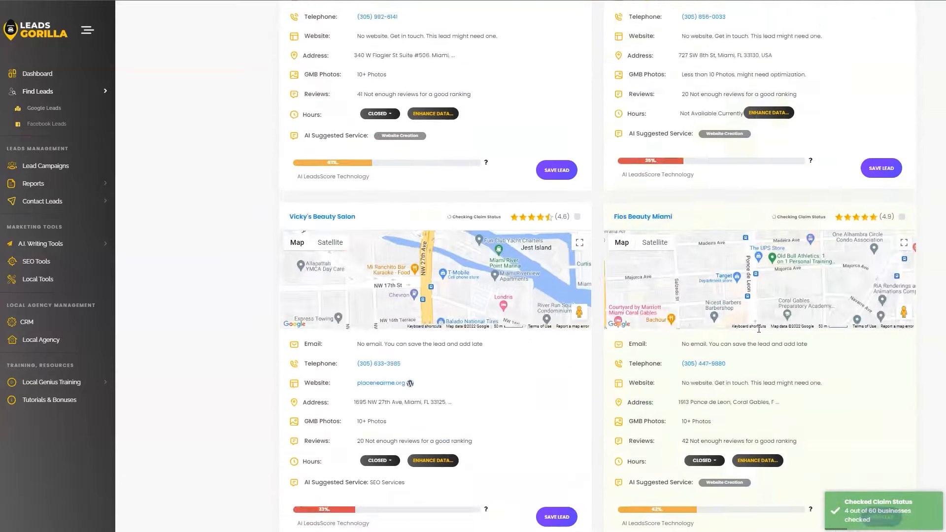
scroll("down", 3)
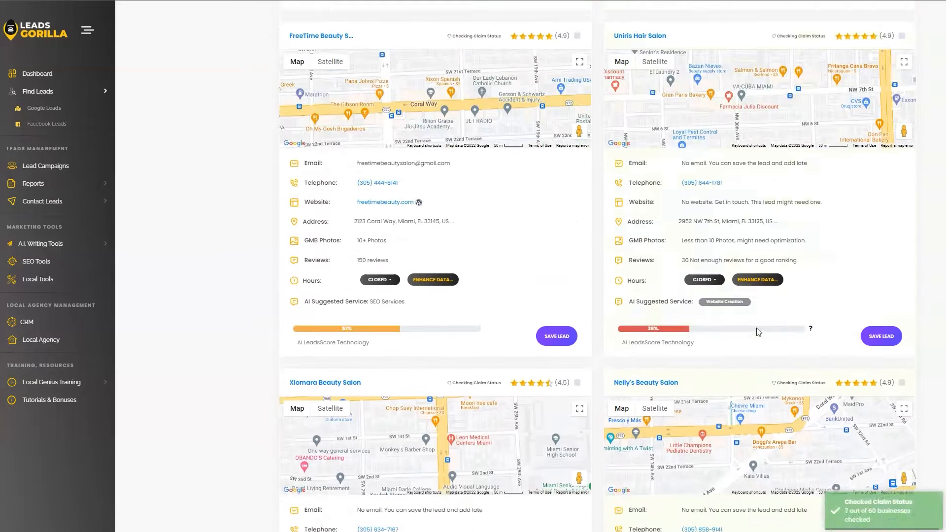
scroll("down", 3)
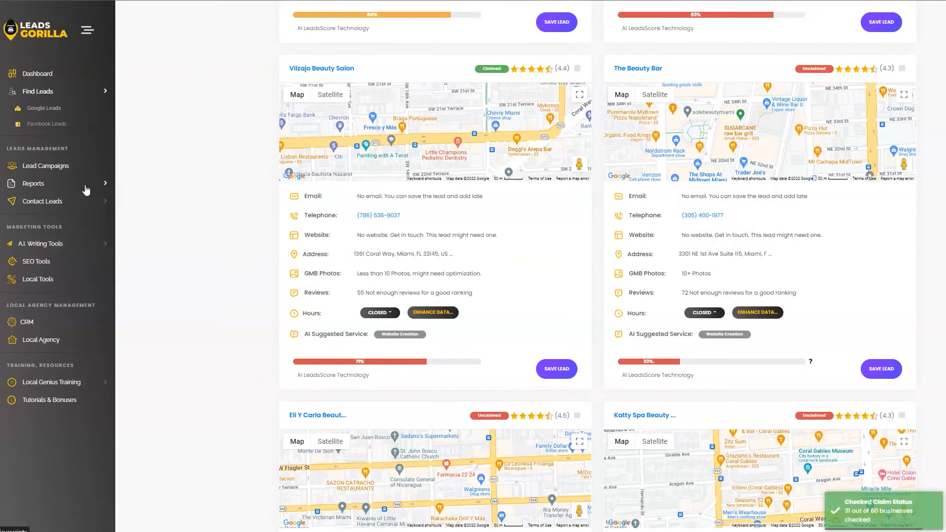
Go to Reports > GBP Reports to reach the Google Business Profile Report page
left_click(34, 184)
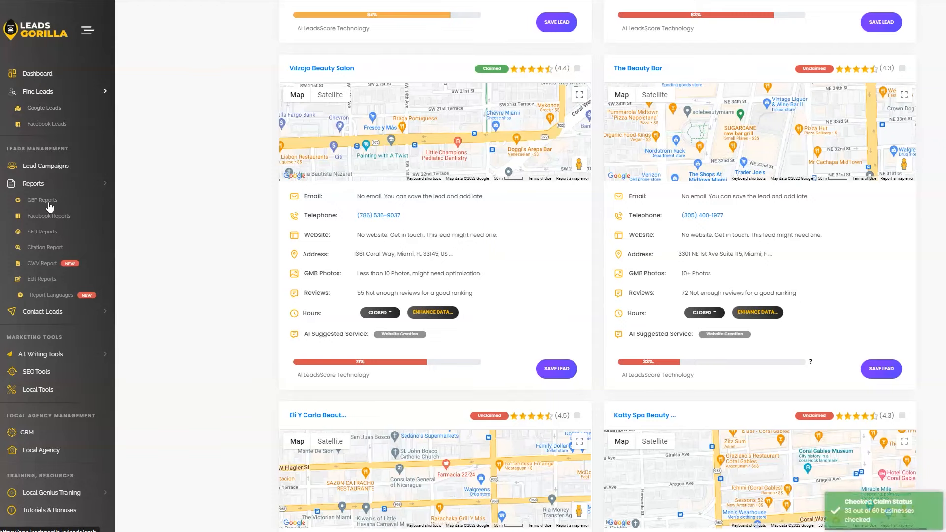
left_click(41, 200)
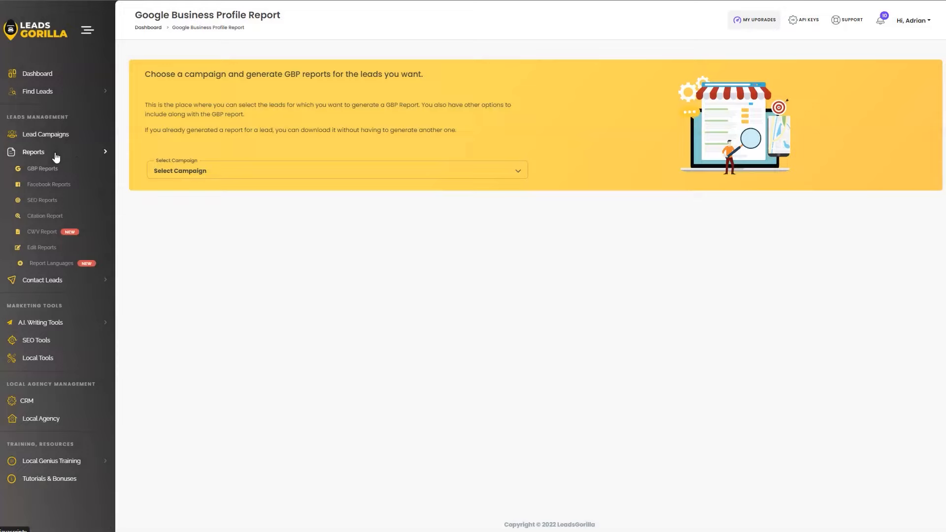
mouse_move(47, 179)
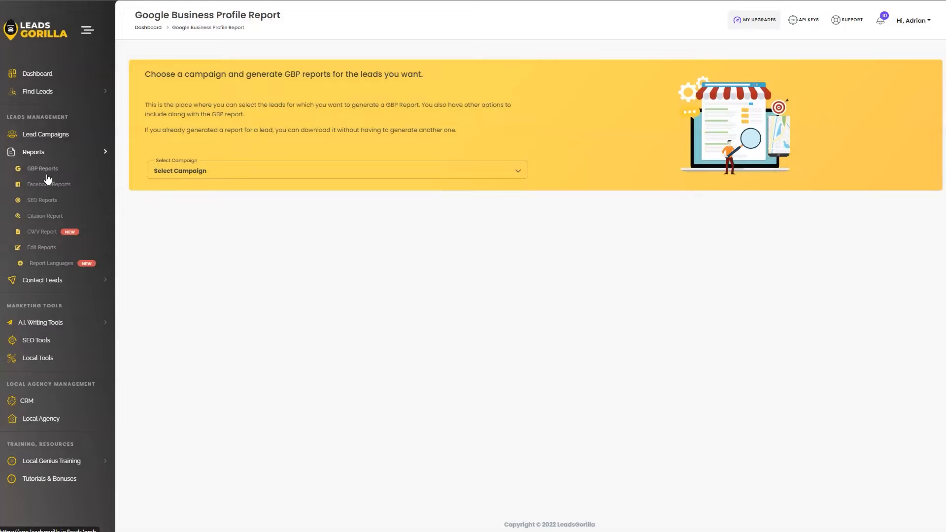
mouse_move(86, 181)
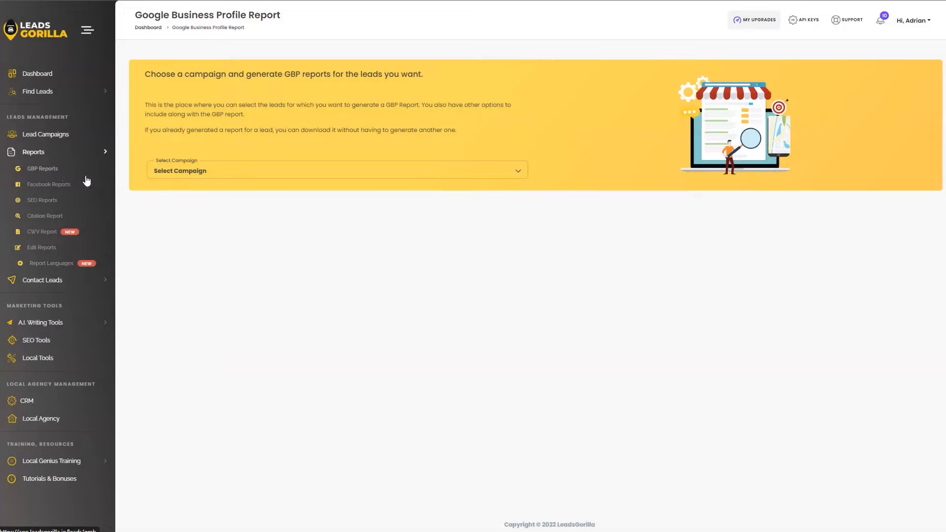
mouse_move(65, 172)
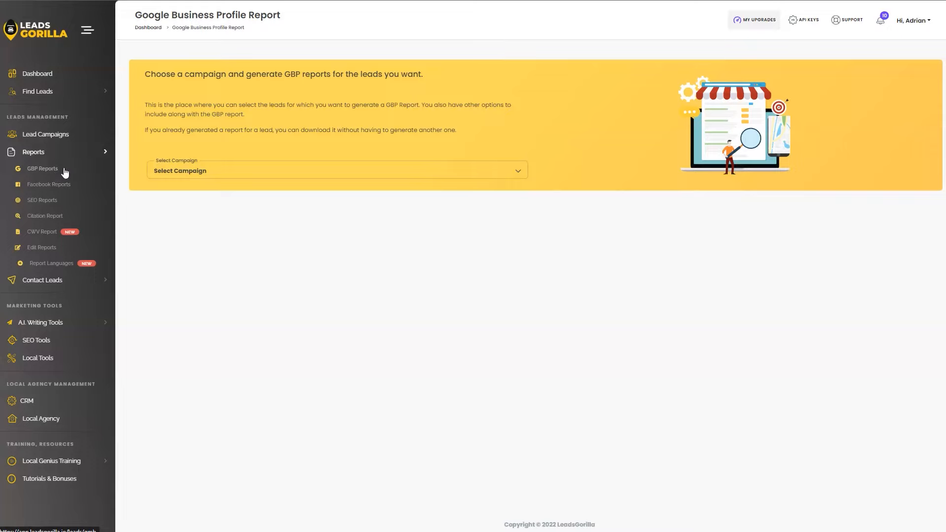
mouse_move(91, 194)
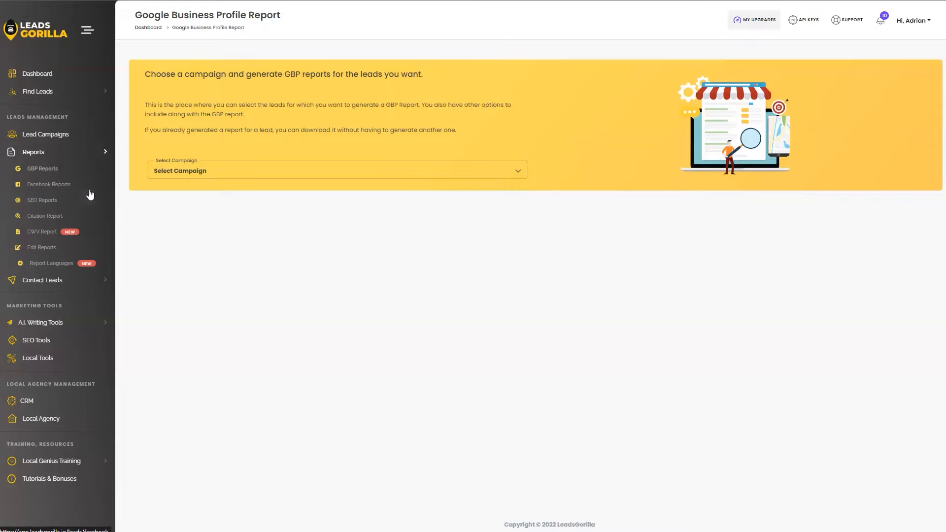
mouse_move(31, 221)
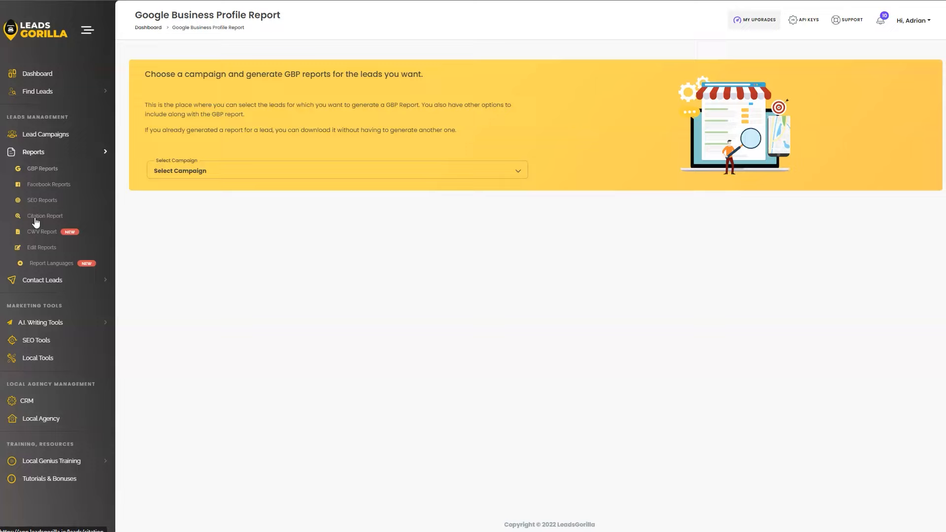
mouse_move(20, 229)
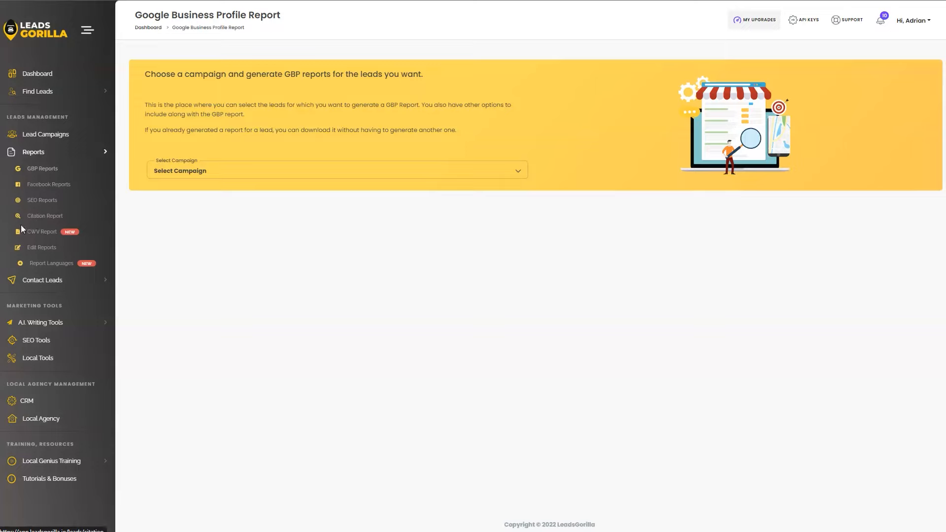
mouse_move(81, 247)
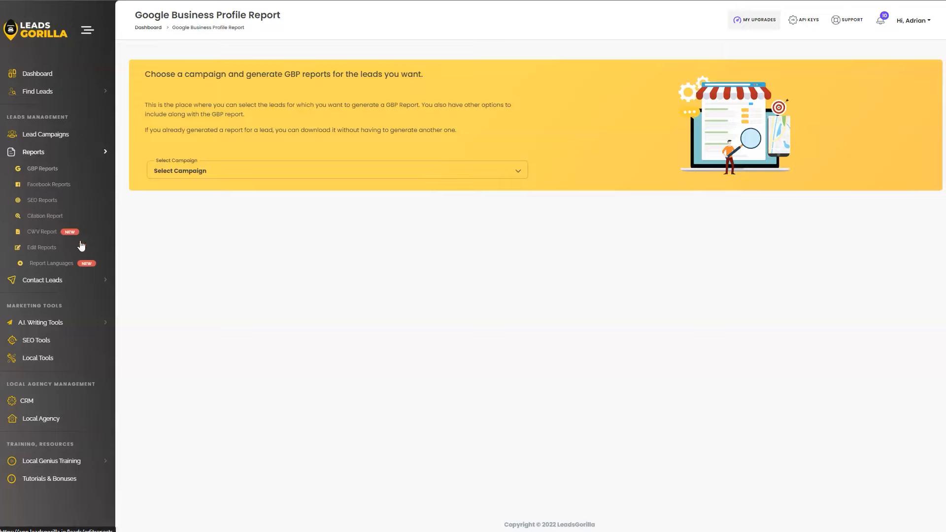
mouse_move(73, 253)
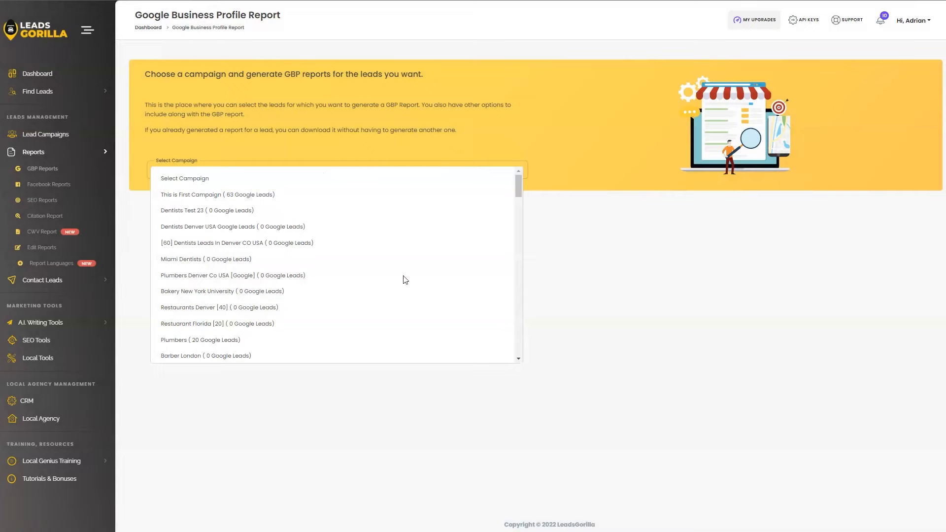
Choose the Beauty Salons Miami FL campaign (39 Google Leads) from the Select Campaign list
scroll("down", 3)
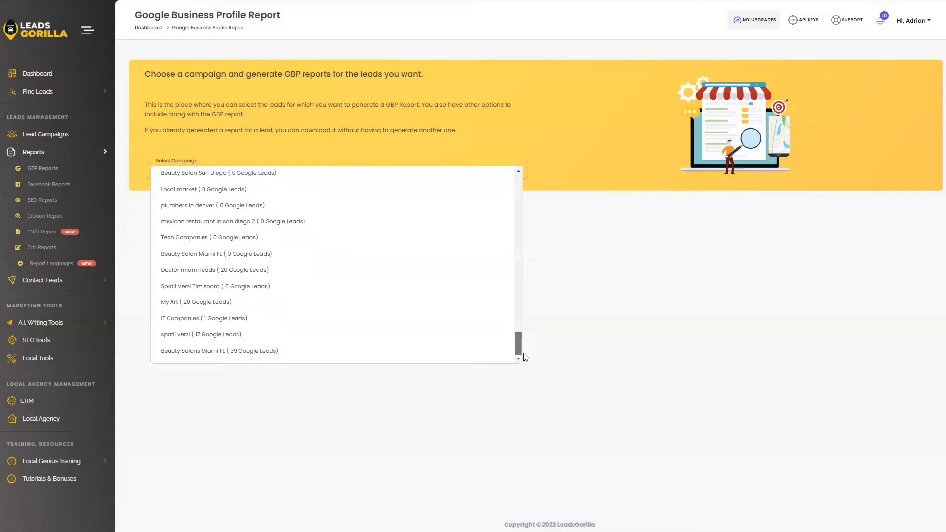
left_click(219, 351)
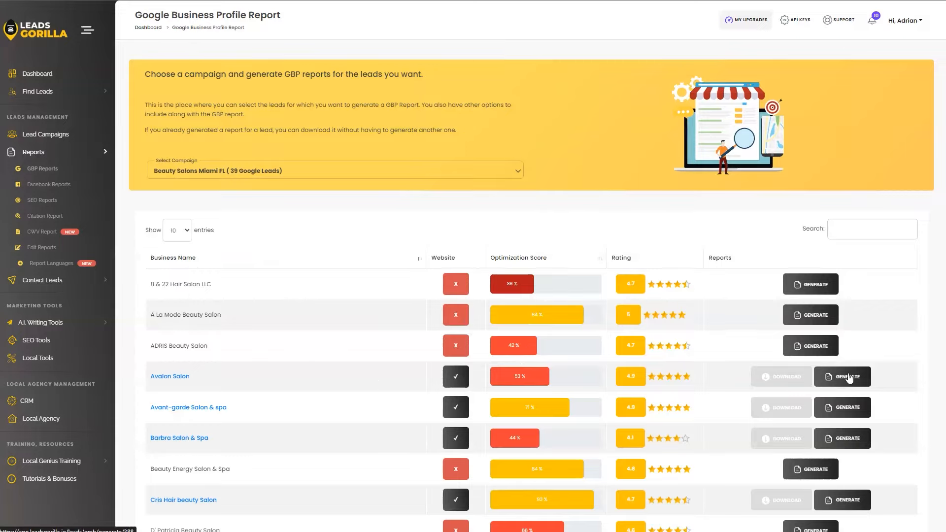
Start a report for Avalon Salon and tick every check from Claimed / UnClaimed through Google Ranking
left_click(842, 376)
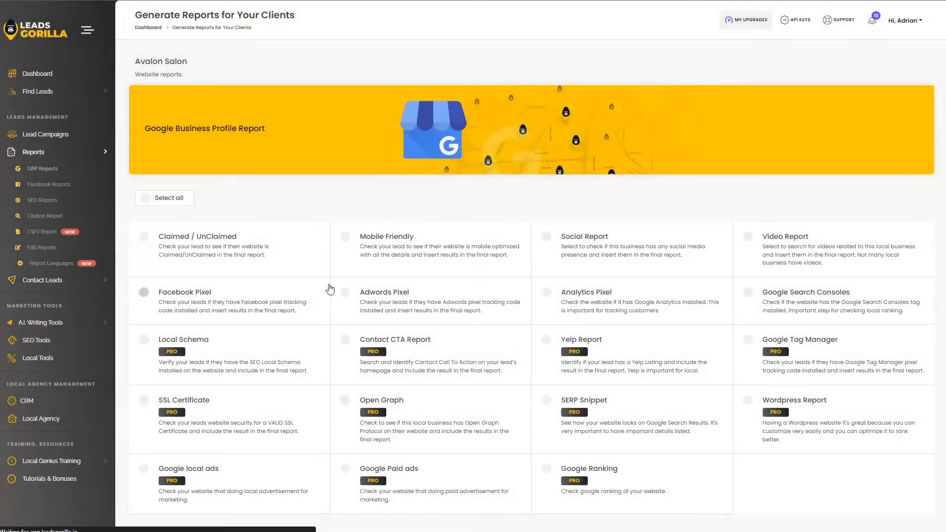
mouse_move(262, 234)
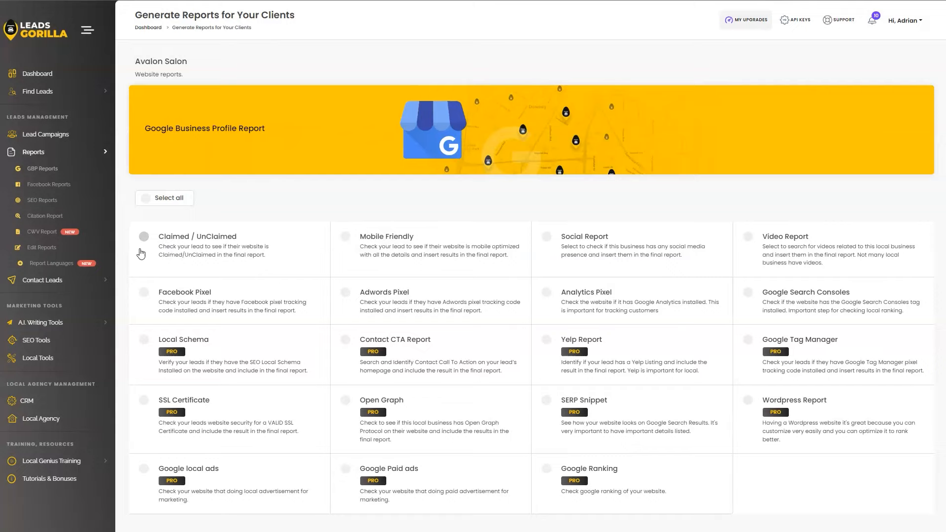
left_click(144, 250)
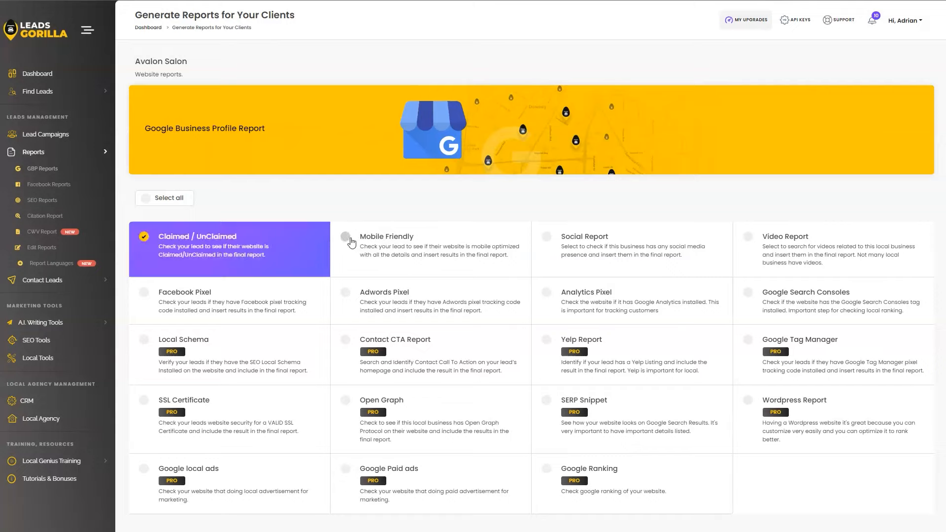
left_click(345, 237)
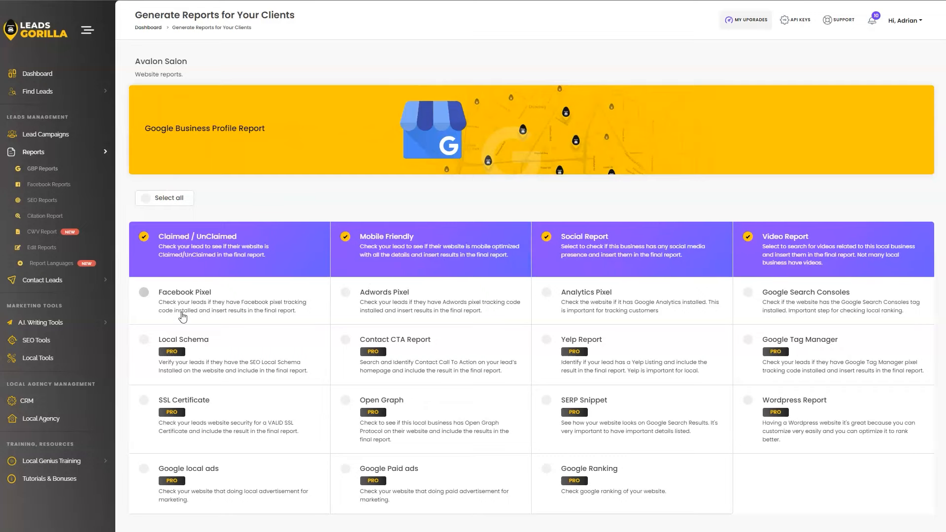
left_click(144, 297)
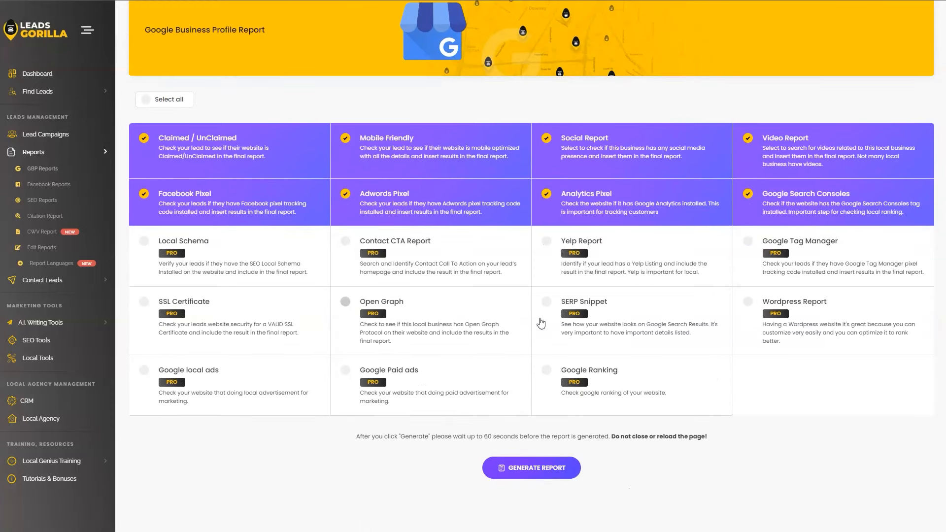
mouse_move(144, 246)
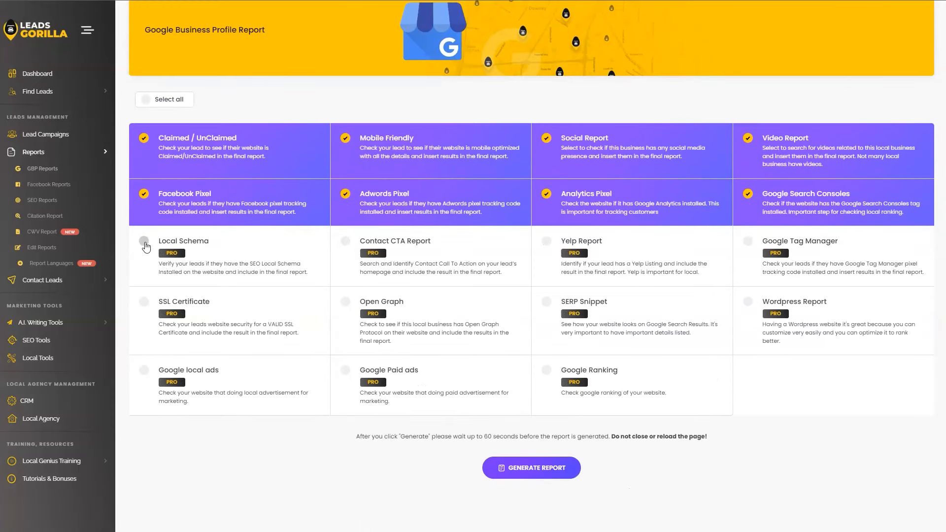
left_click(144, 243)
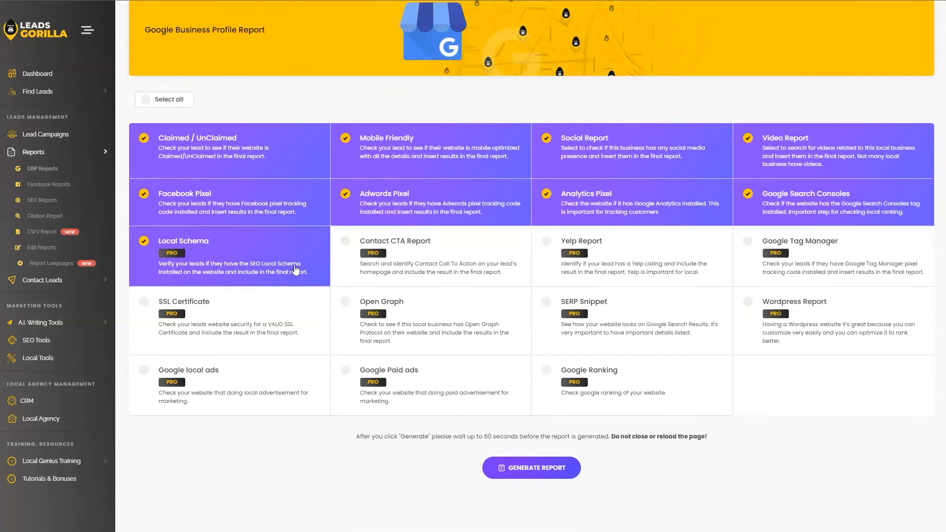
left_click(546, 250)
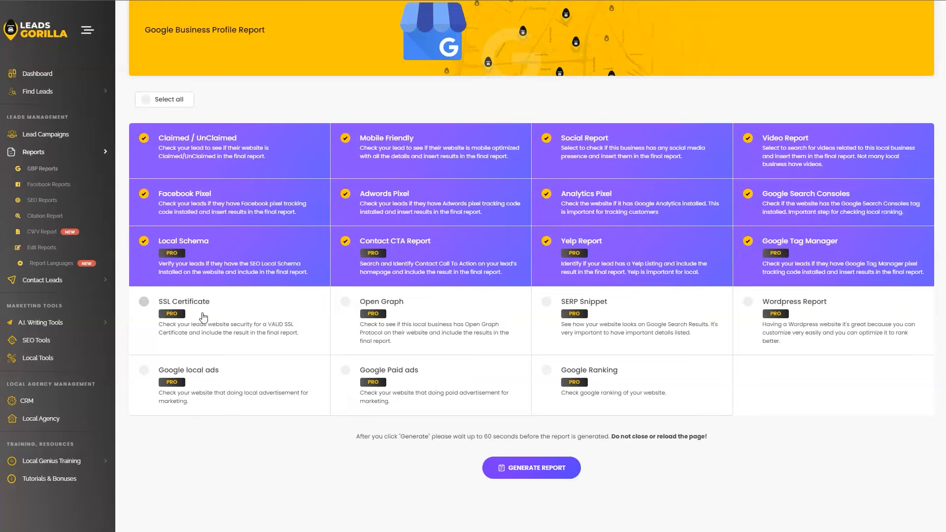
left_click(144, 302)
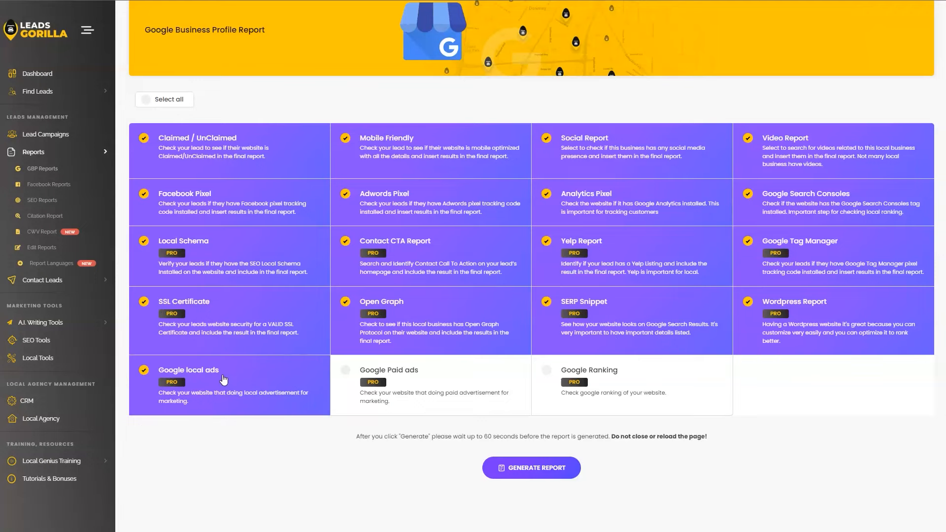
mouse_move(172, 368)
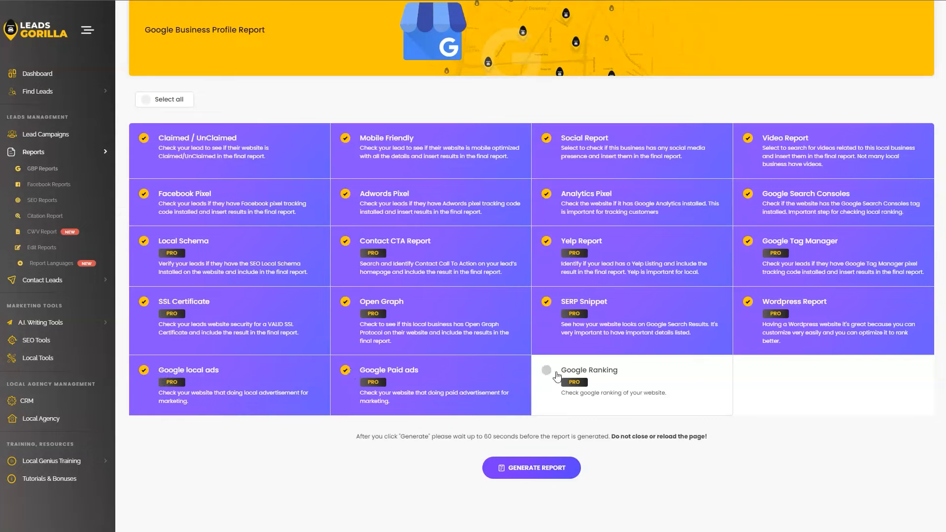
left_click(145, 100)
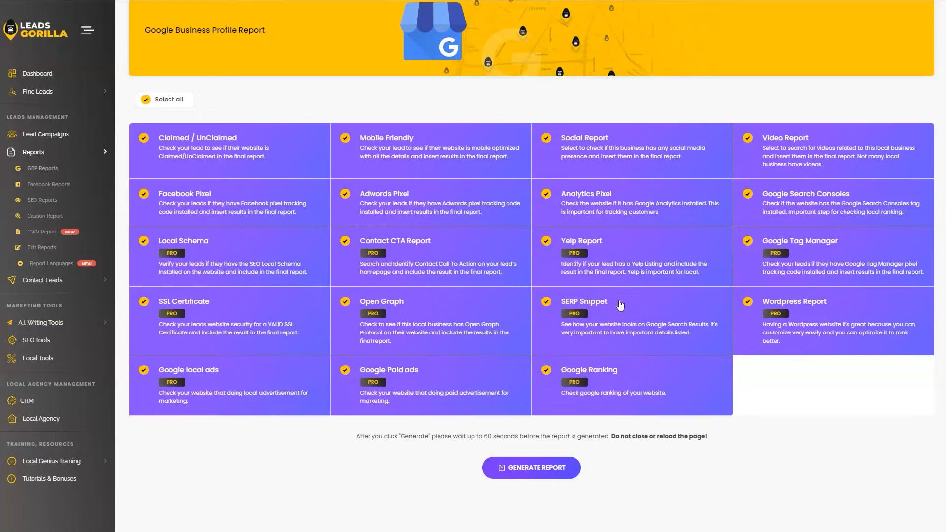
Generate the Avalon Salon report with all 23 checks included
left_click(145, 100)
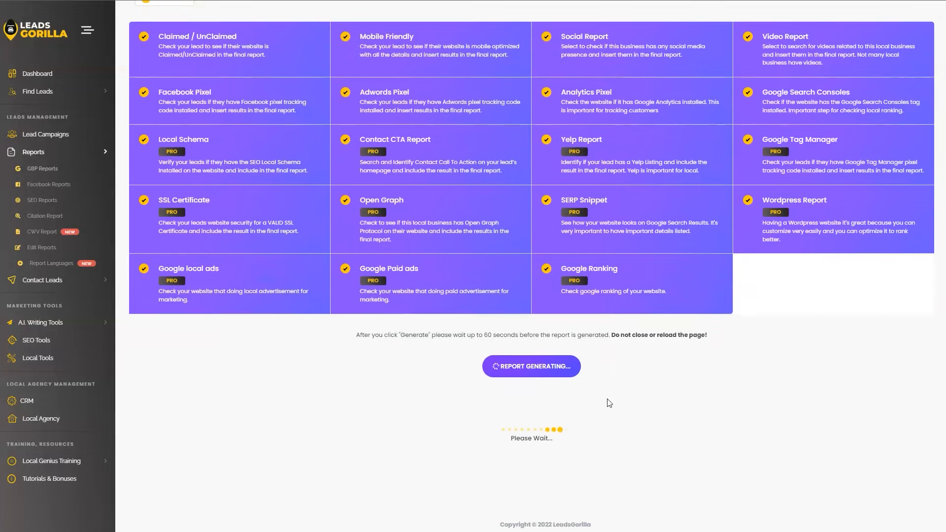
mouse_move(676, 380)
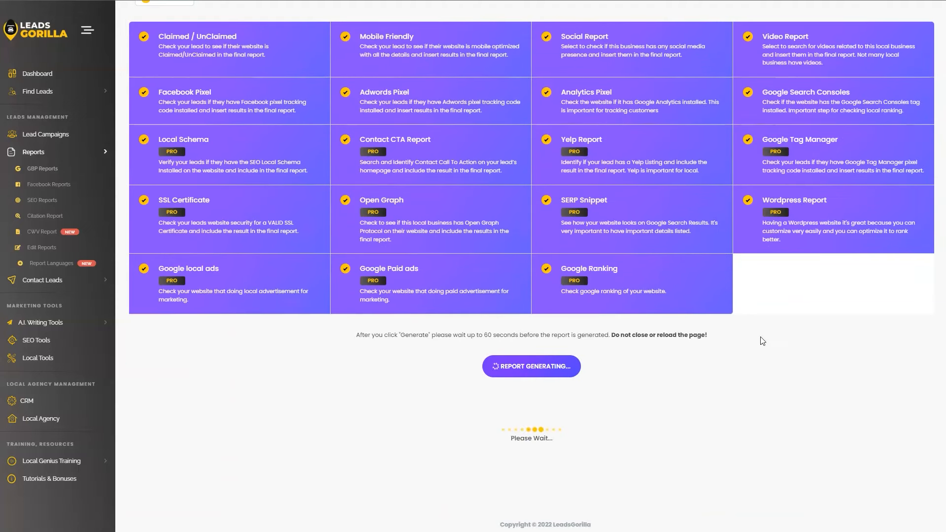
mouse_move(735, 363)
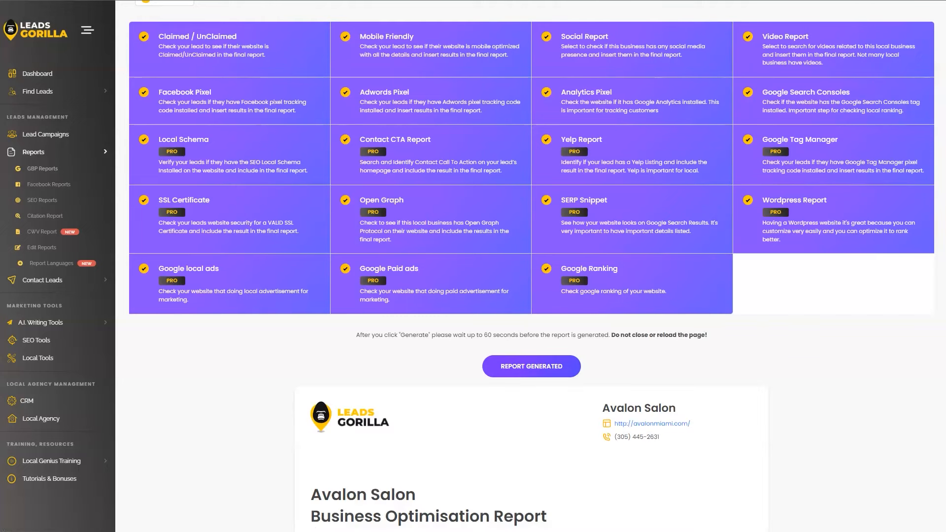
Scroll past the report header and map to the Google Business Profile section with address, phone and webpage
scroll("down", 3)
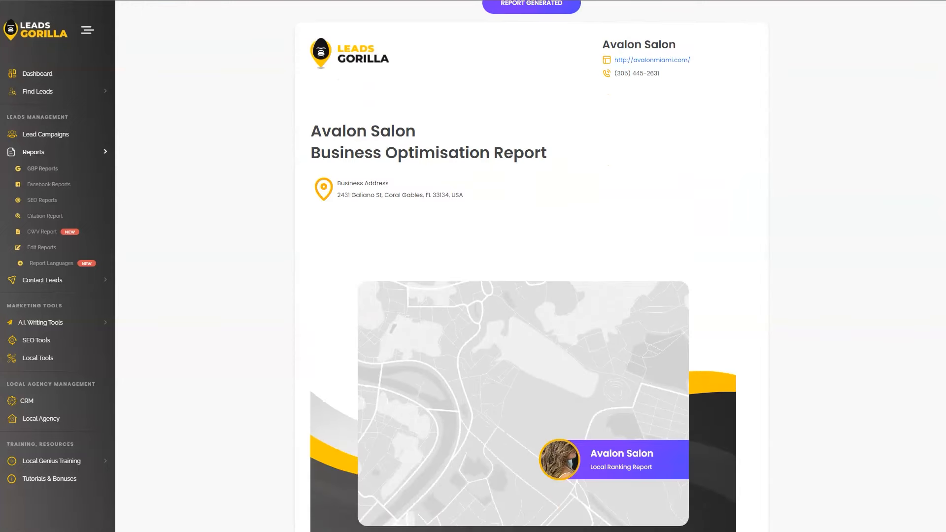
scroll("down", 3)
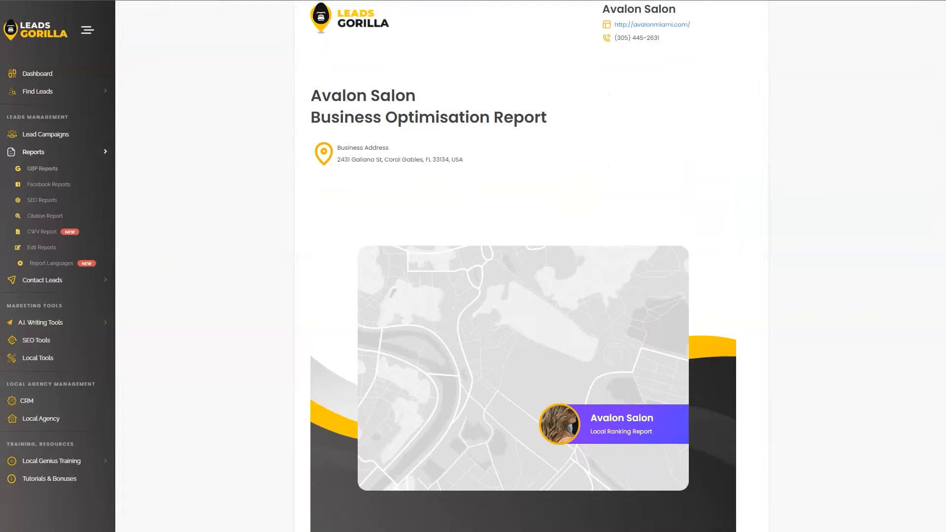
scroll("down", 3)
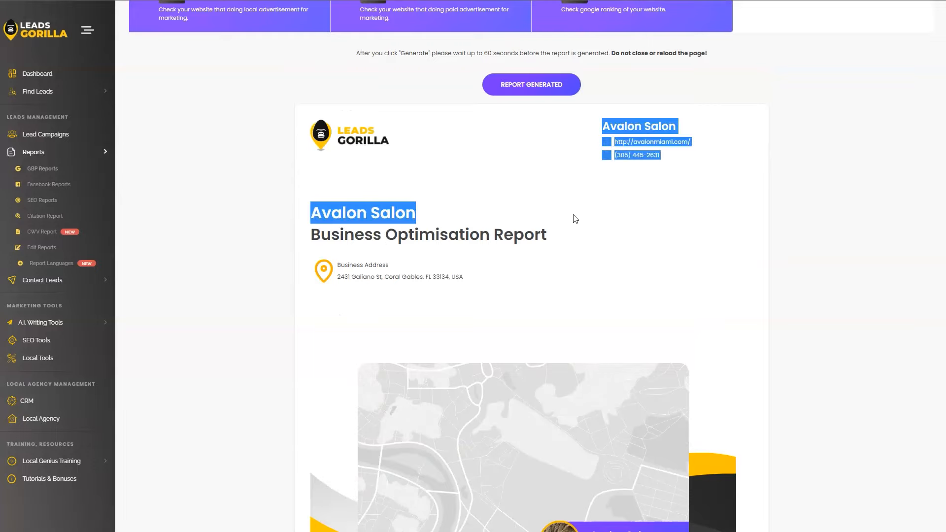
scroll("down", 3)
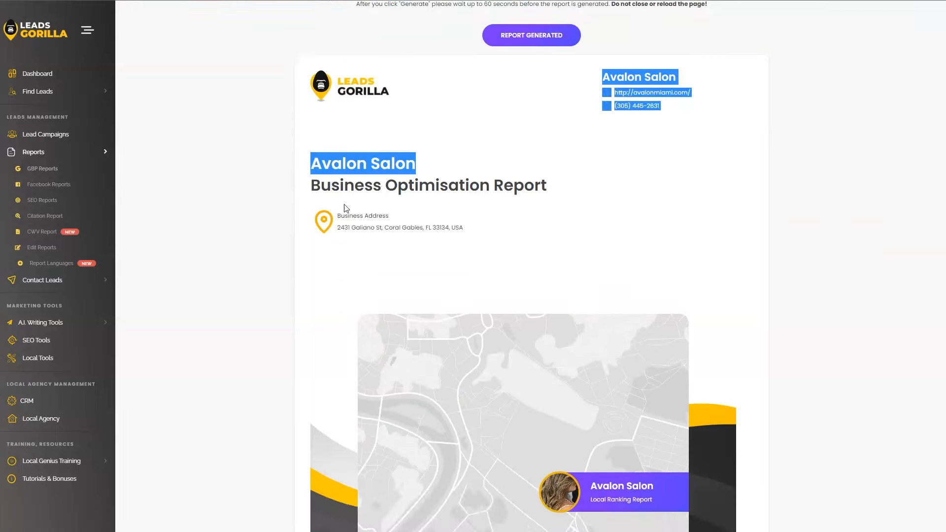
scroll("down", 3)
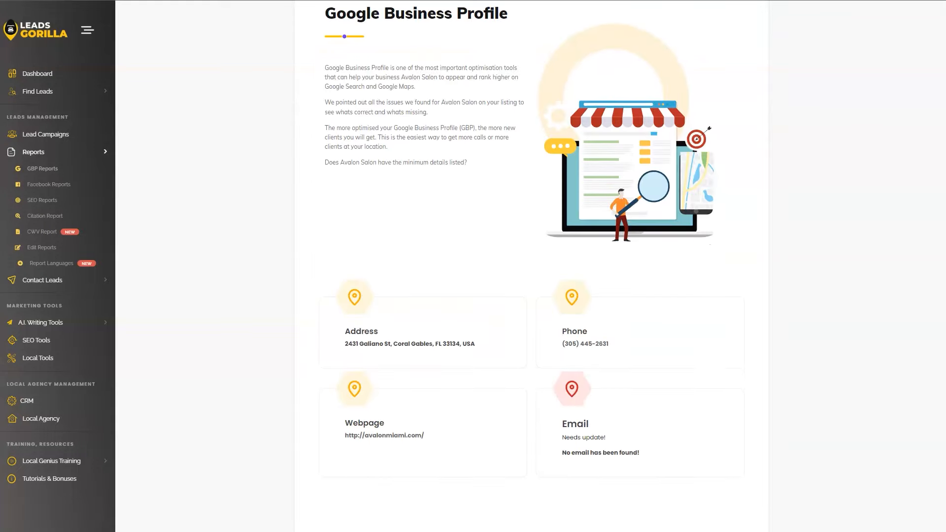
Scroll to the Important Google Ranking Factors: beauty_salon category, 247 reviews, 4.9 rating, photos, posts
scroll("down", 3)
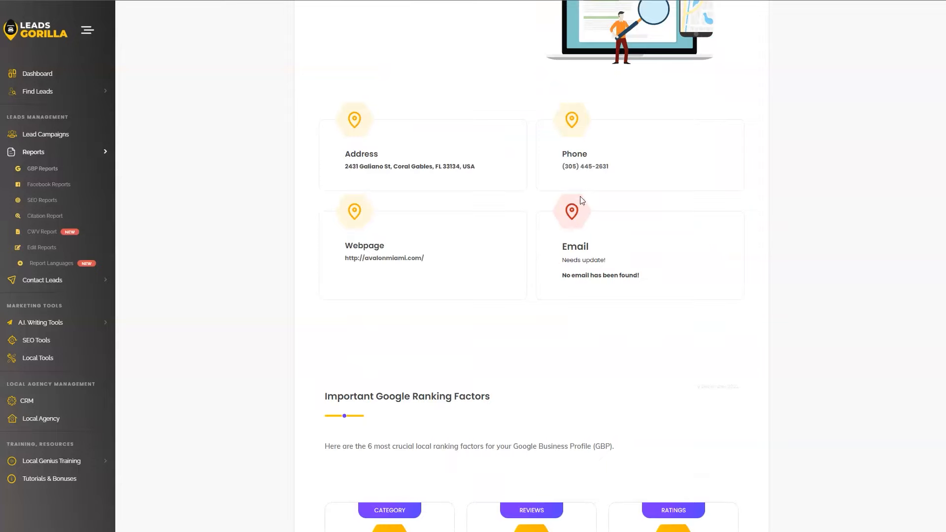
mouse_move(706, 235)
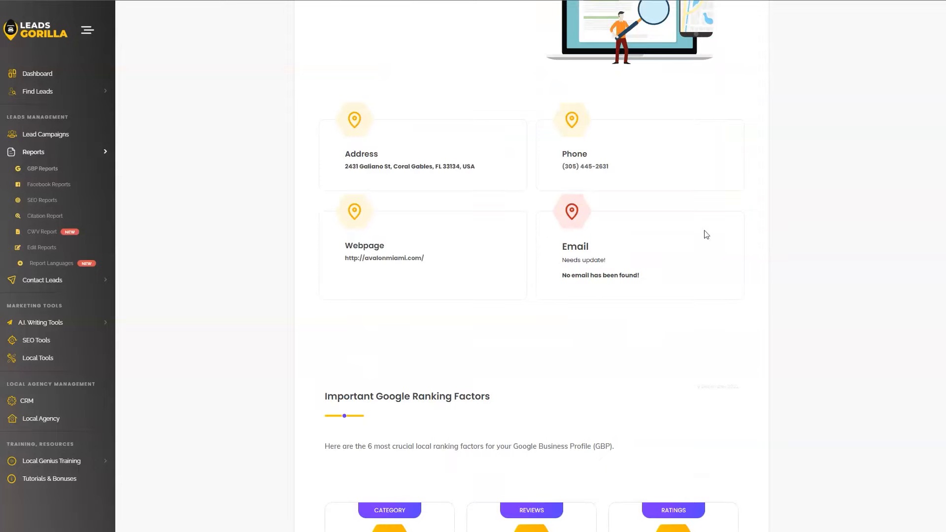
scroll("down", 3)
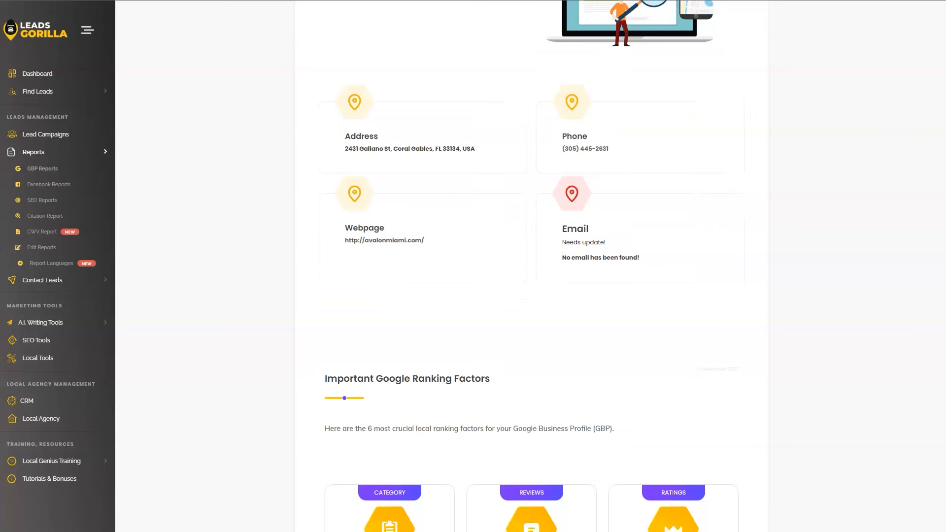
scroll("down", 3)
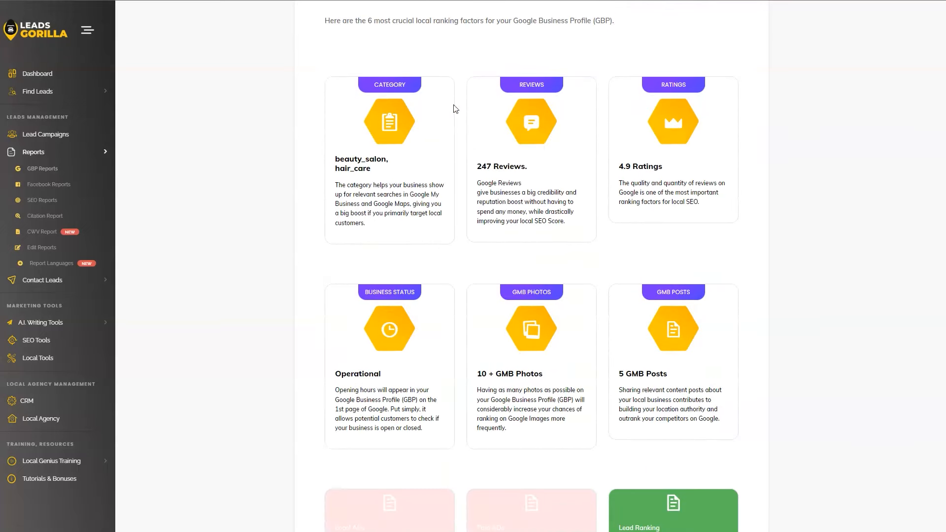
mouse_move(679, 123)
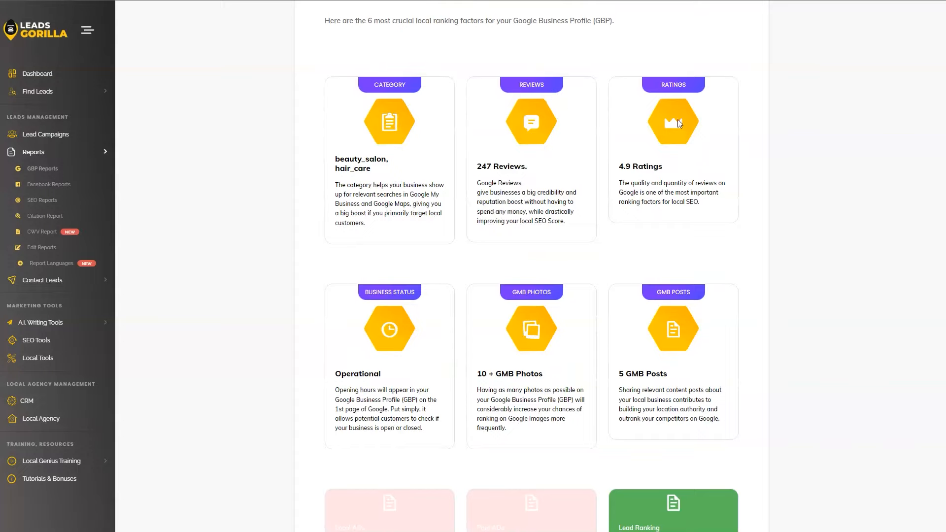
mouse_move(528, 319)
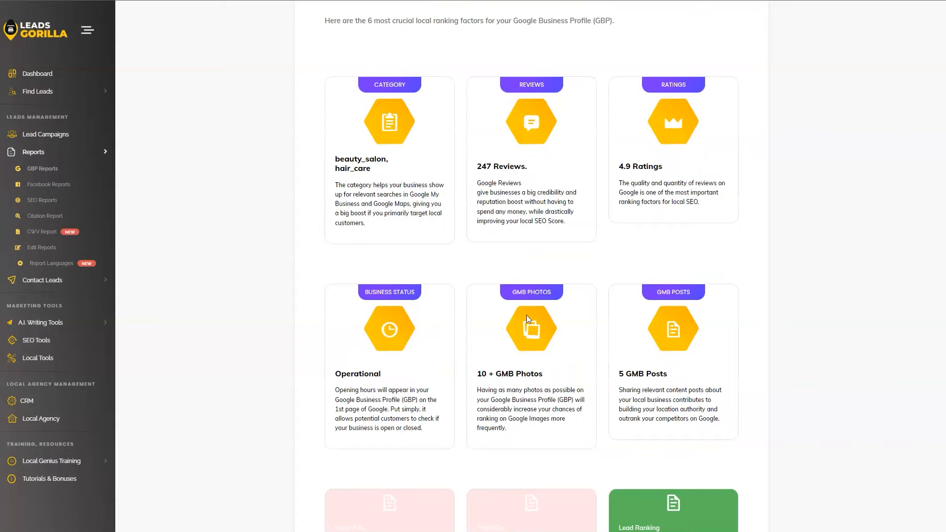
mouse_move(693, 311)
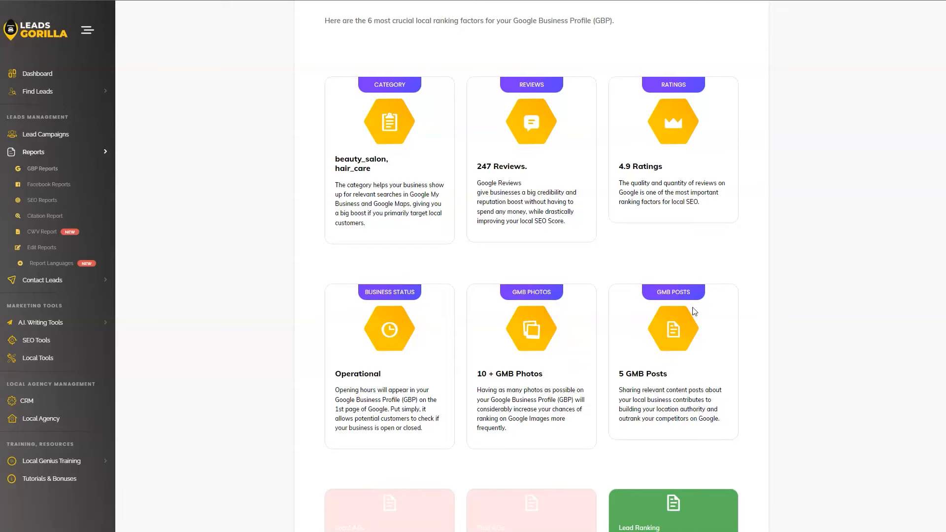
Scroll to the Local Ads, Paid Ads and Lead Ranking cards and the client reviews section
scroll("down", 3)
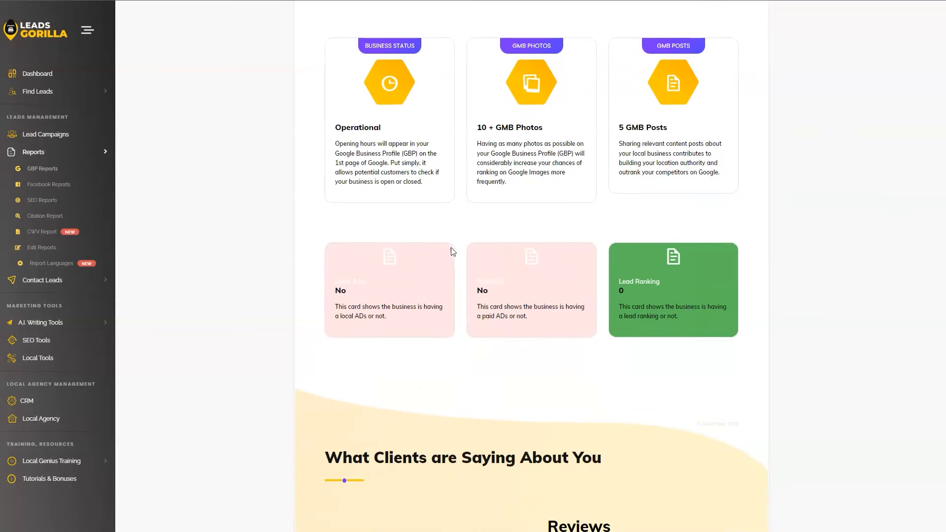
mouse_move(546, 296)
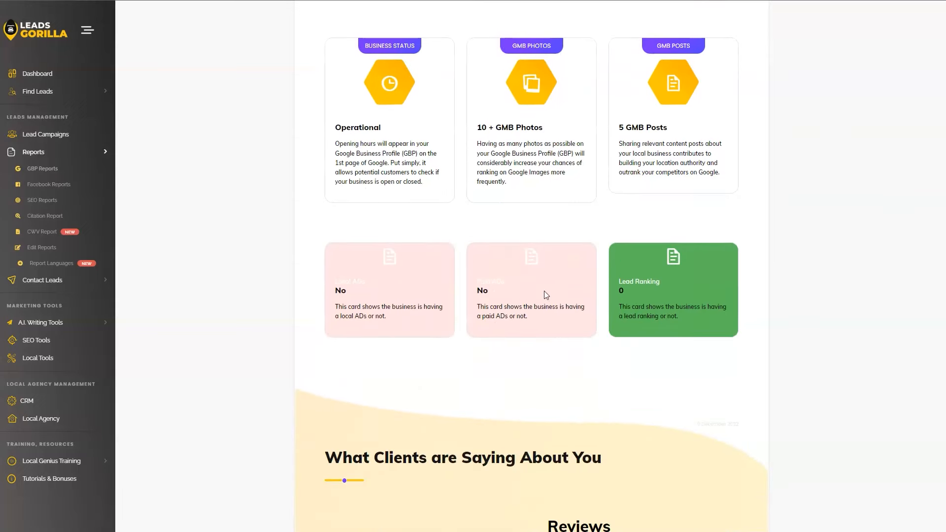
mouse_move(374, 294)
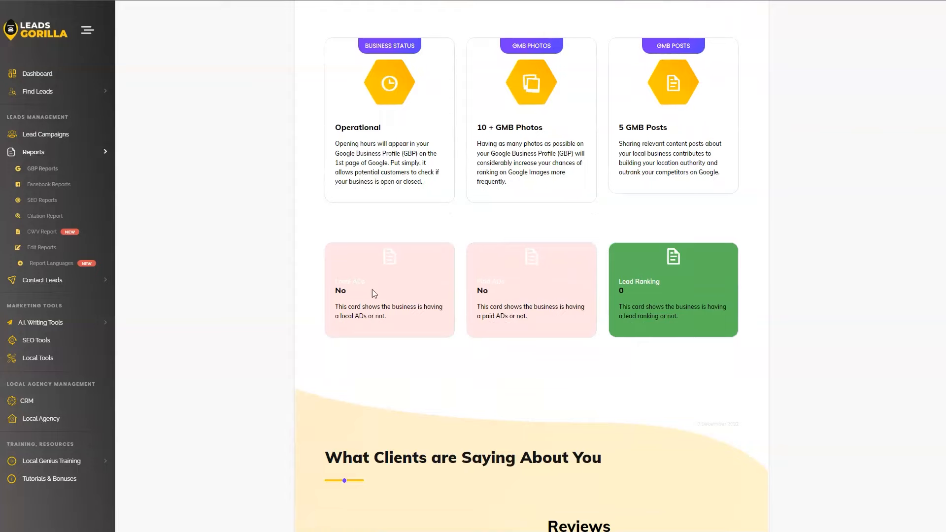
mouse_move(439, 254)
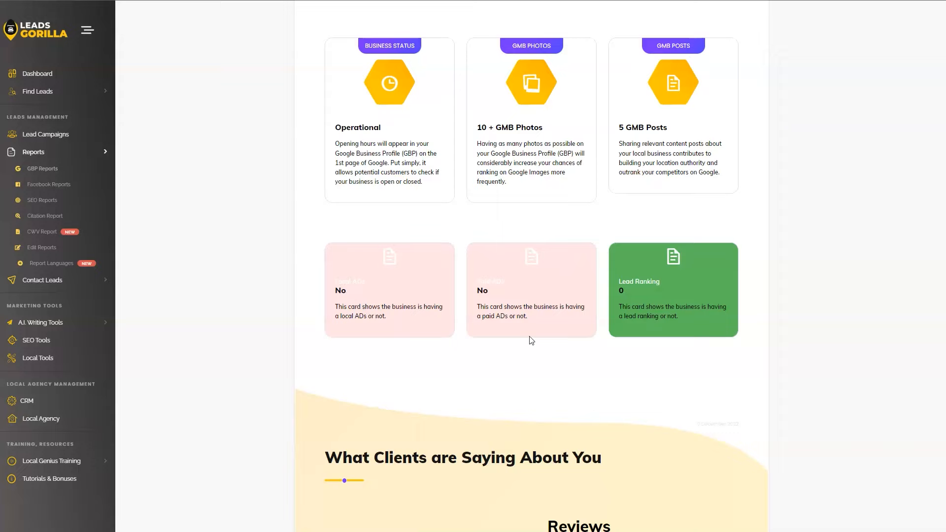
mouse_move(422, 289)
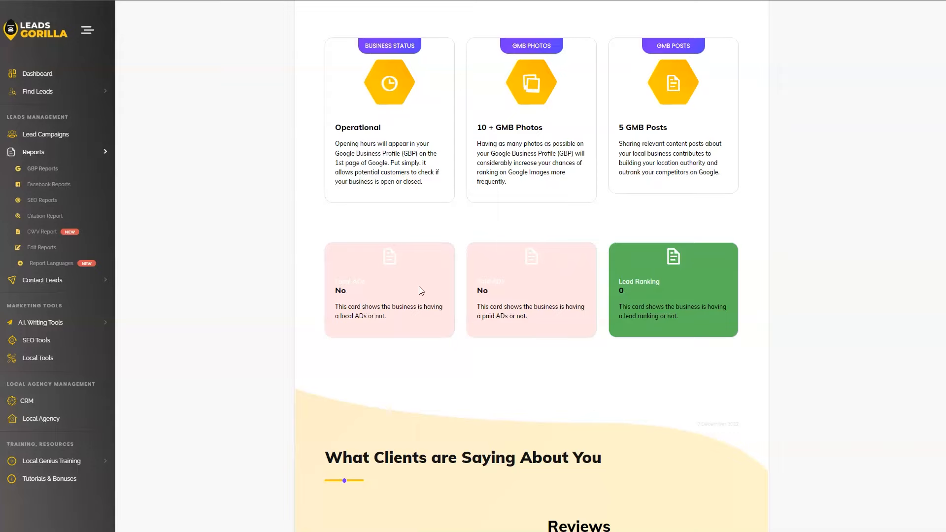
mouse_move(417, 304)
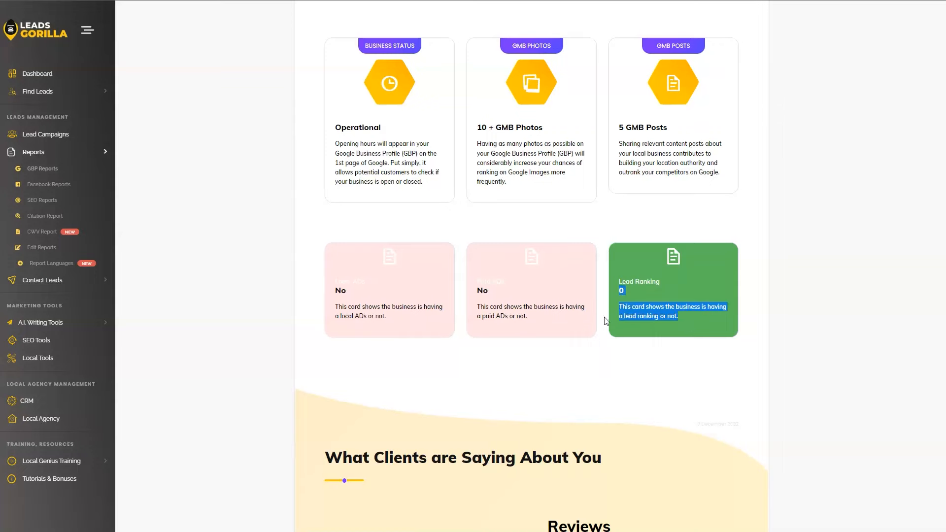
scroll("down", 3)
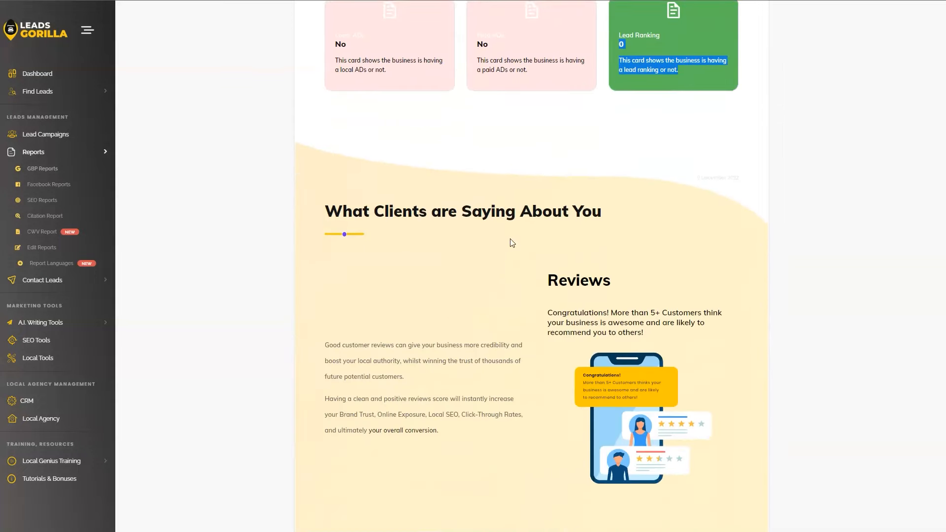
Scroll past Reviews and Claimed status to the Business Top 5 Competitors list
scroll("down", 3)
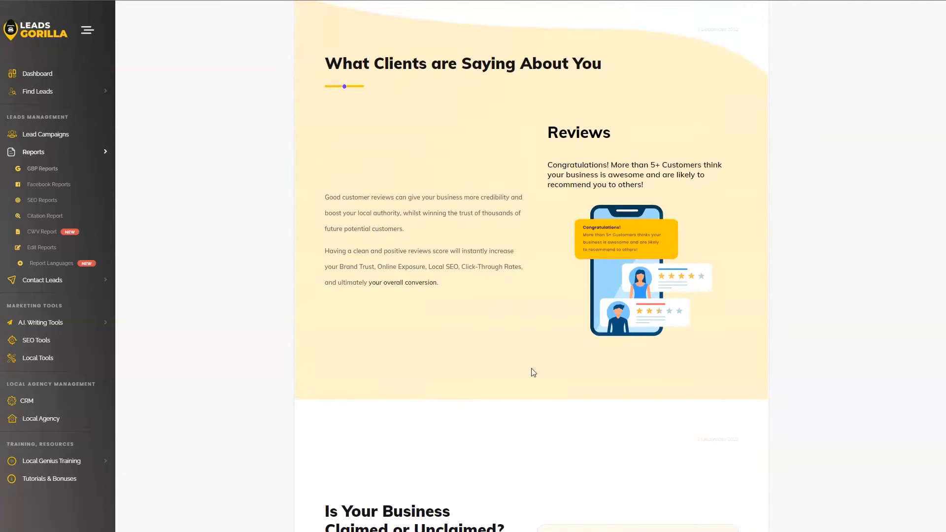
scroll("down", 3)
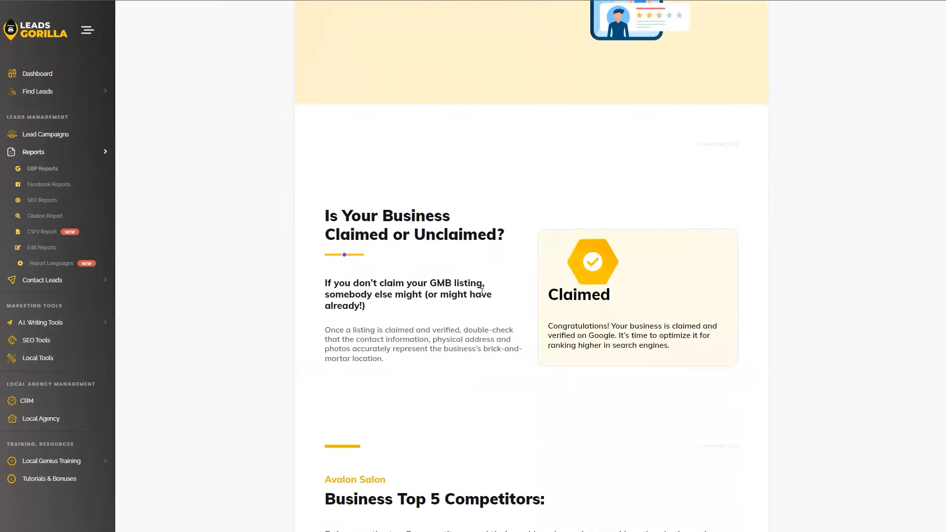
scroll("down", 3)
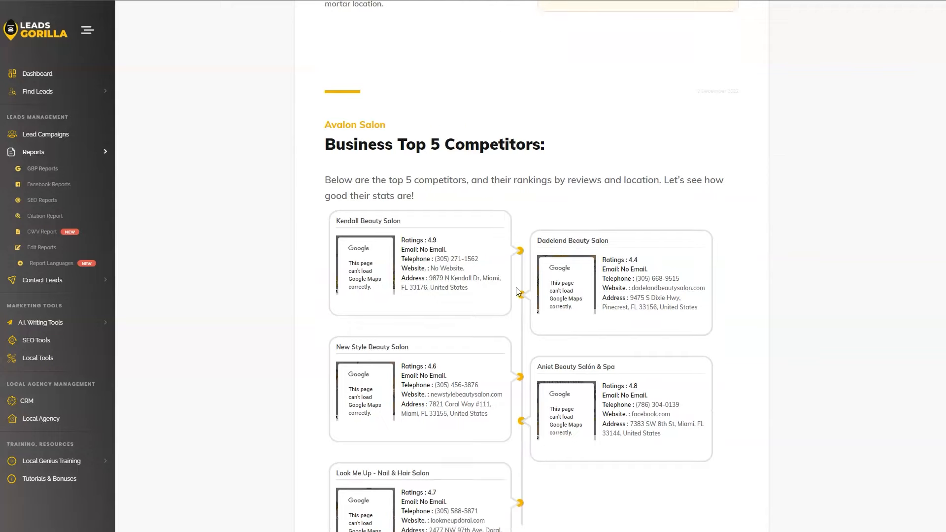
Scroll the Avalon Salon report from the mobile-friendliness check to the Social Media Analysis section
scroll("down", 3)
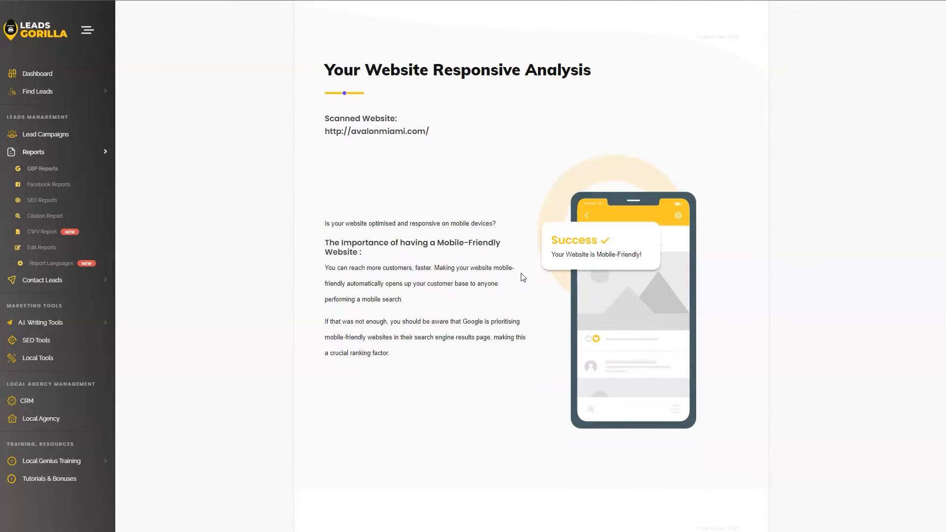
mouse_move(539, 199)
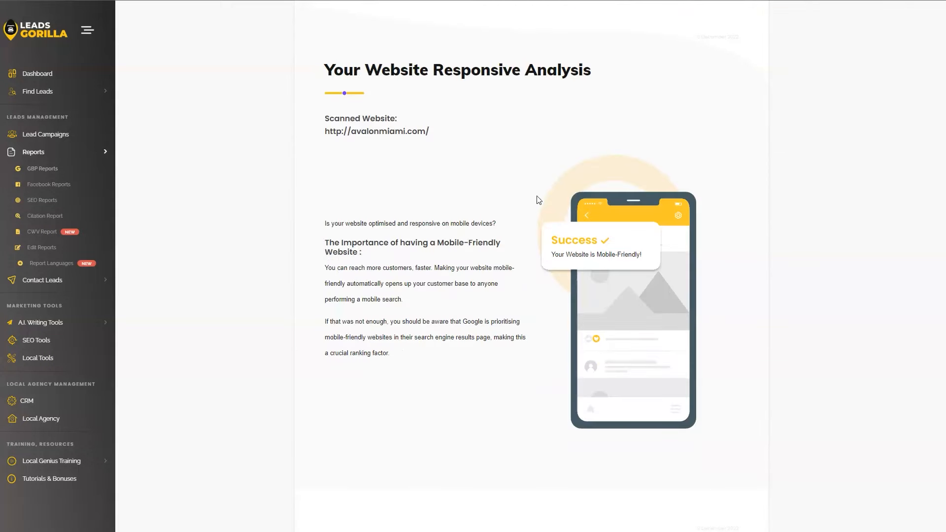
mouse_move(568, 226)
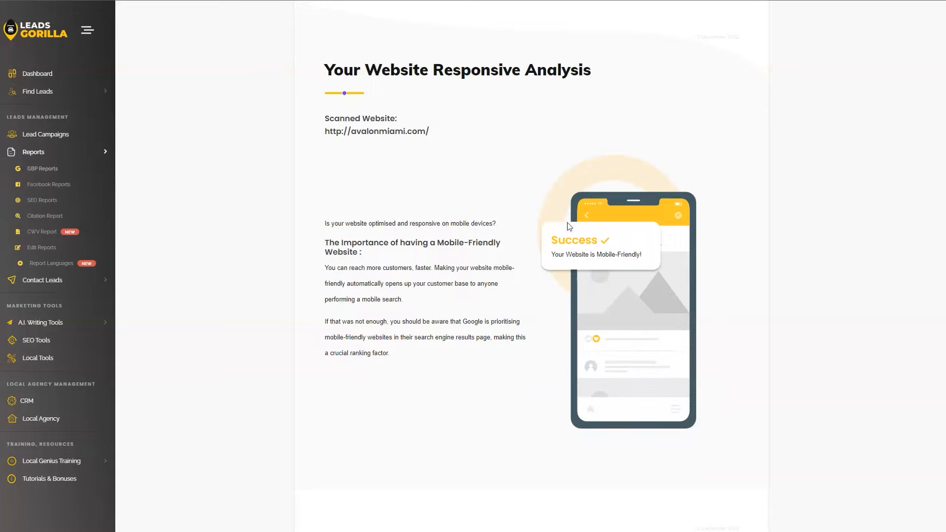
mouse_move(655, 269)
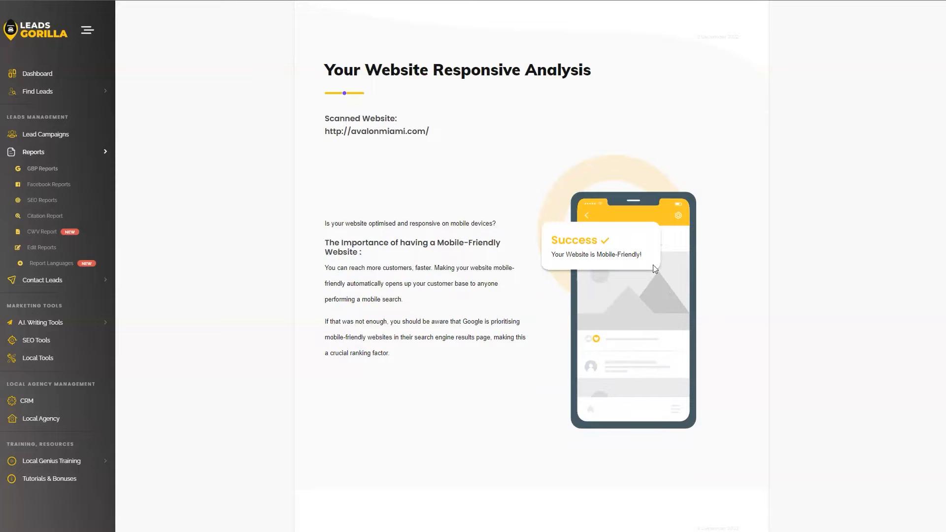
scroll("down", 3)
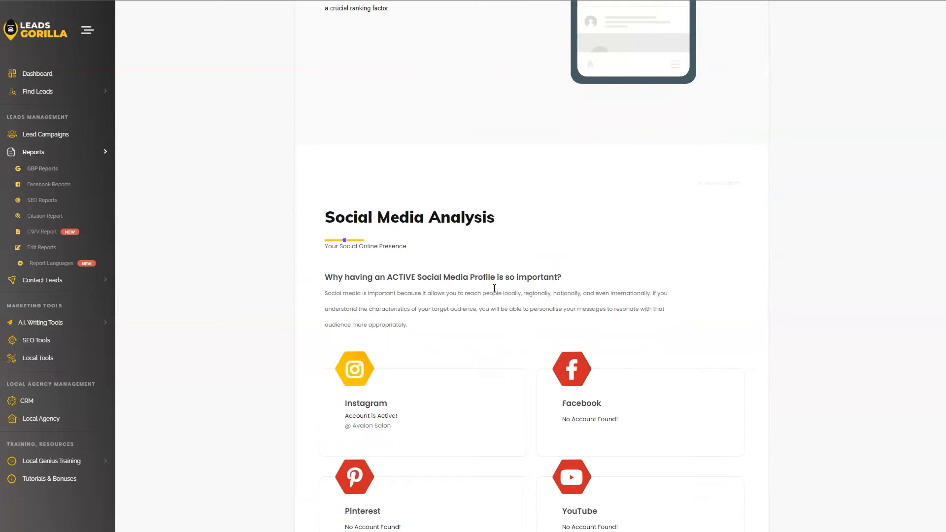
scroll("down", 3)
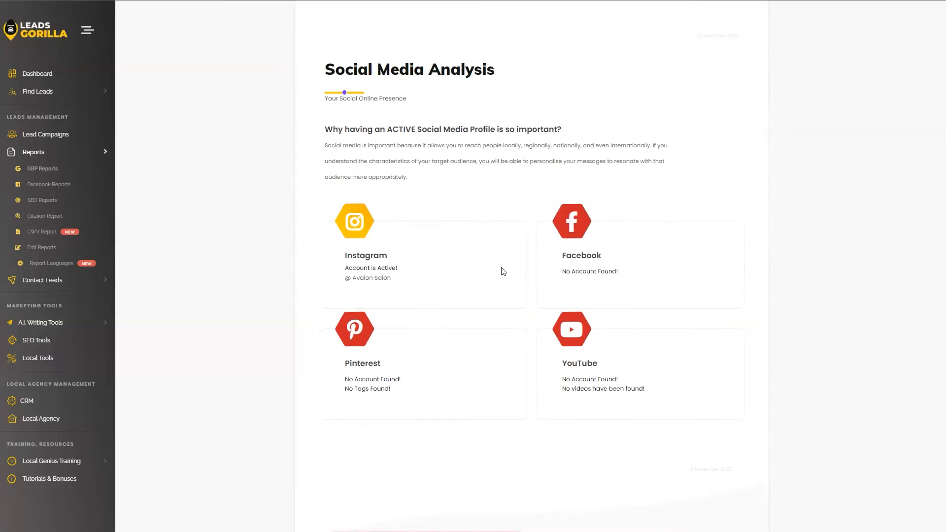
mouse_move(359, 251)
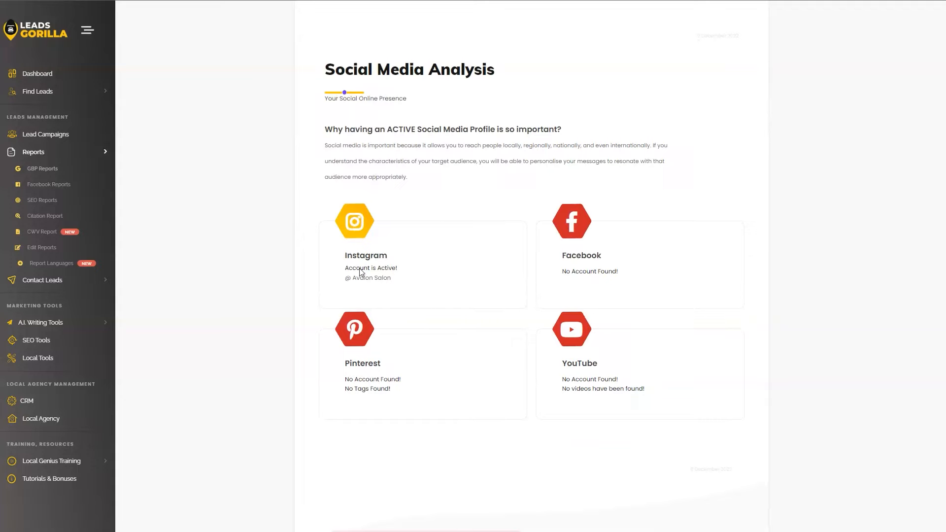
mouse_move(493, 402)
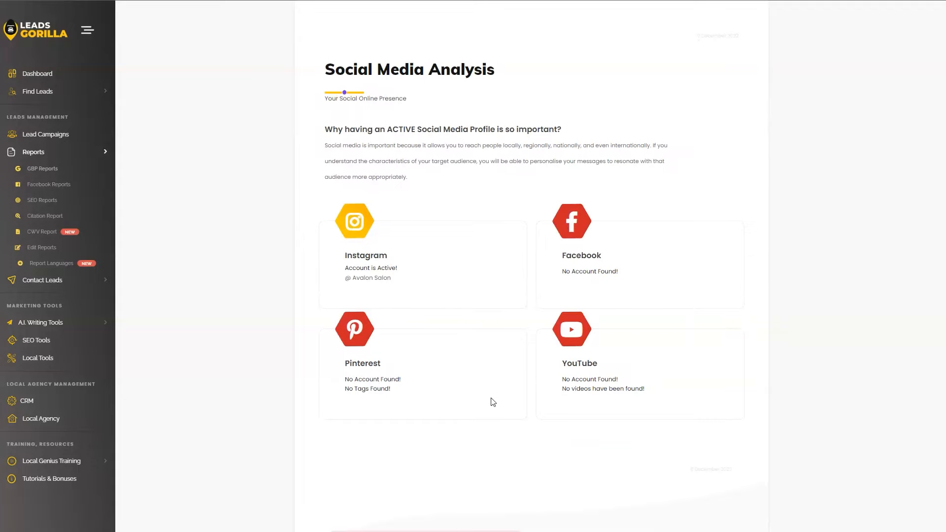
scroll("down", 3)
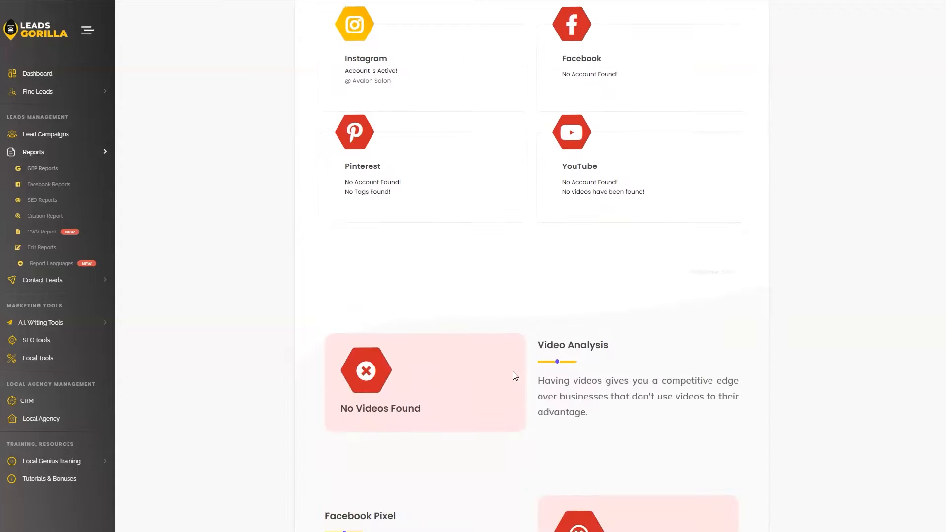
scroll("down", 3)
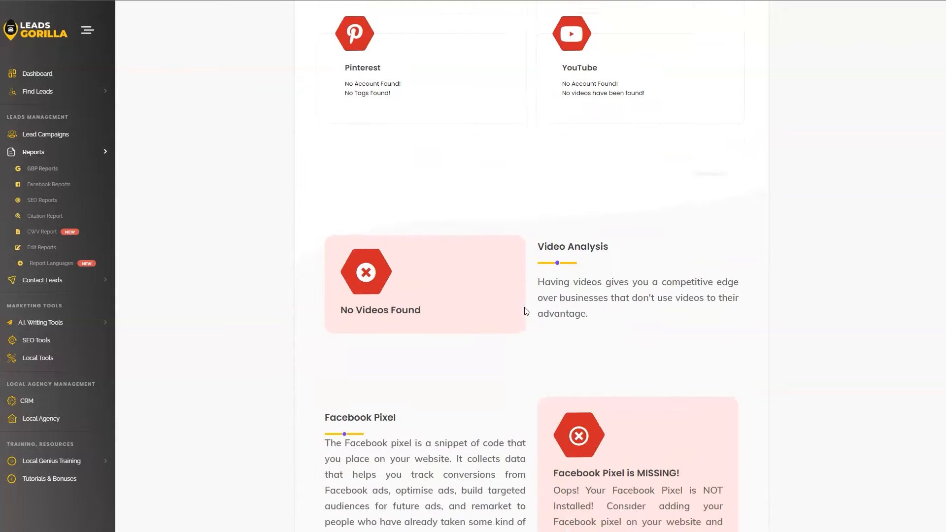
scroll("down", 3)
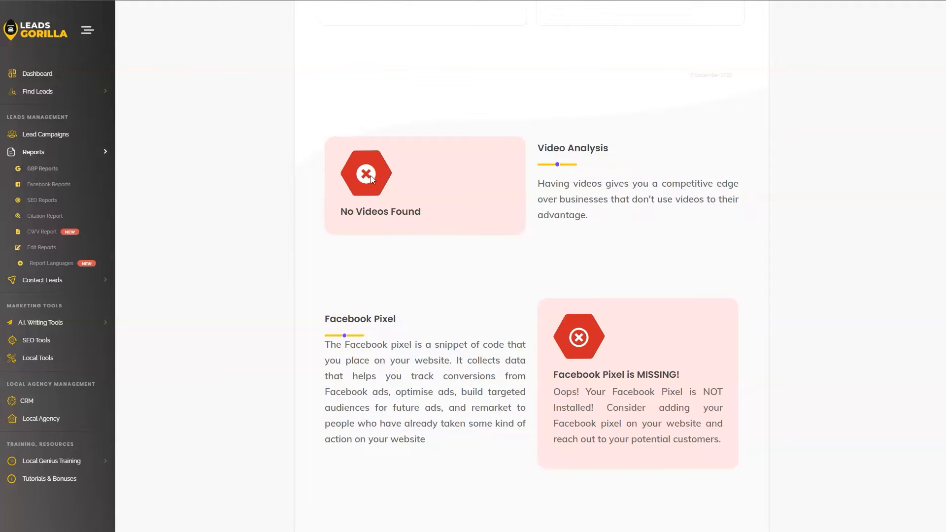
scroll("down", 3)
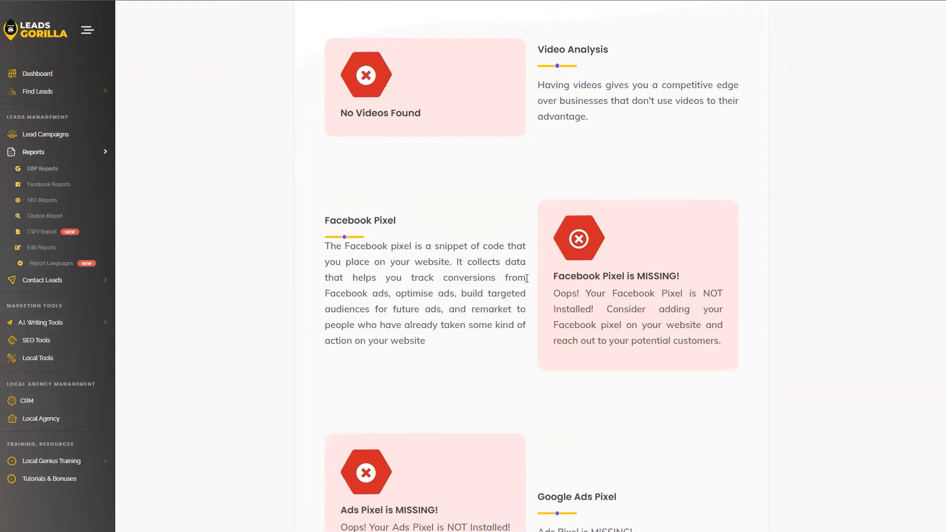
mouse_move(330, 246)
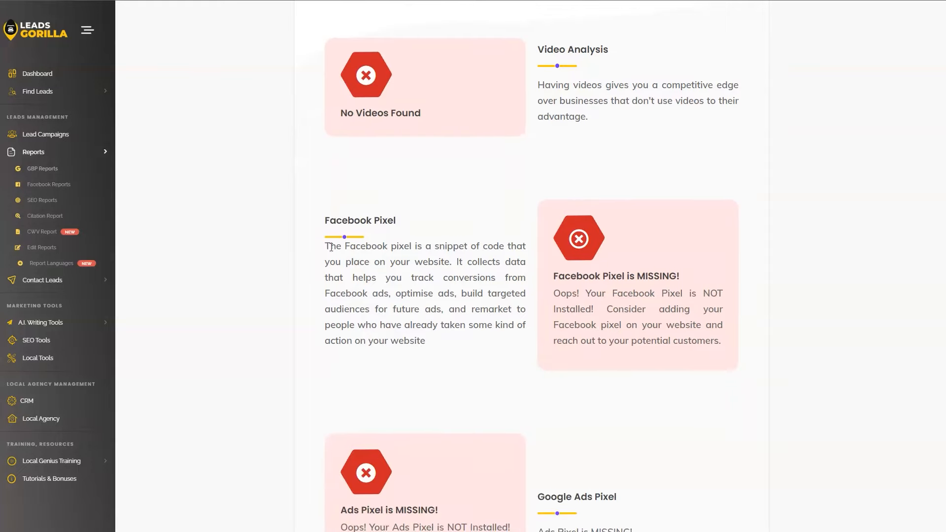
left_click_drag(326, 245, 424, 340)
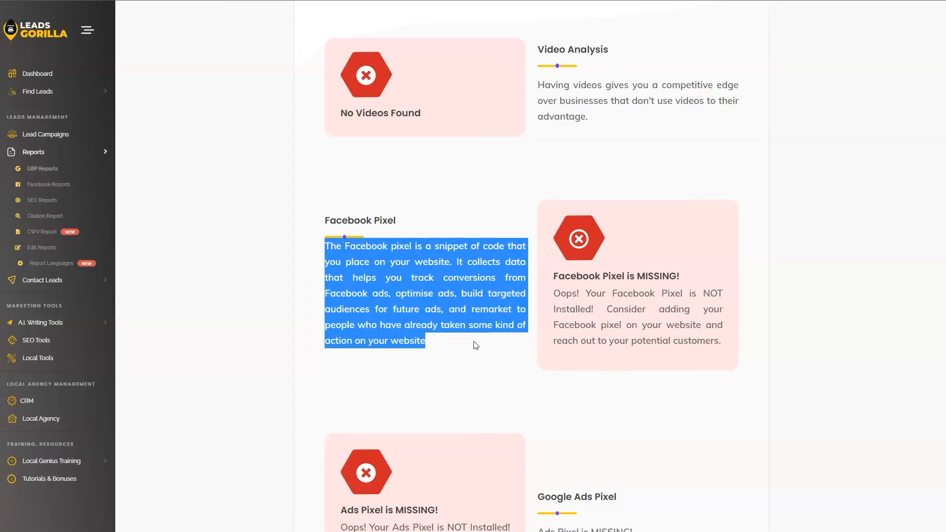
mouse_move(461, 340)
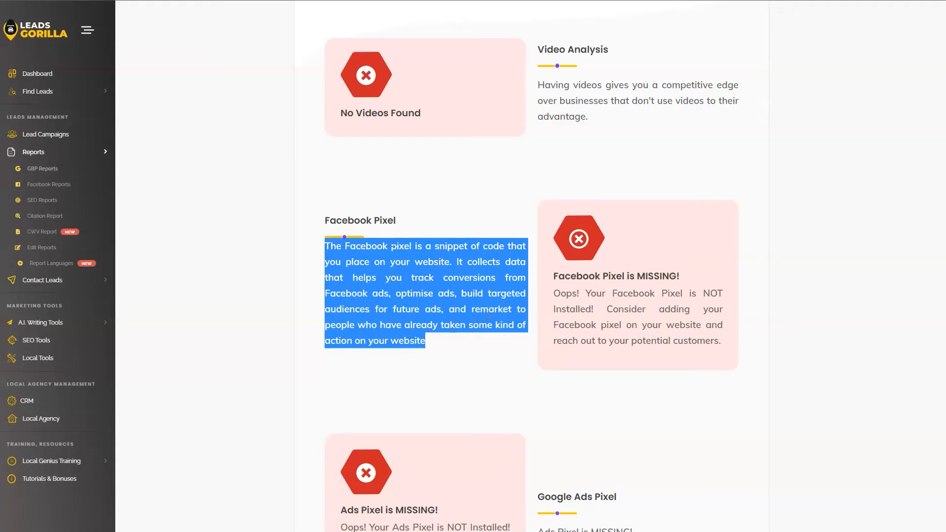
scroll("down", 3)
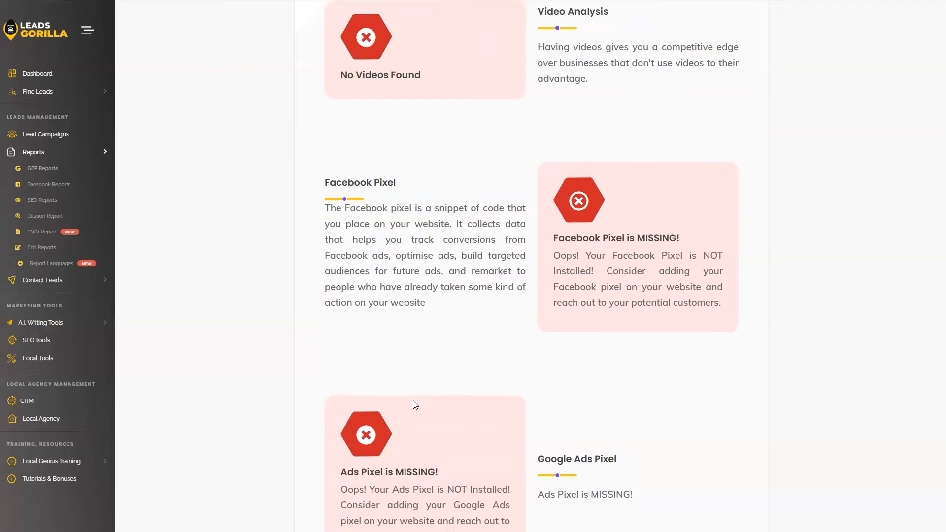
scroll("down", 3)
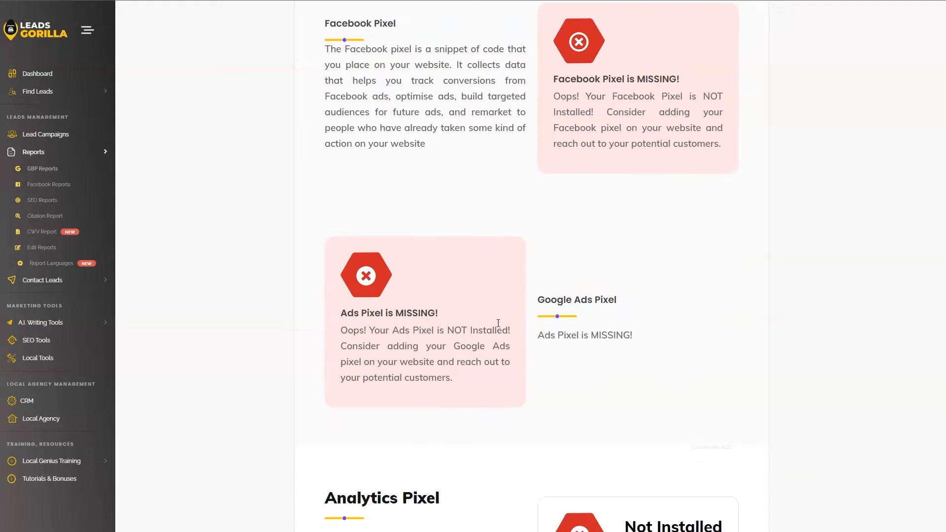
mouse_move(597, 317)
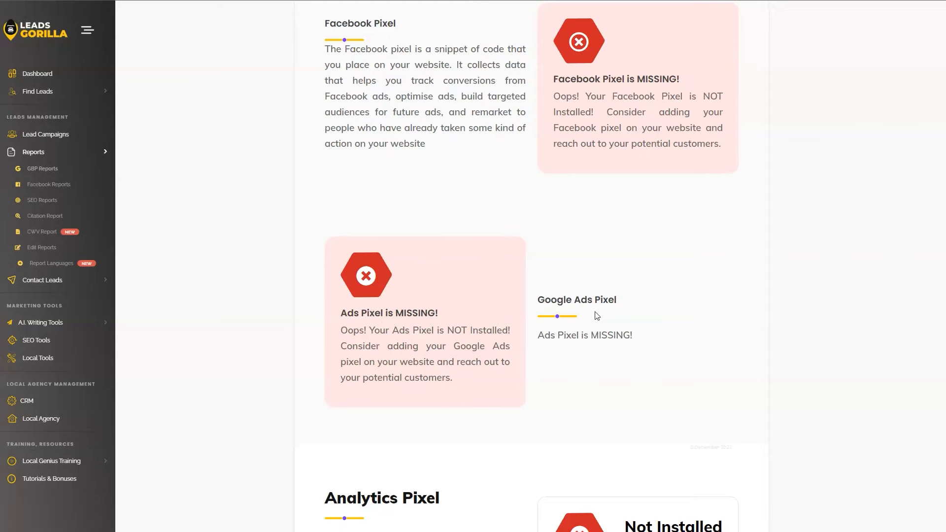
scroll("down", 3)
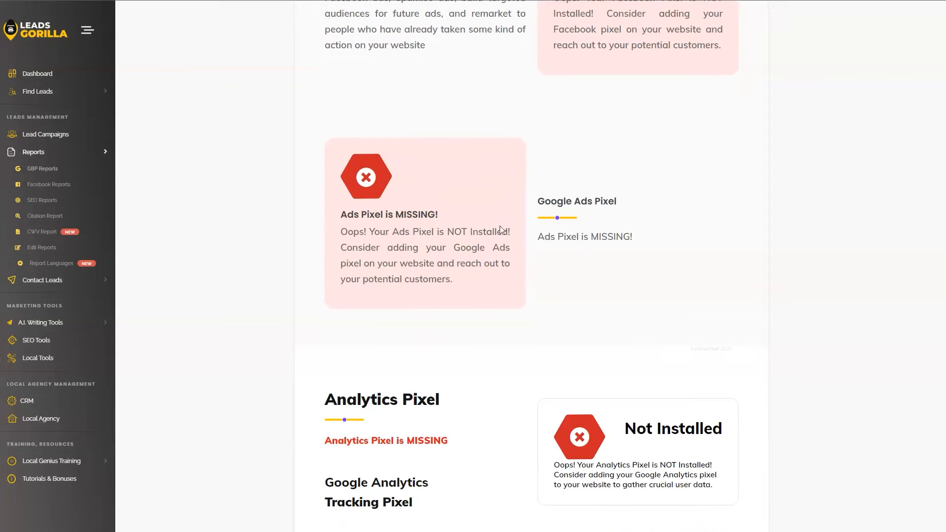
scroll("down", 3)
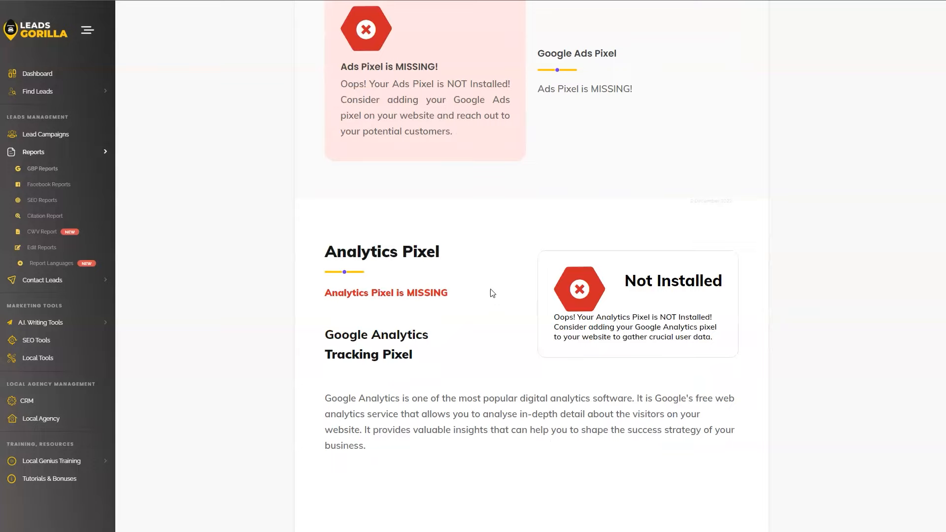
mouse_move(388, 234)
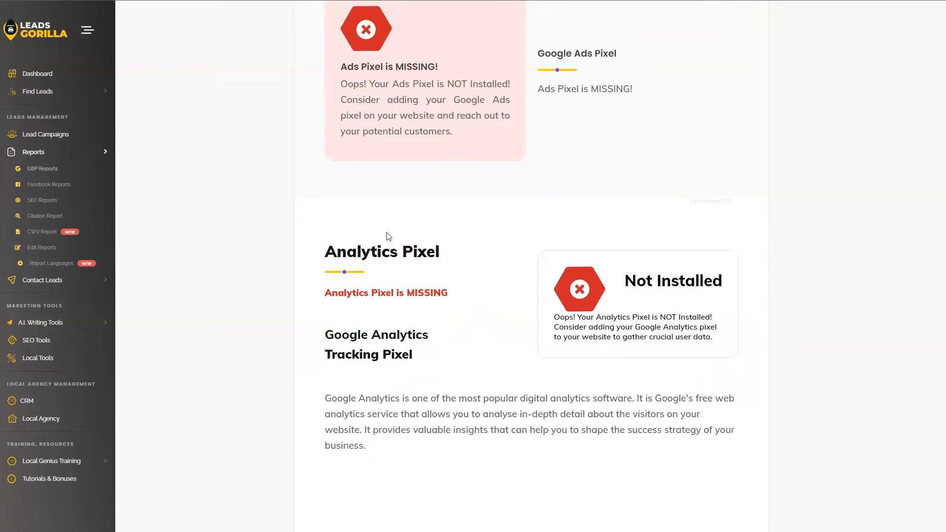
mouse_move(657, 235)
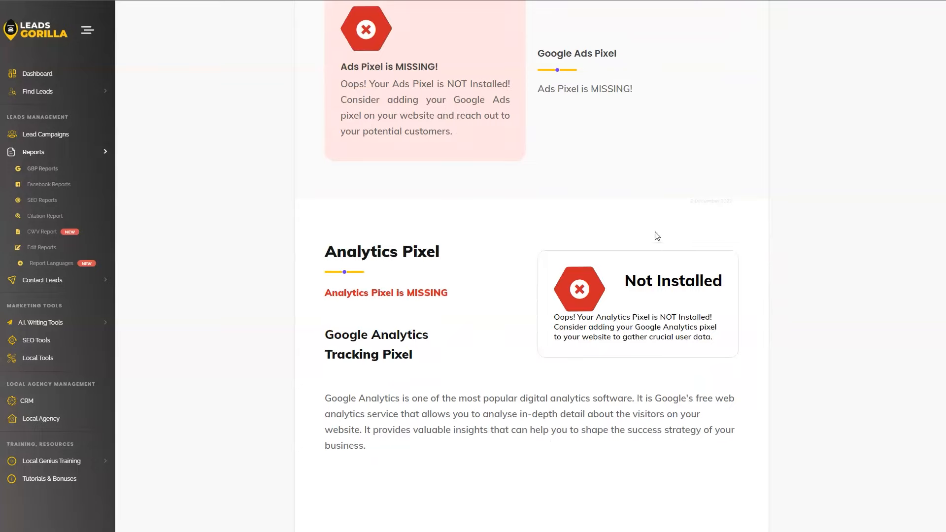
scroll("down", 3)
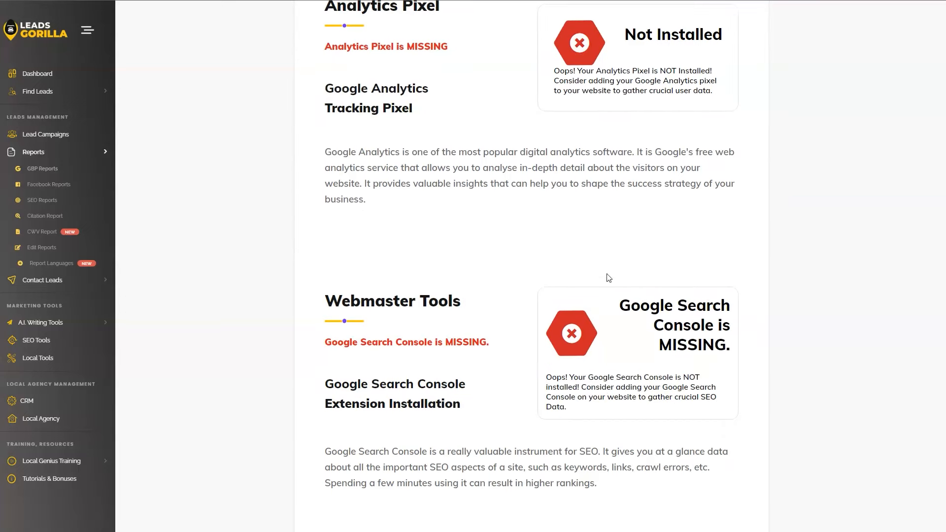
mouse_move(491, 221)
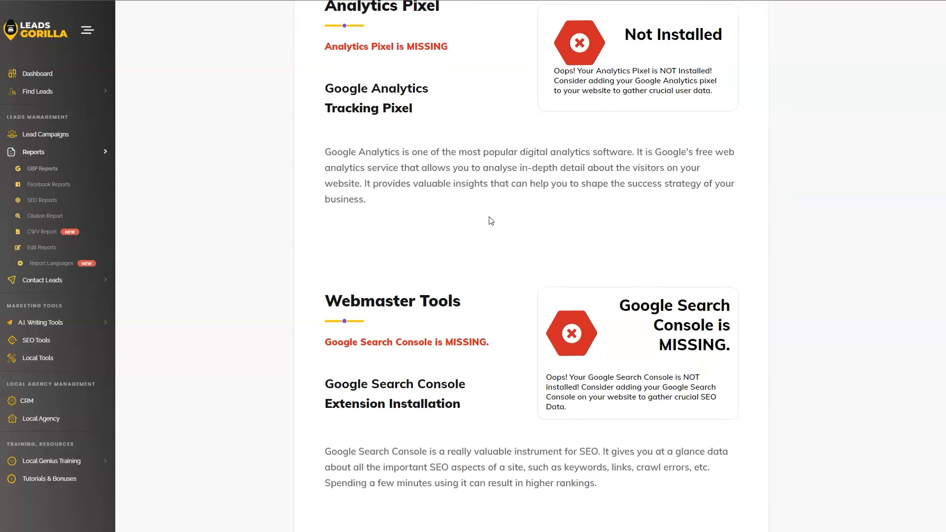
scroll("down", 3)
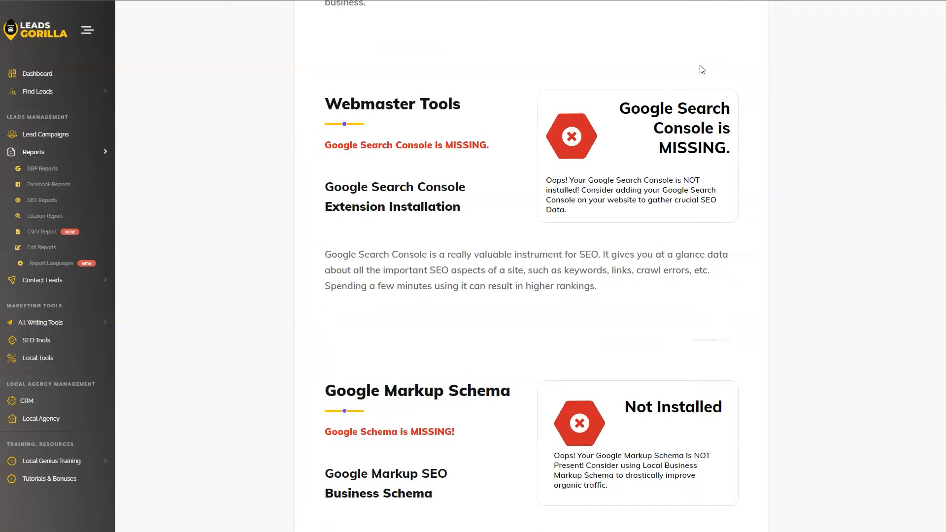
mouse_move(392, 79)
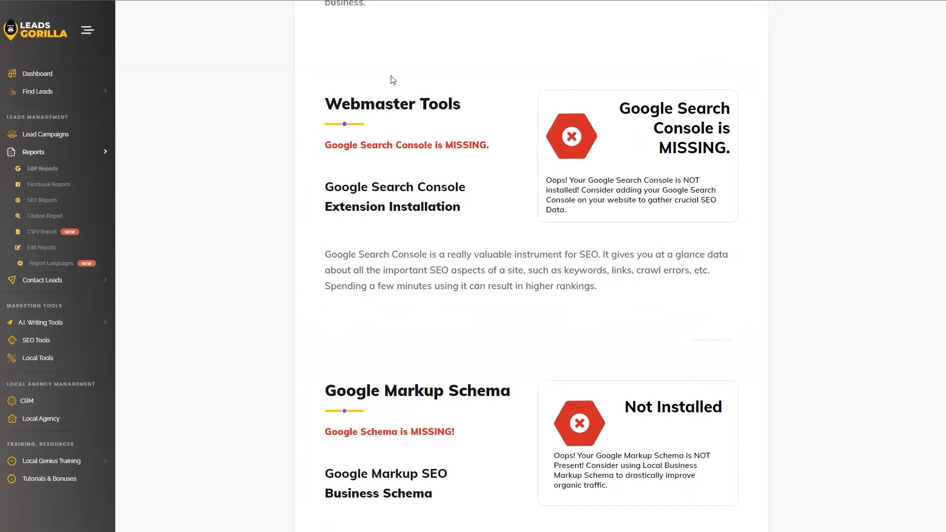
scroll("down", 3)
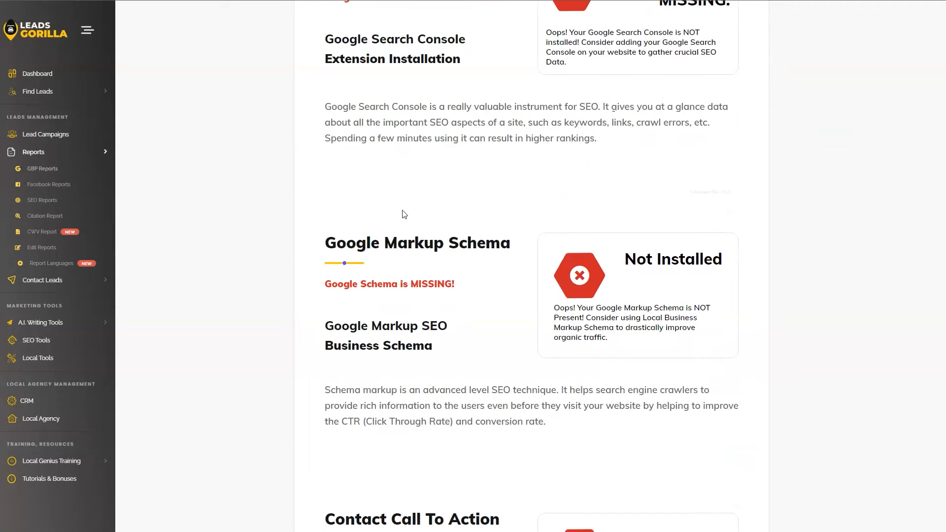
mouse_move(296, 315)
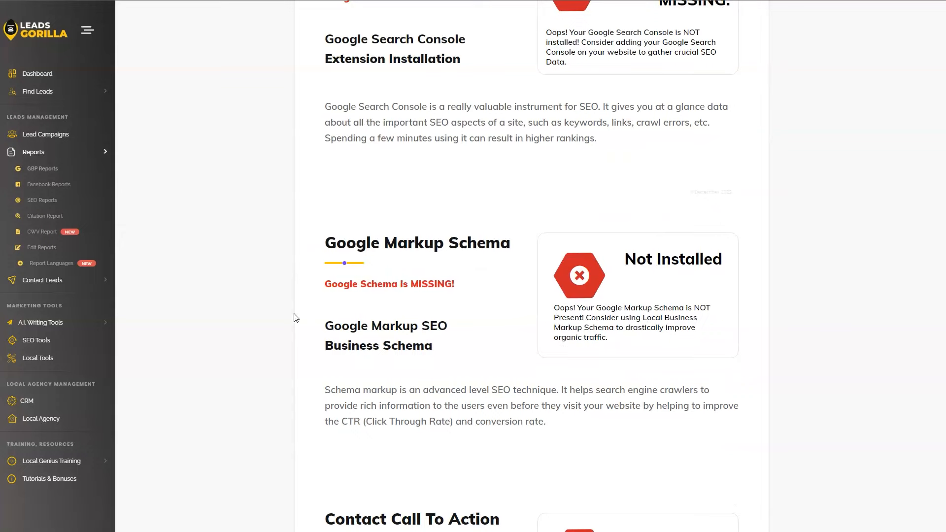
mouse_move(615, 408)
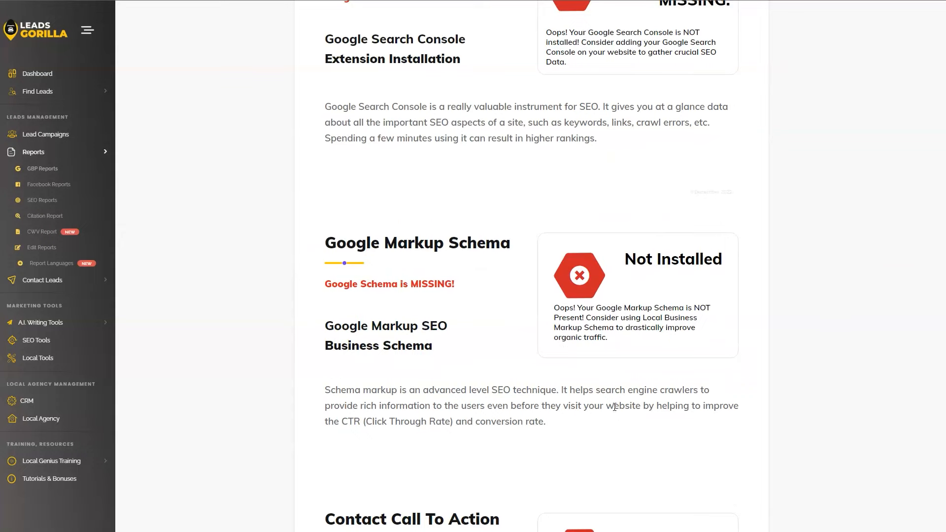
scroll("down", 3)
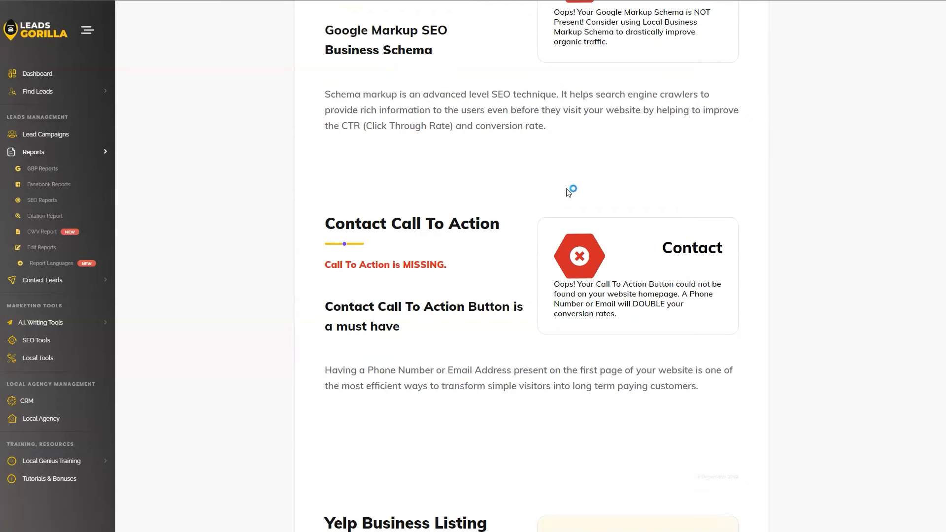
Scroll past the Tag Manager, Open Graph, SSL, WordPress and SERP Snippet checks to the 32.00% Report Overview
scroll("down", 3)
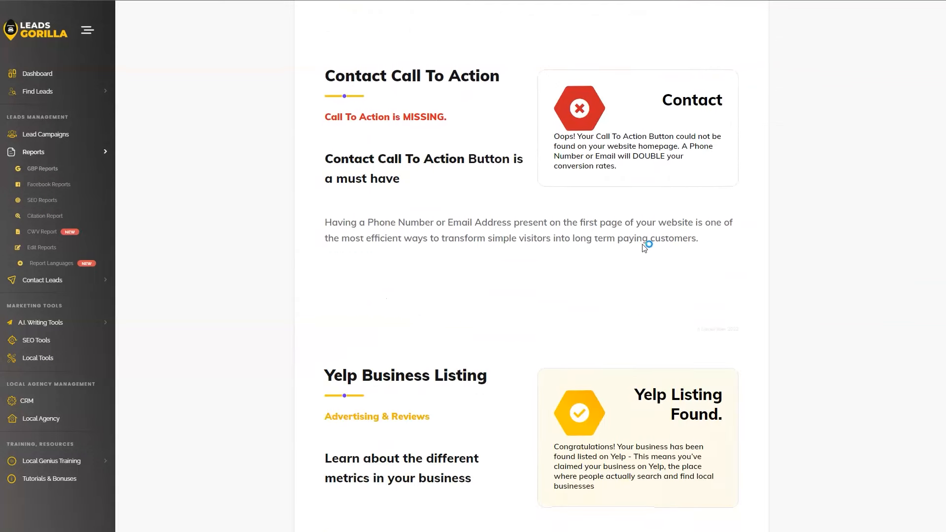
mouse_move(321, 160)
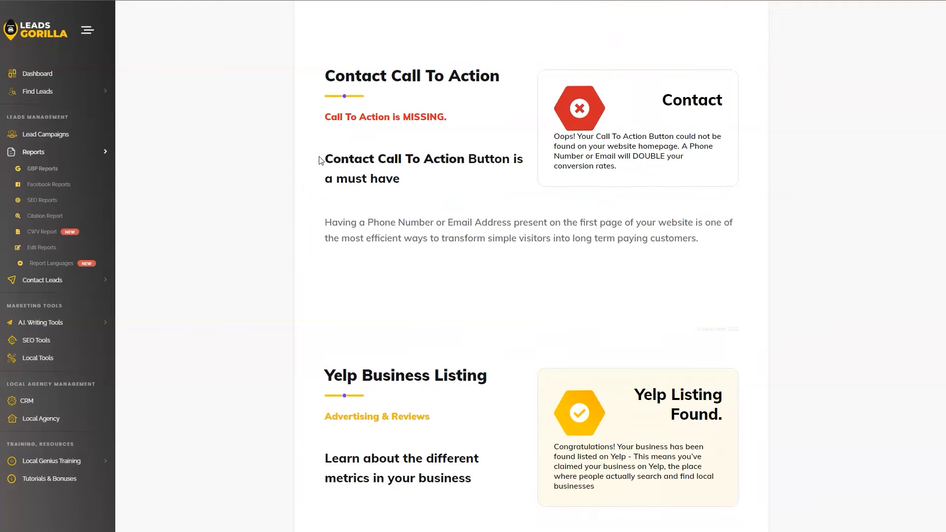
scroll("down", 3)
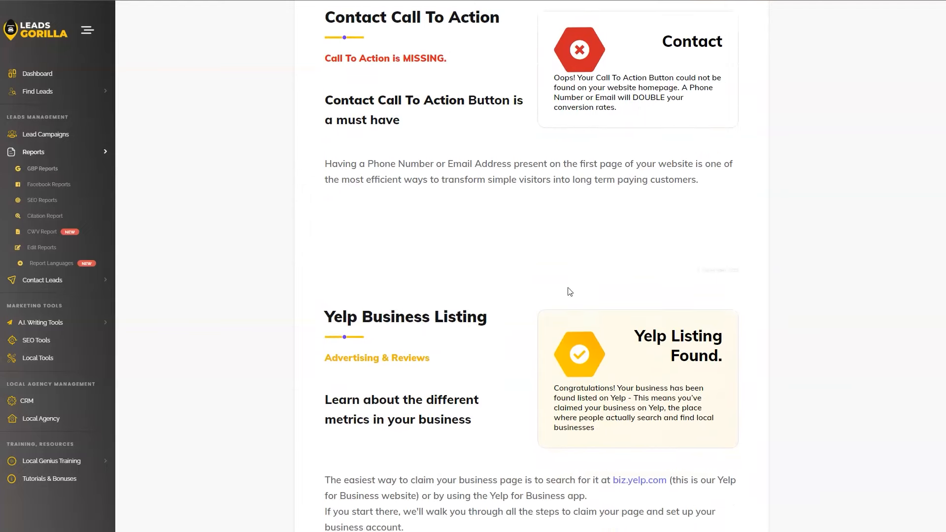
scroll("down", 3)
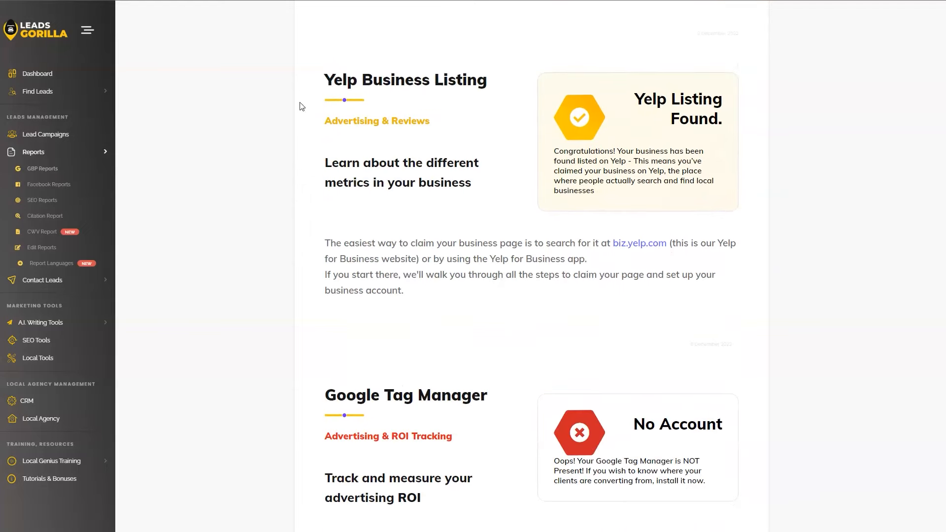
mouse_move(720, 152)
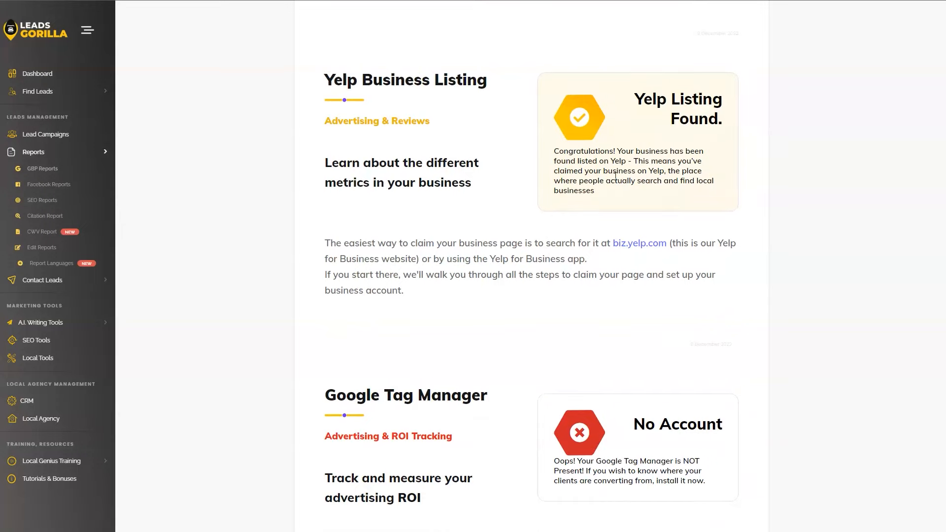
scroll("down", 3)
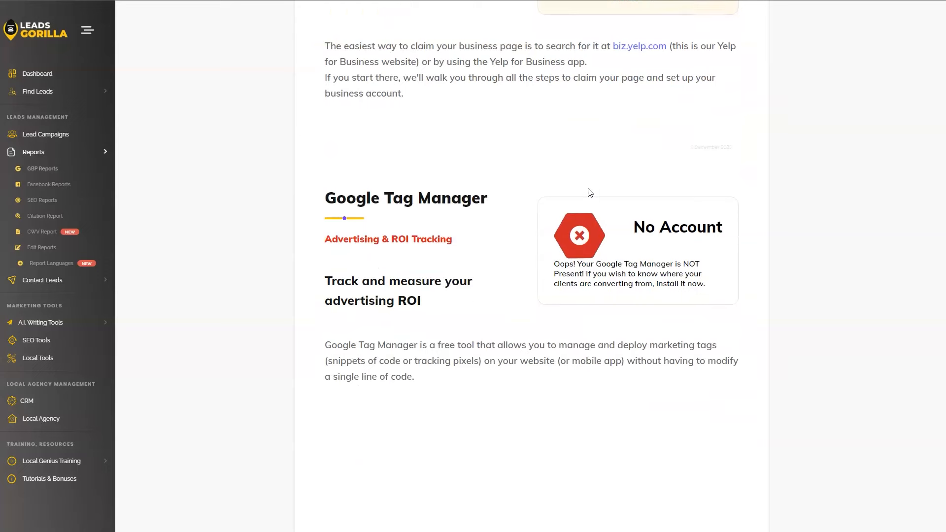
scroll("down", 3)
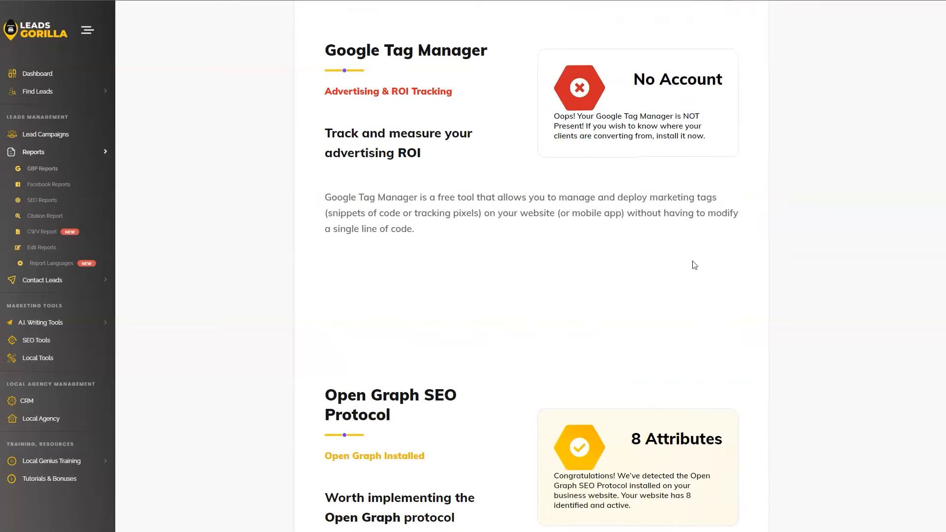
mouse_move(395, 218)
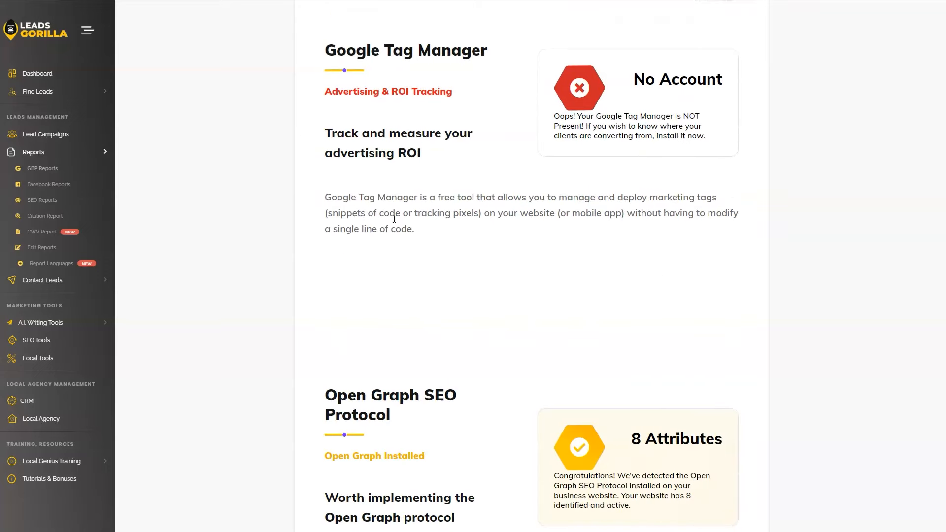
mouse_move(462, 146)
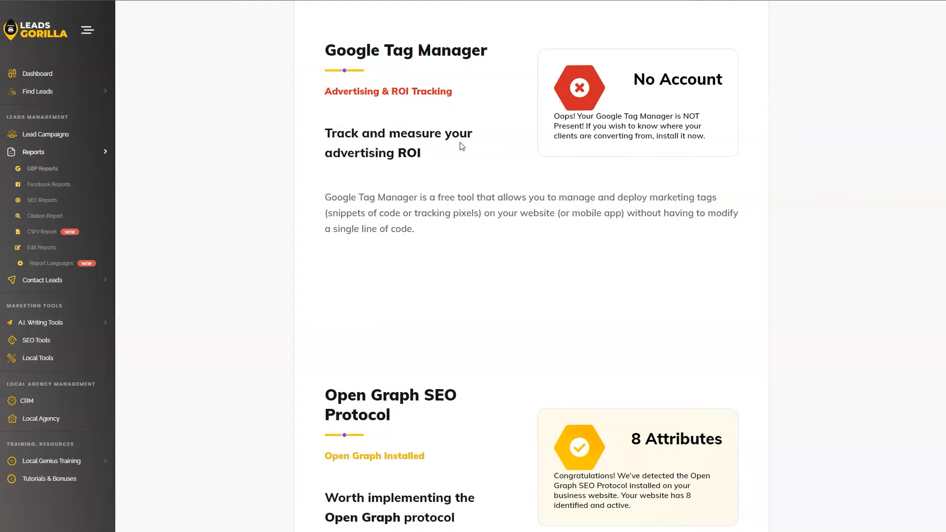
scroll("down", 3)
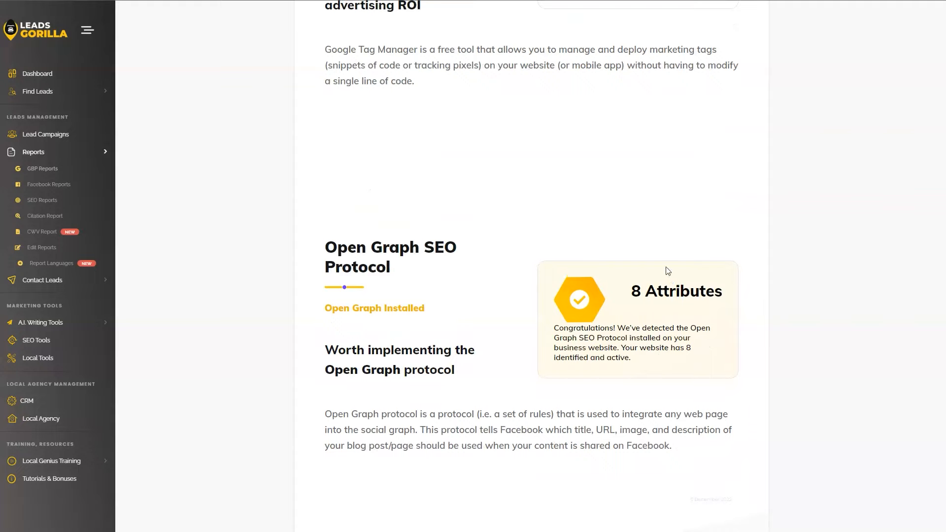
scroll("down", 3)
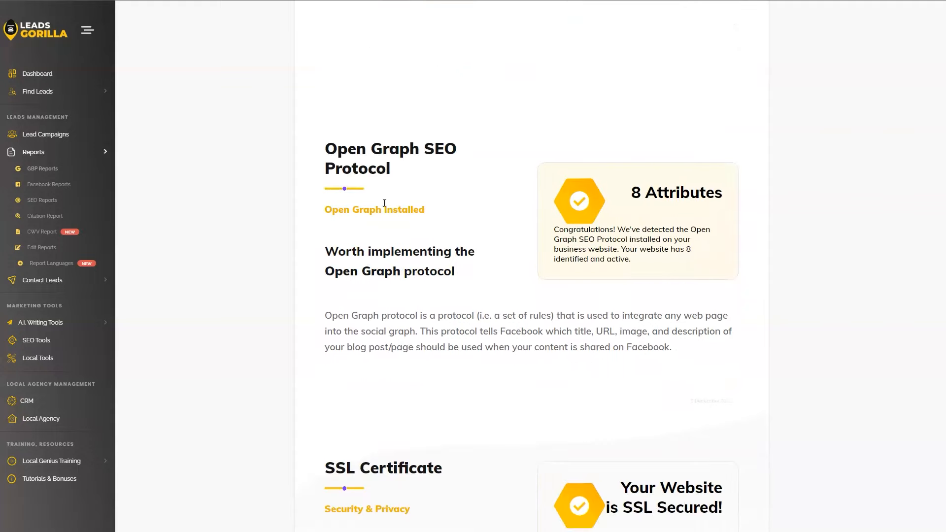
mouse_move(503, 177)
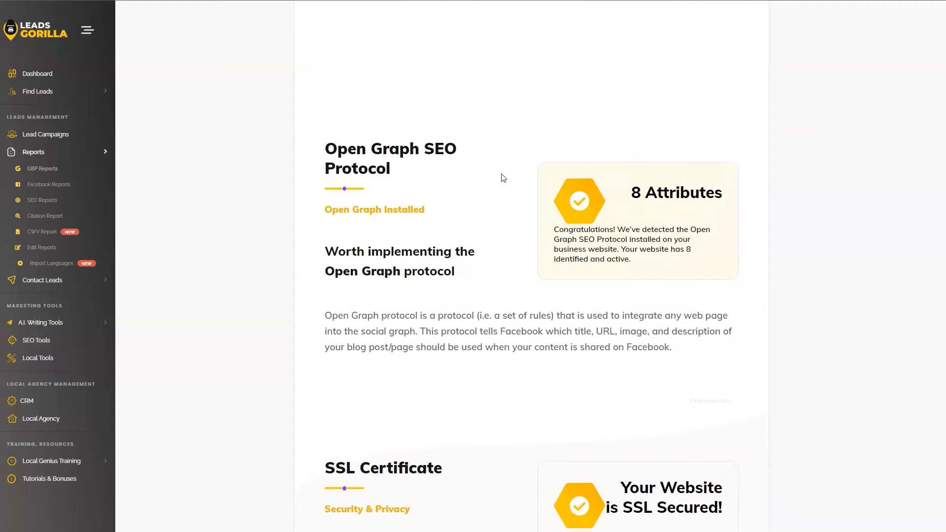
scroll("down", 3)
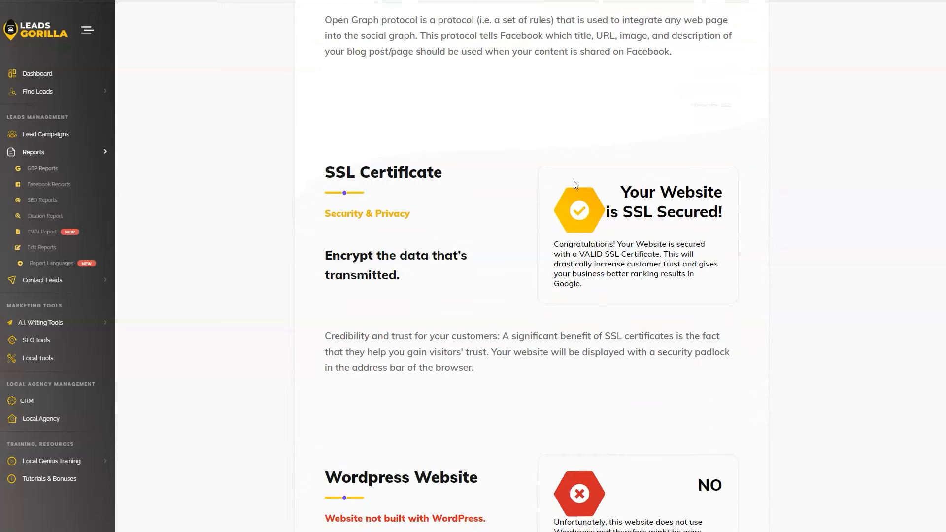
mouse_move(463, 349)
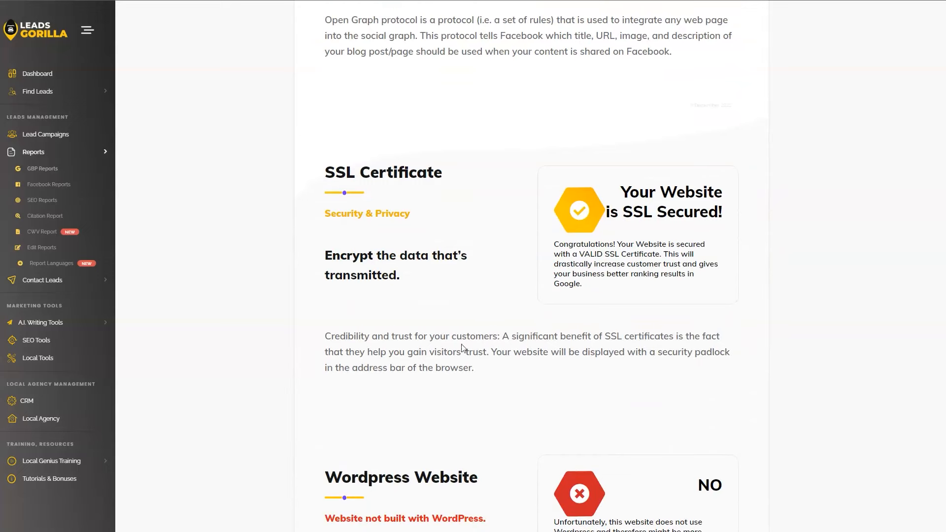
scroll("down", 3)
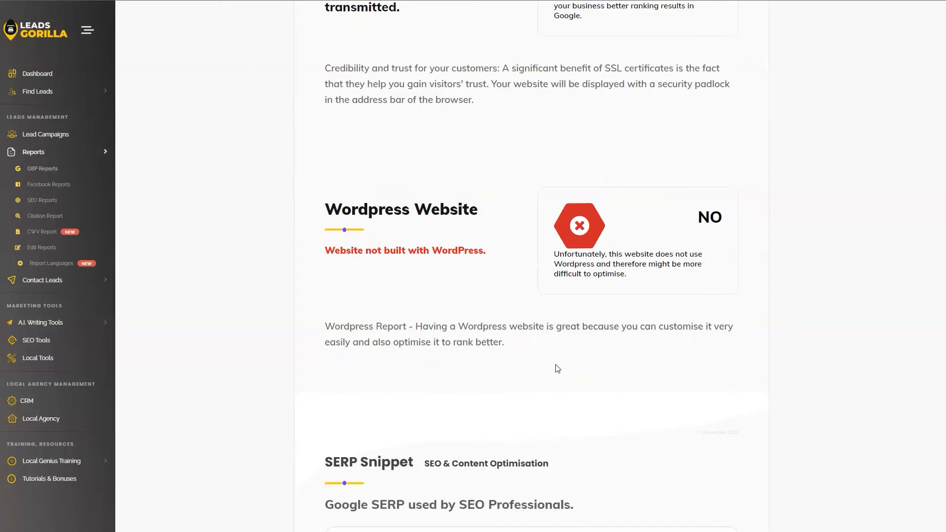
scroll("down", 3)
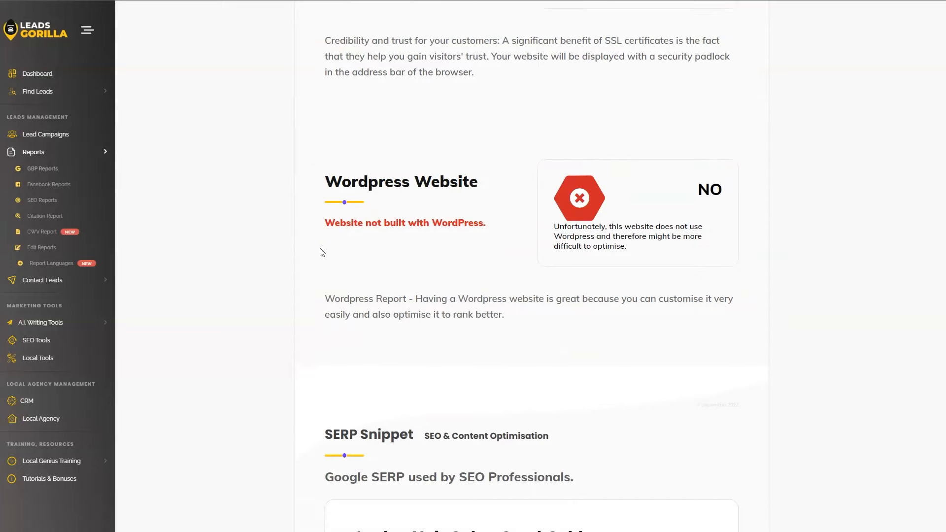
mouse_move(321, 177)
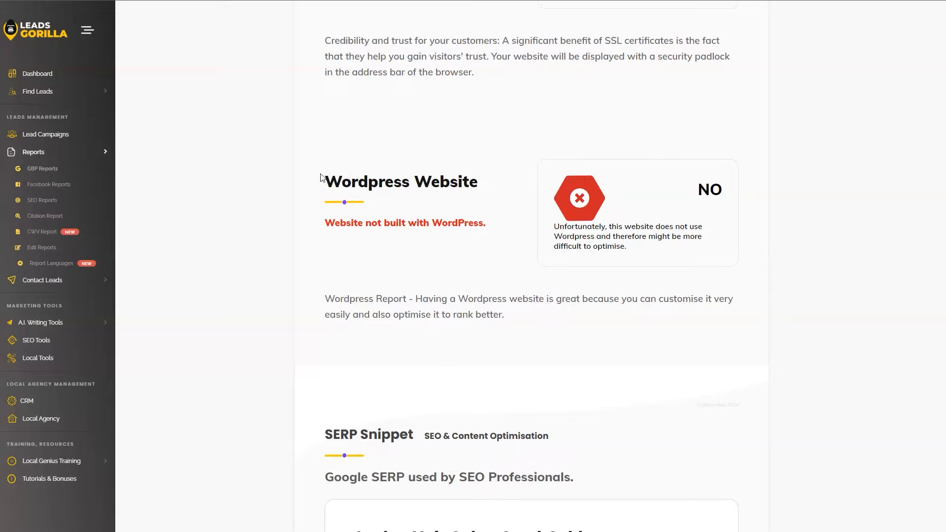
mouse_move(381, 302)
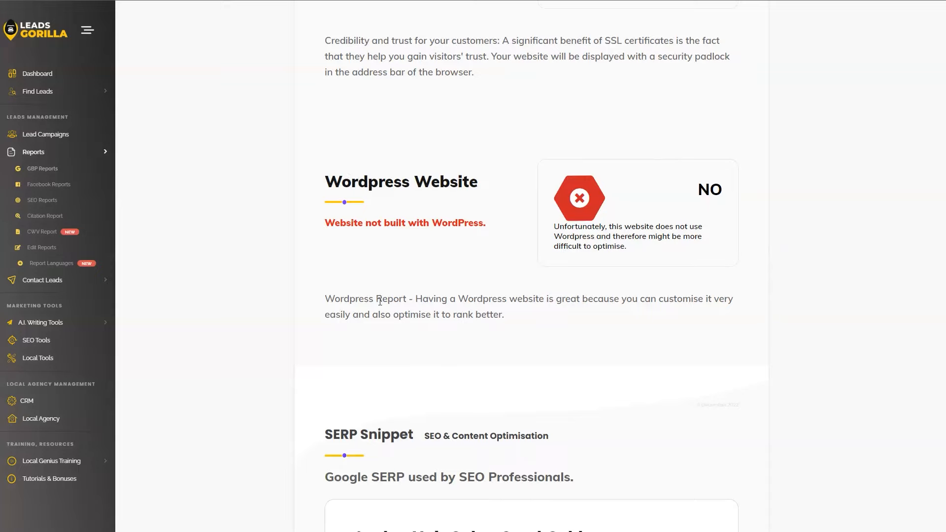
mouse_move(757, 219)
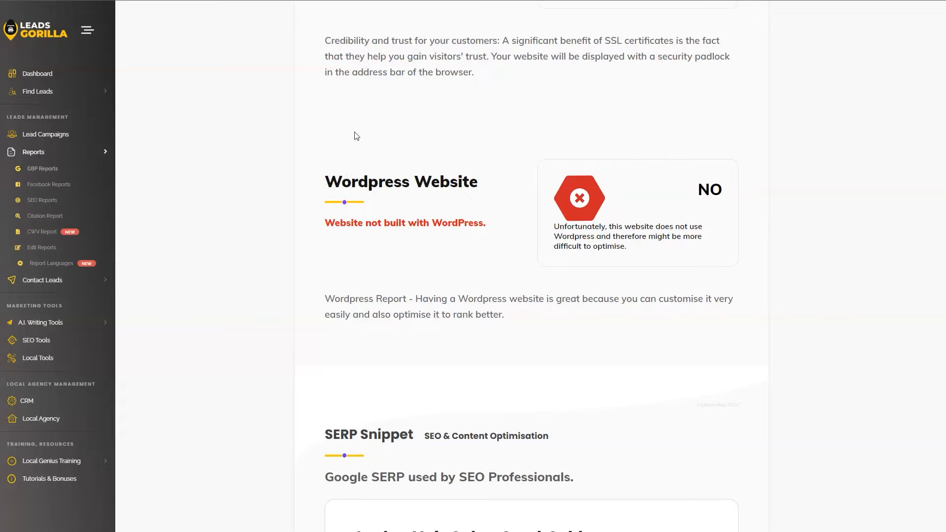
scroll("down", 3)
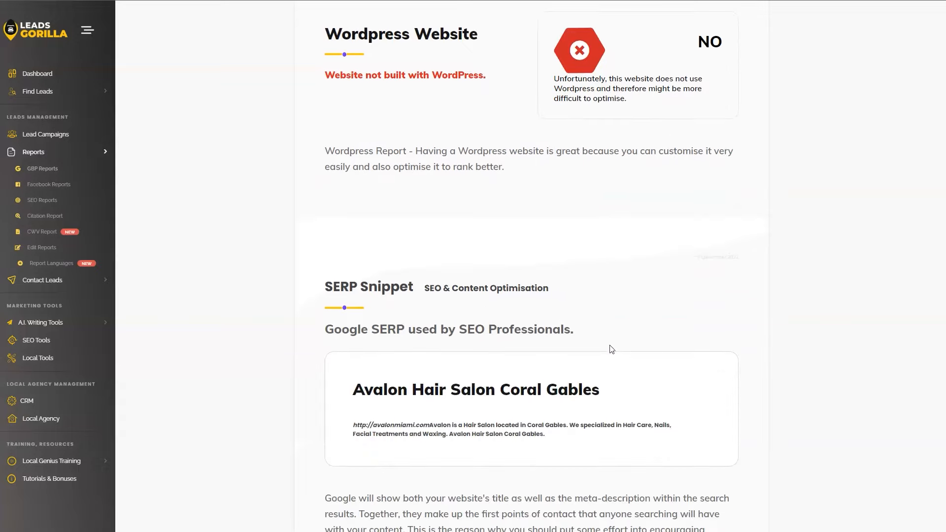
scroll("down", 3)
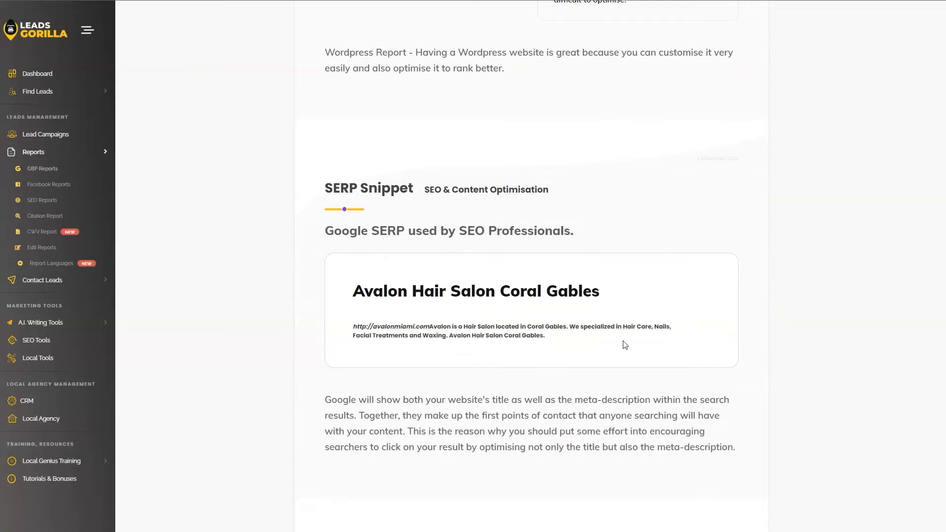
scroll("down", 3)
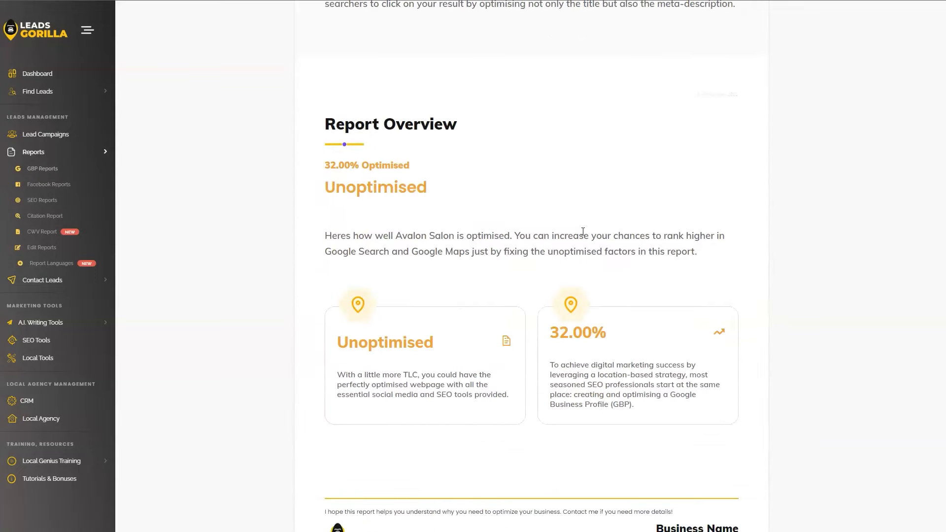
mouse_move(521, 171)
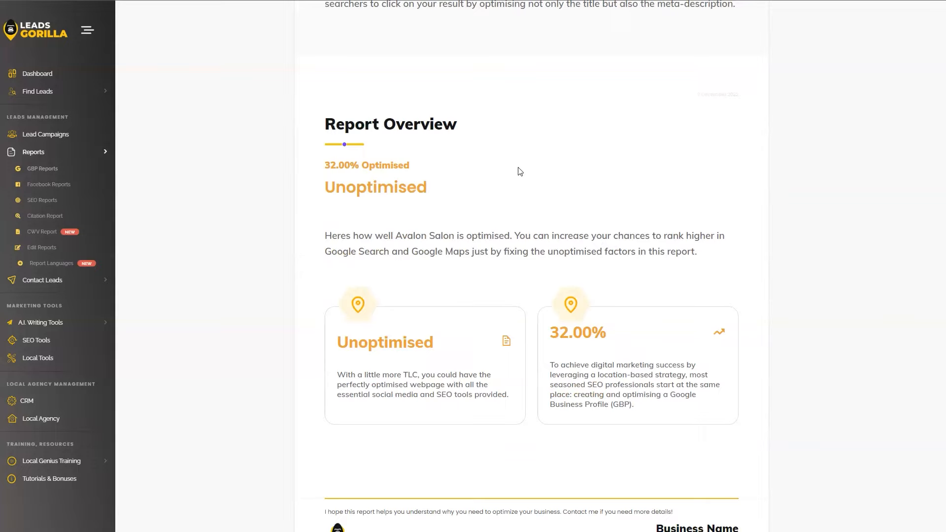
mouse_move(607, 168)
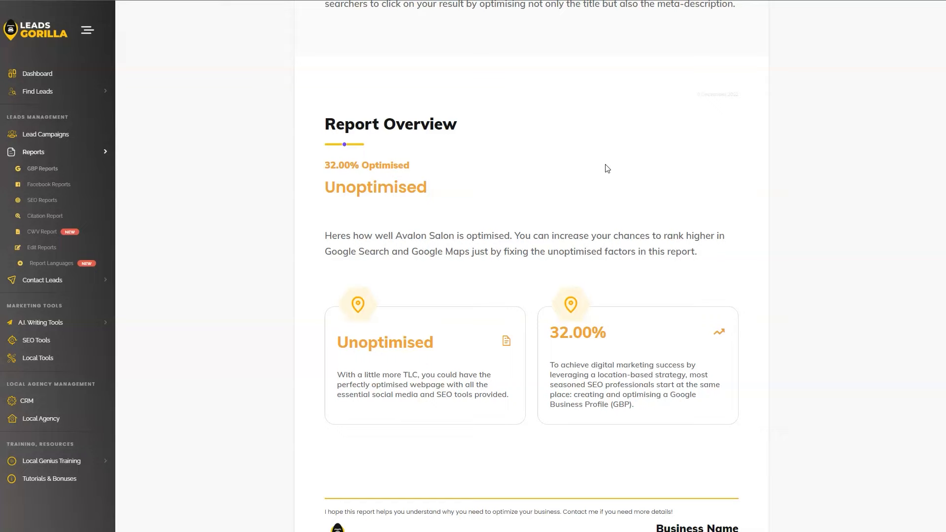
Scroll to the report's contact footer and Download Report banner with its Download Now button
scroll("down", 3)
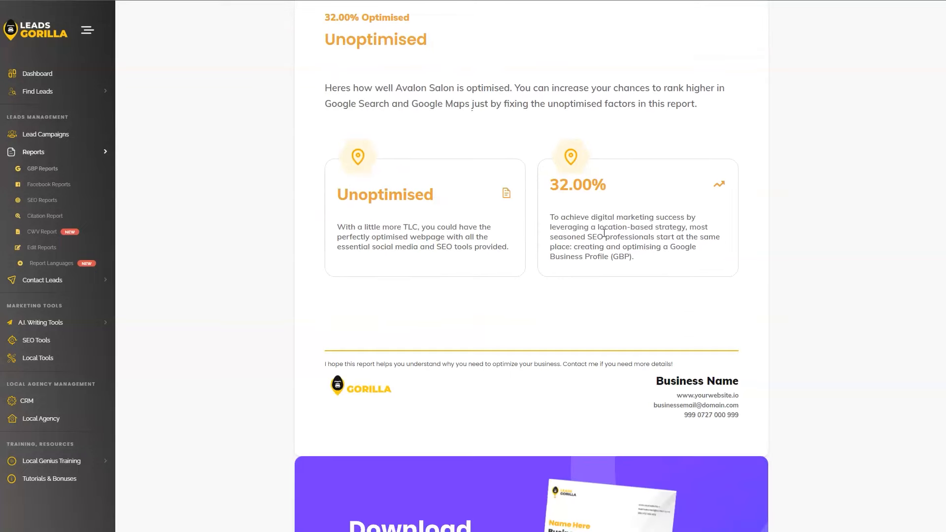
scroll("down", 3)
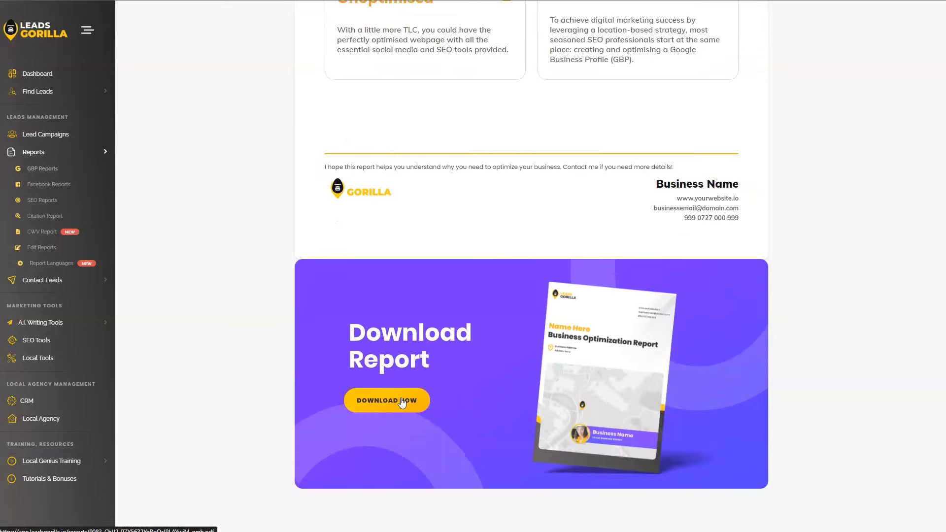
mouse_move(505, 329)
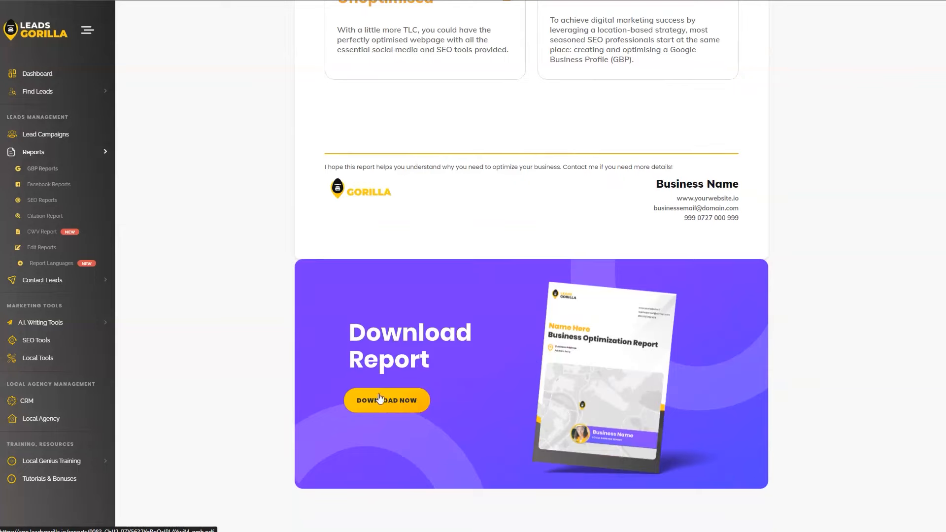
mouse_move(403, 393)
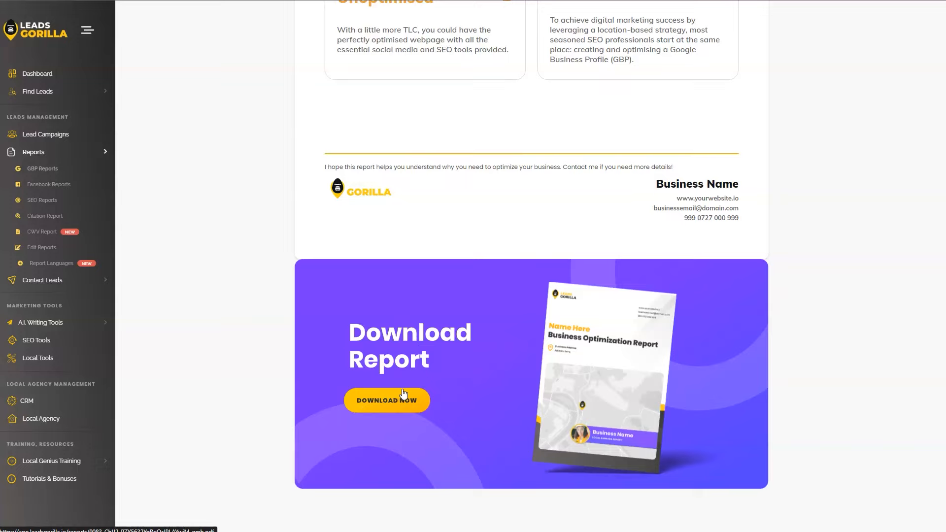
mouse_move(412, 390)
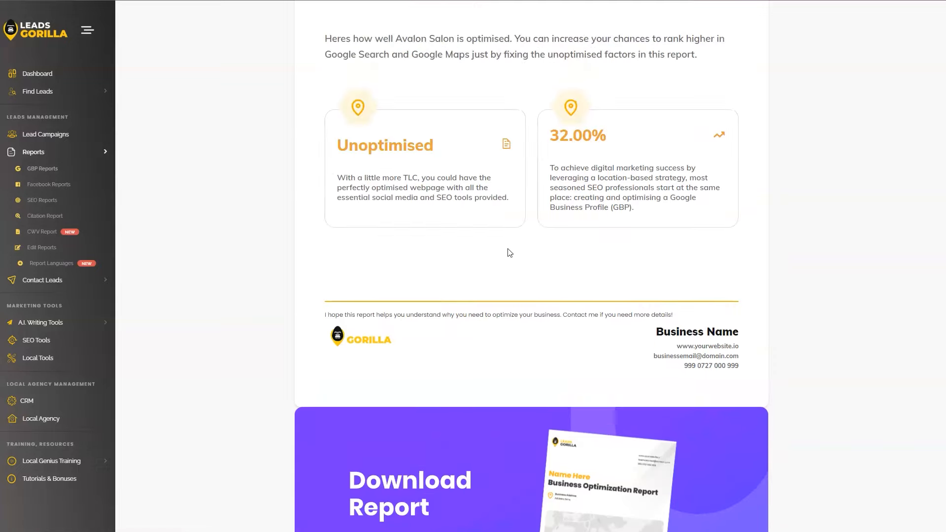
mouse_move(337, 339)
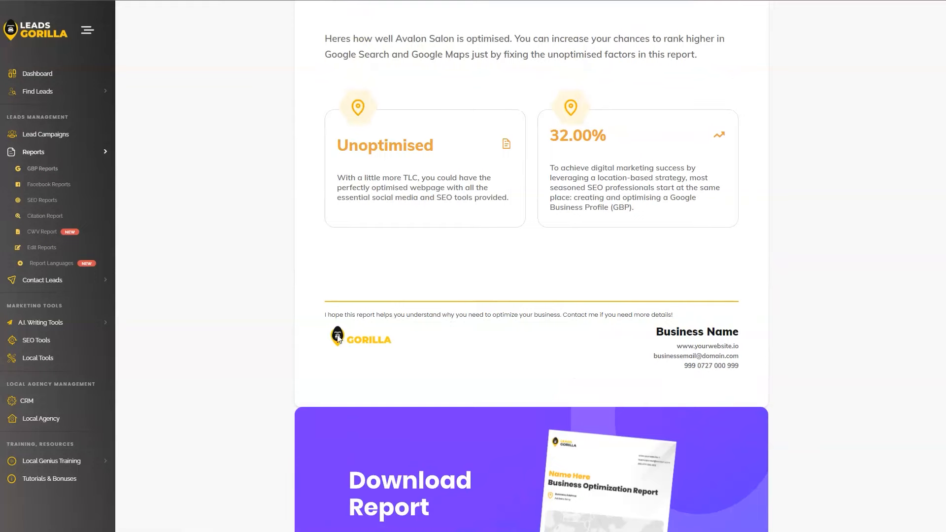
left_click_drag(324, 314, 671, 315)
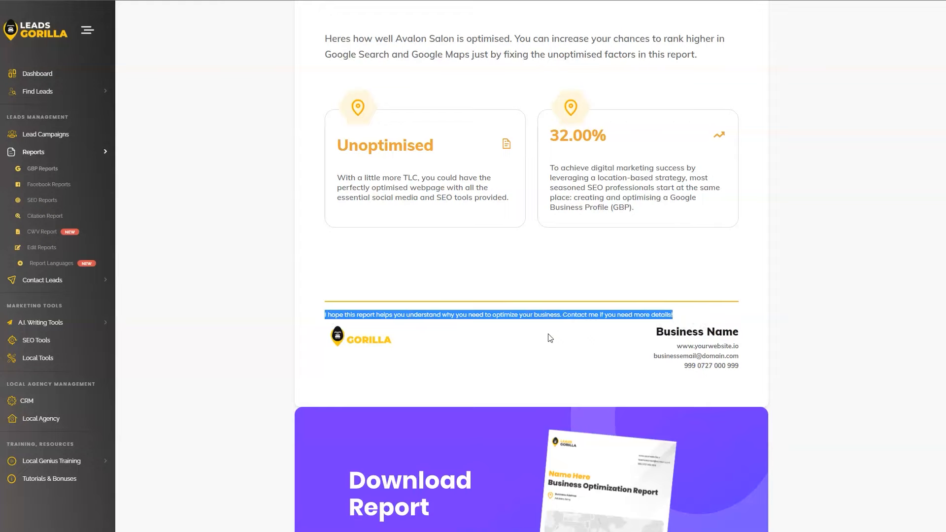
mouse_move(512, 326)
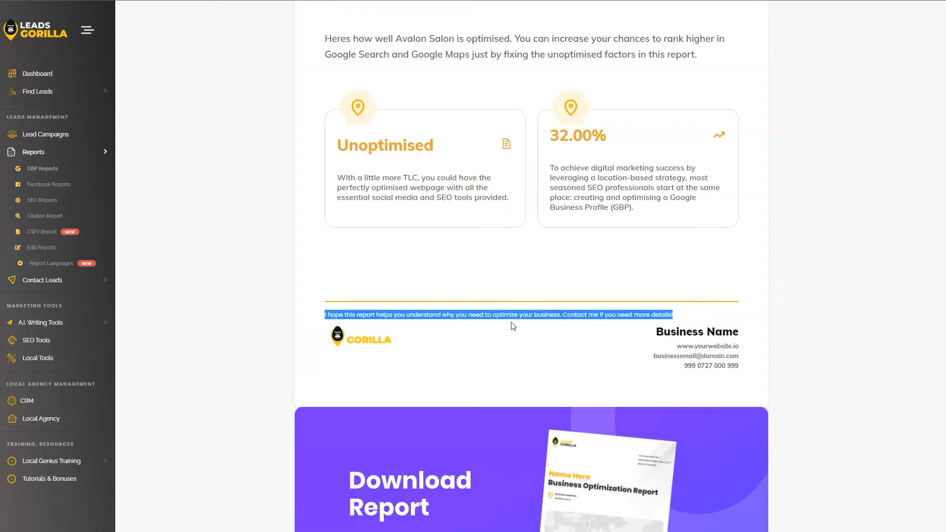
mouse_move(382, 343)
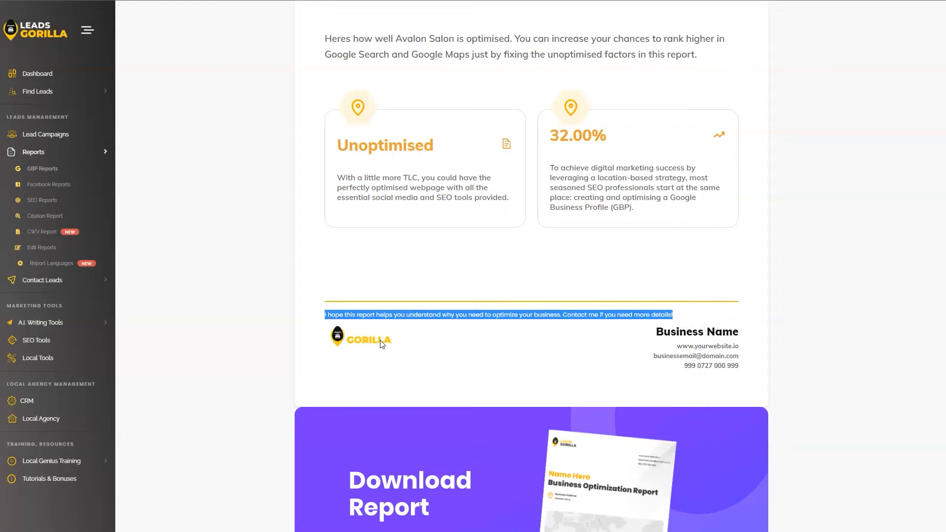
mouse_move(715, 330)
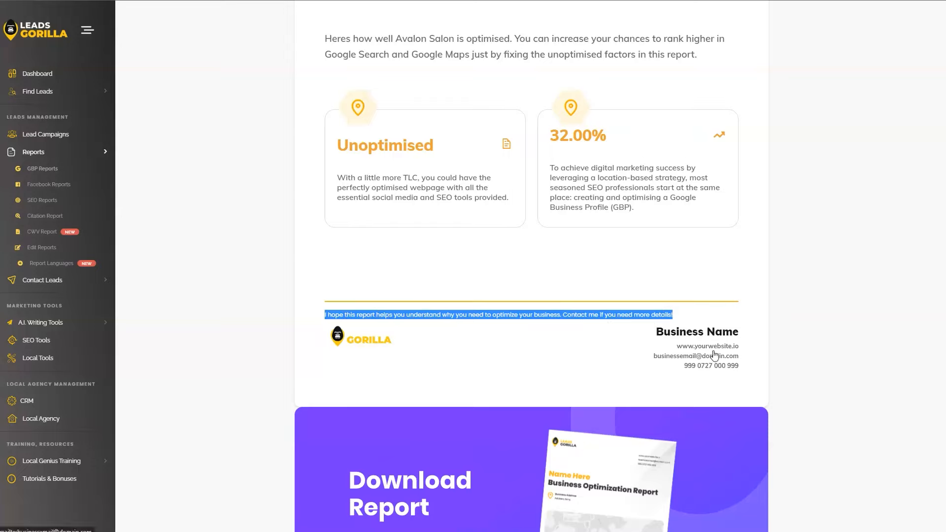
mouse_move(725, 354)
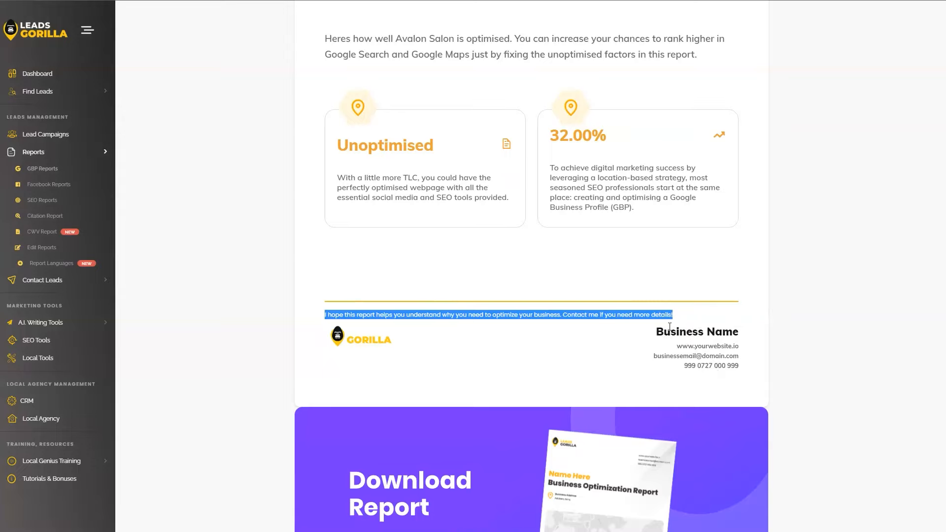
mouse_move(703, 366)
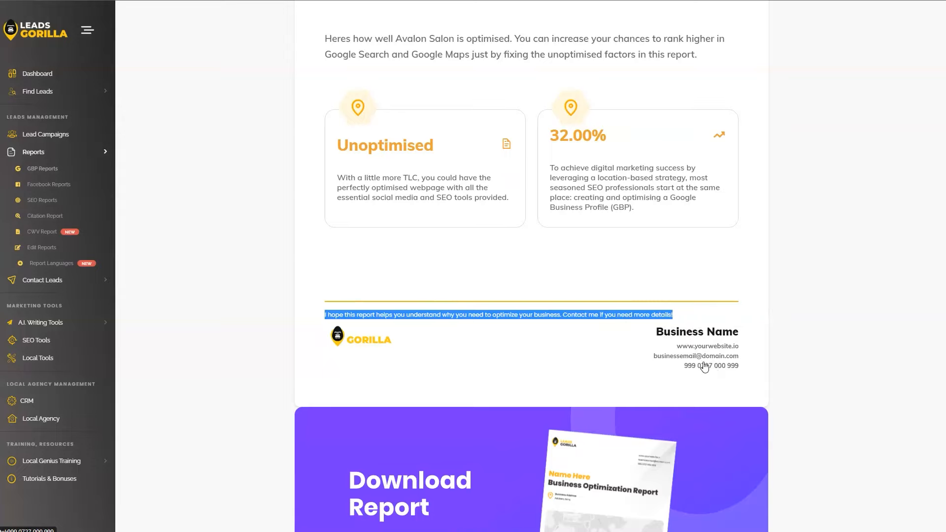
scroll("down", 3)
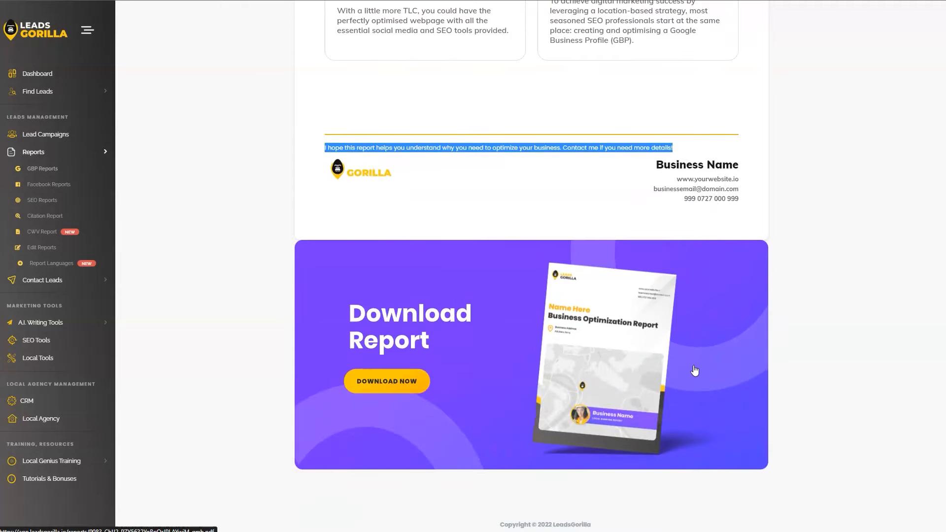
mouse_move(406, 233)
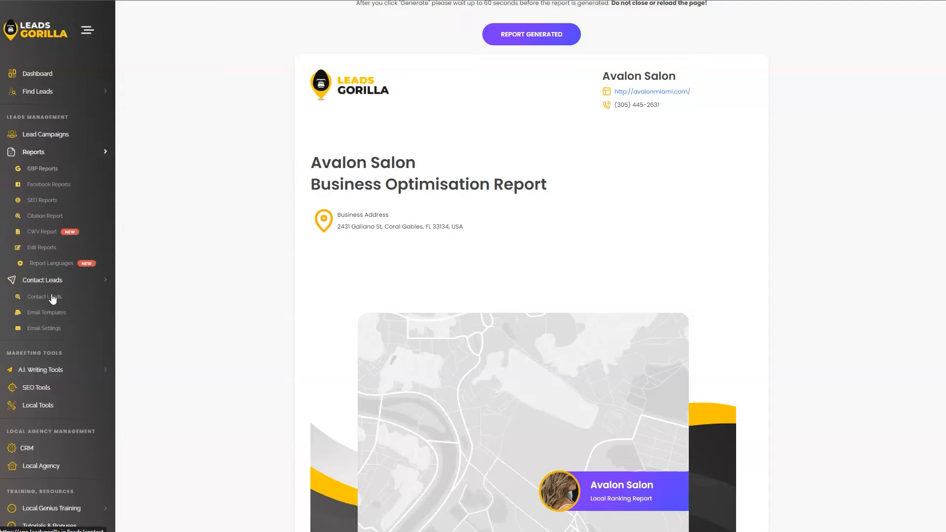
mouse_move(58, 307)
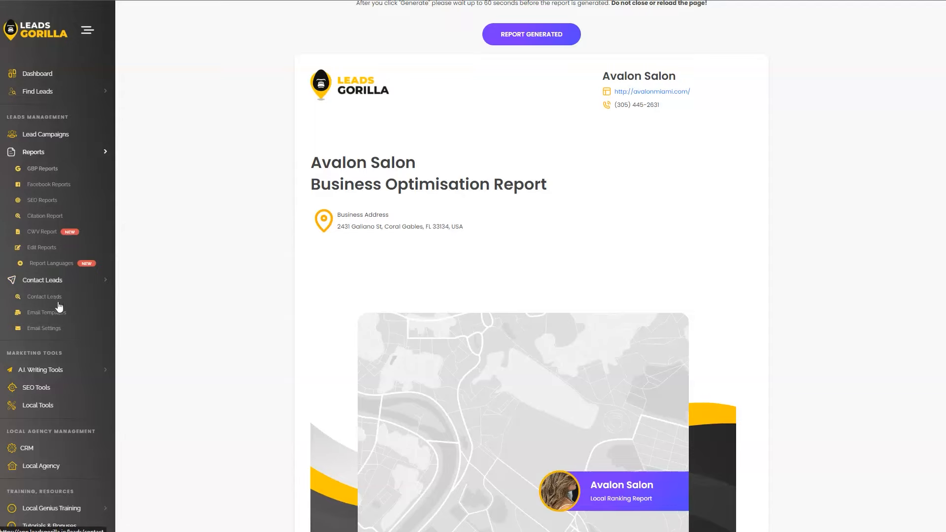
Expand A.I. Writing Tools in the sidebar to list Email Writer and the other writing tools
left_click(41, 370)
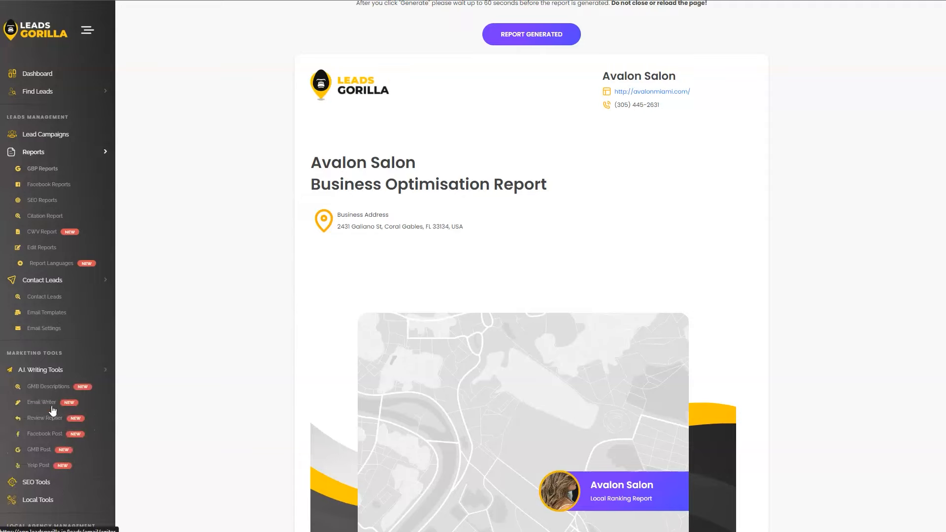
mouse_move(56, 412)
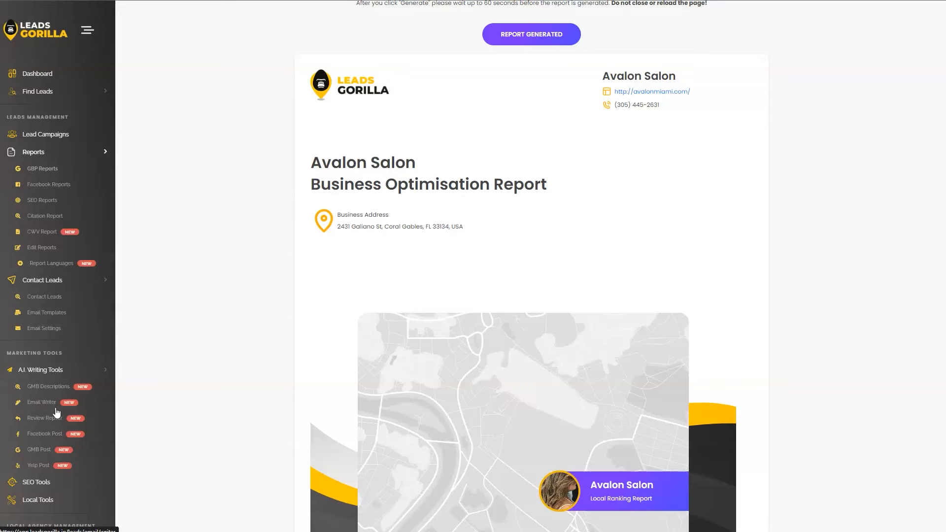
mouse_move(45, 409)
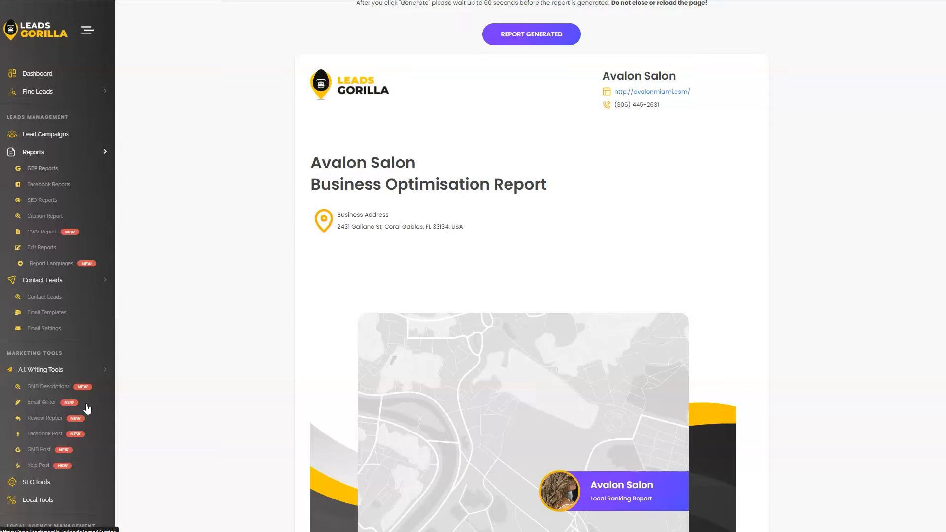
mouse_move(86, 406)
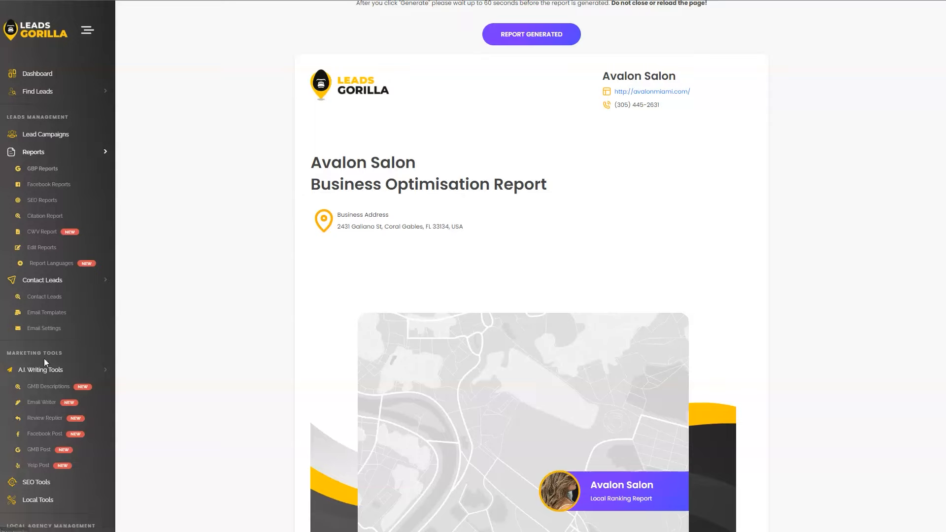
mouse_move(52, 301)
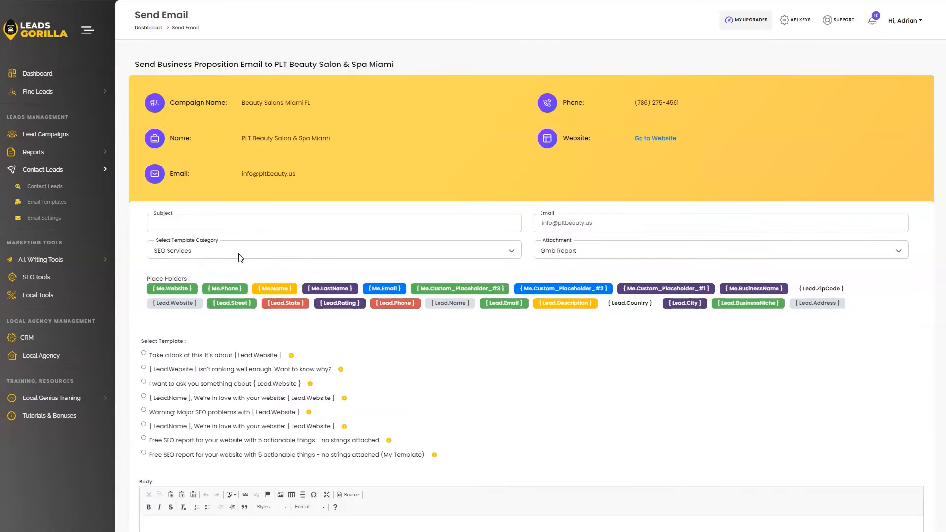
mouse_move(179, 391)
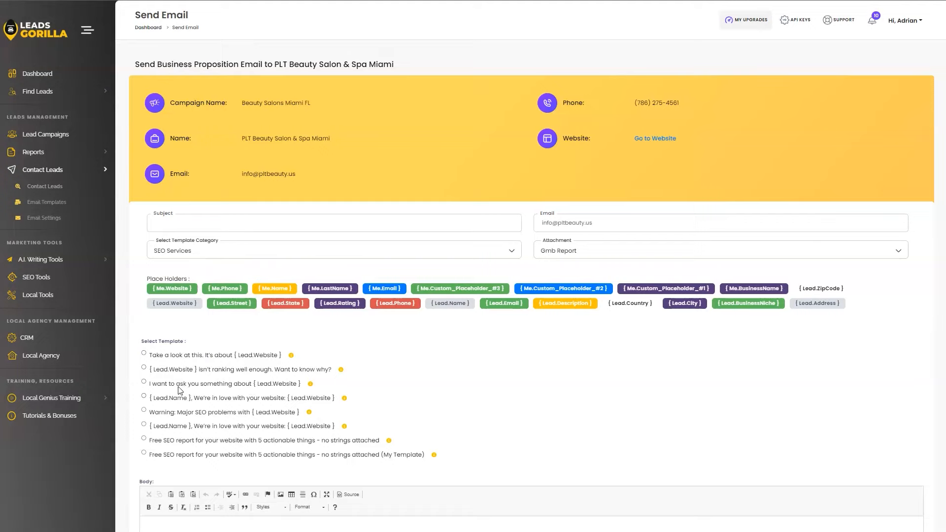
Choose the '{Lead.Name}, We're in love with your website' template for the PLT Beauty Salon email
scroll("down", 3)
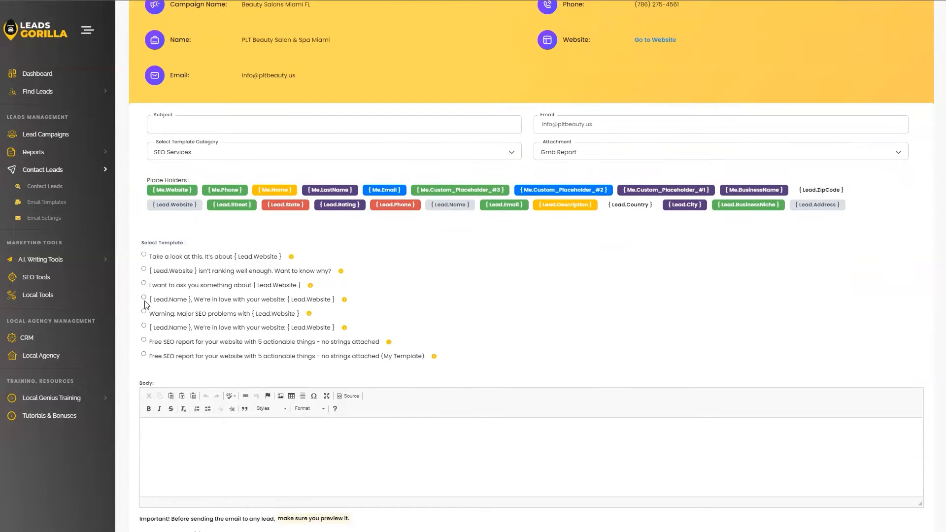
left_click(143, 299)
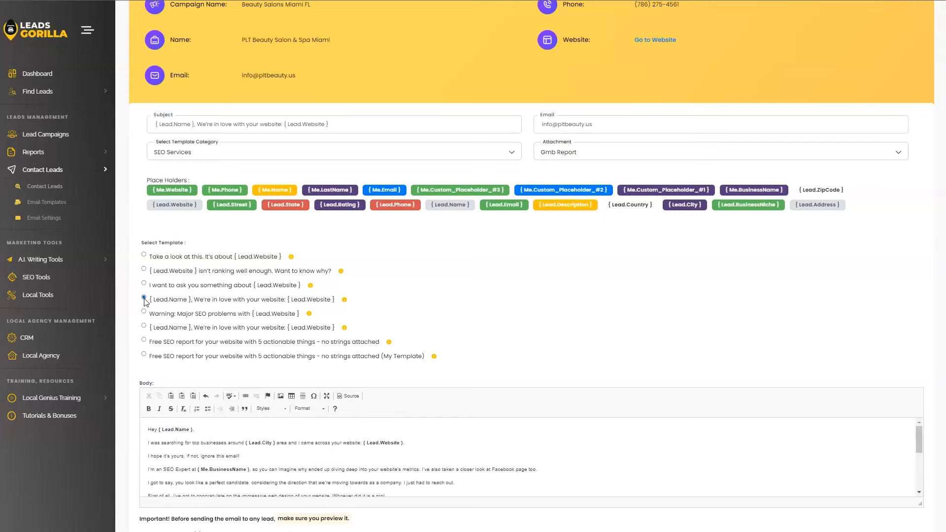
left_click(144, 311)
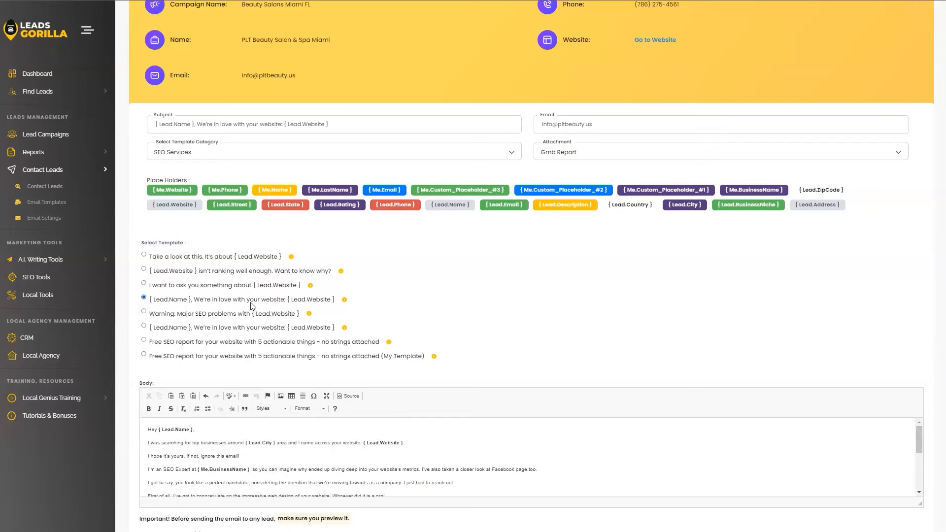
mouse_move(235, 309)
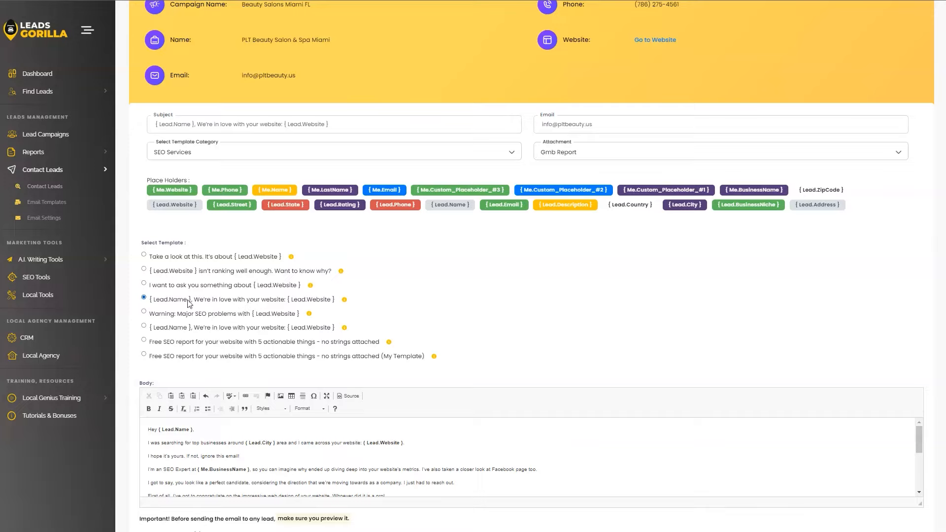
mouse_move(167, 308)
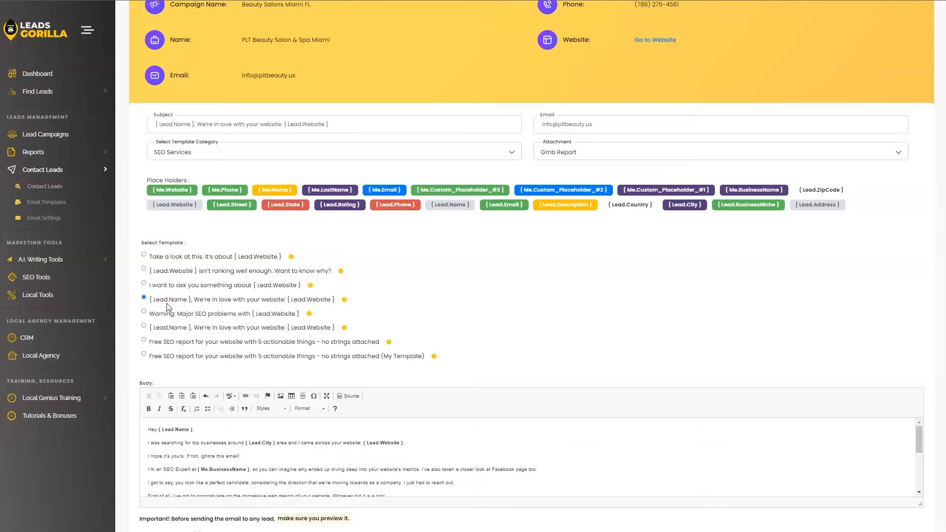
mouse_move(280, 313)
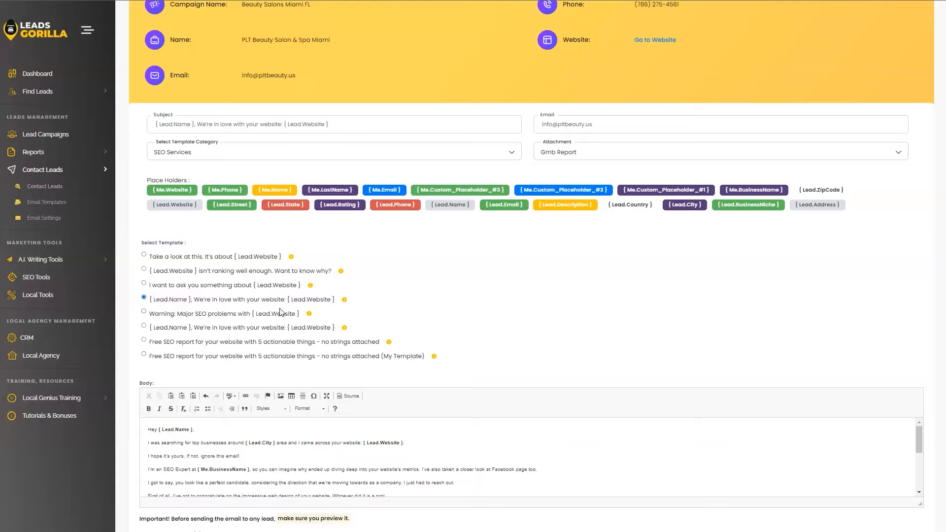
mouse_move(291, 305)
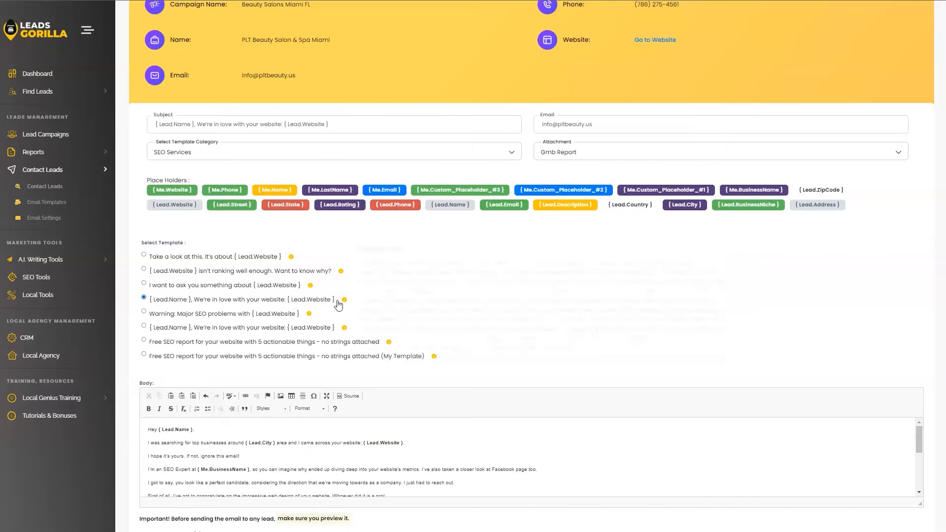
Review the SEO Services email body, highlighting its opening lines
scroll("down", 3)
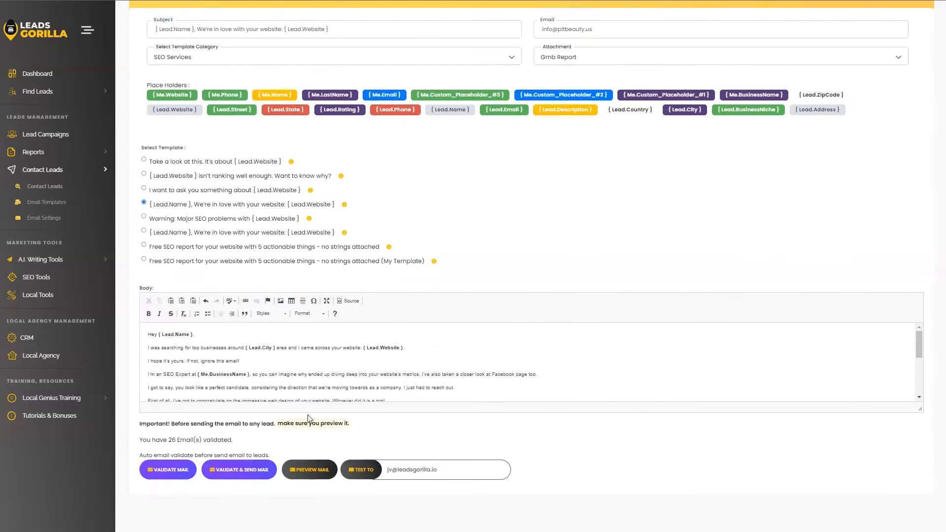
scroll("down", 3)
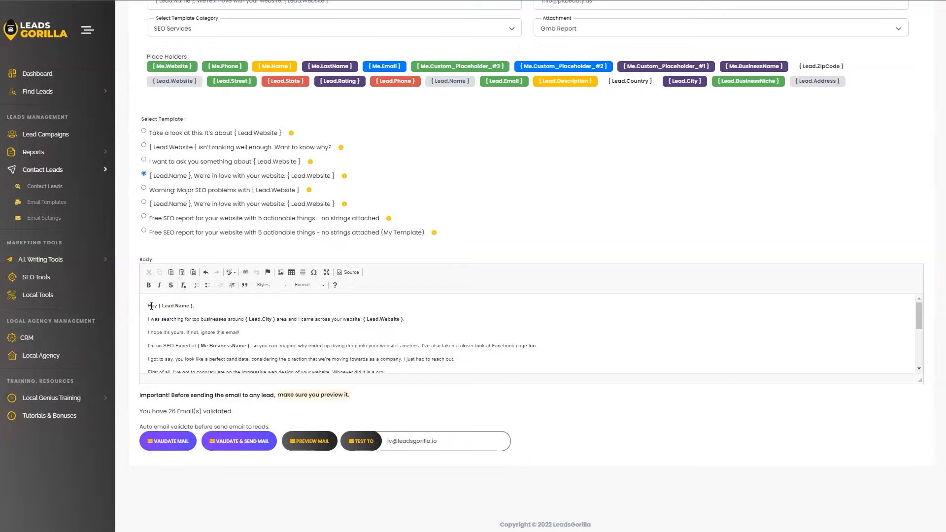
mouse_move(921, 386)
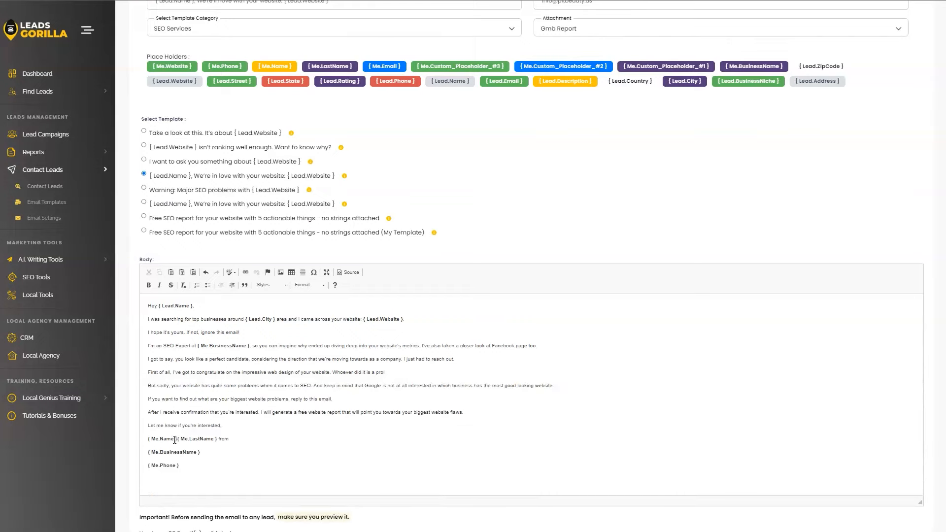
left_click(178, 452)
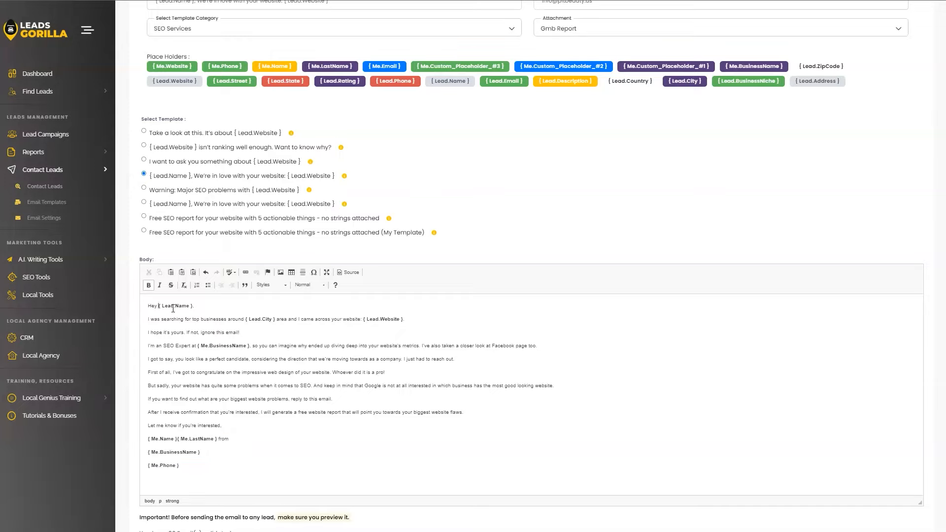
left_click_drag(240, 319, 241, 332)
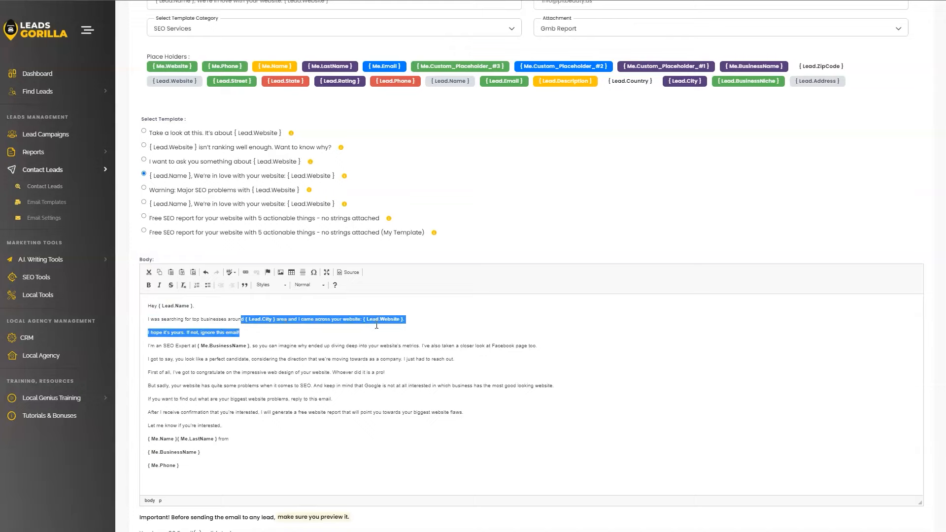
scroll("down", 3)
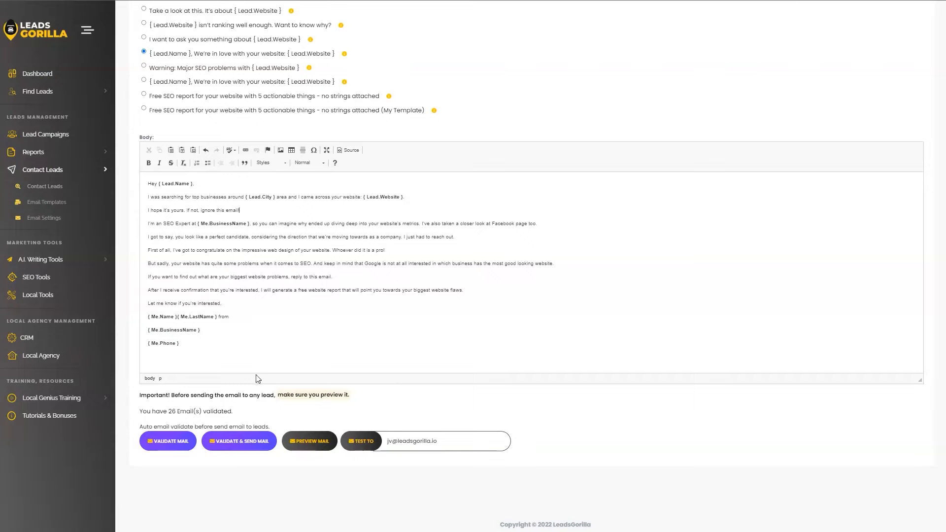
Validate the drafted email and send a test copy
left_click(167, 440)
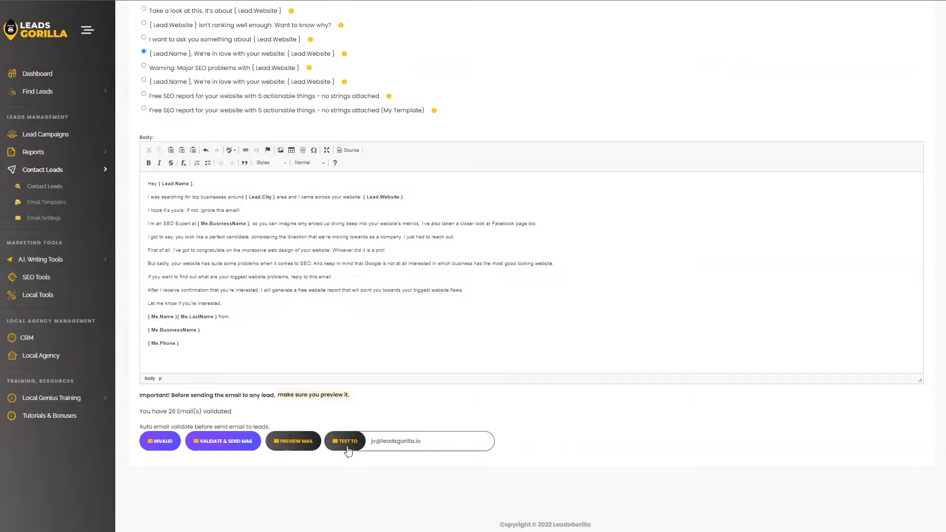
double_click(396, 440)
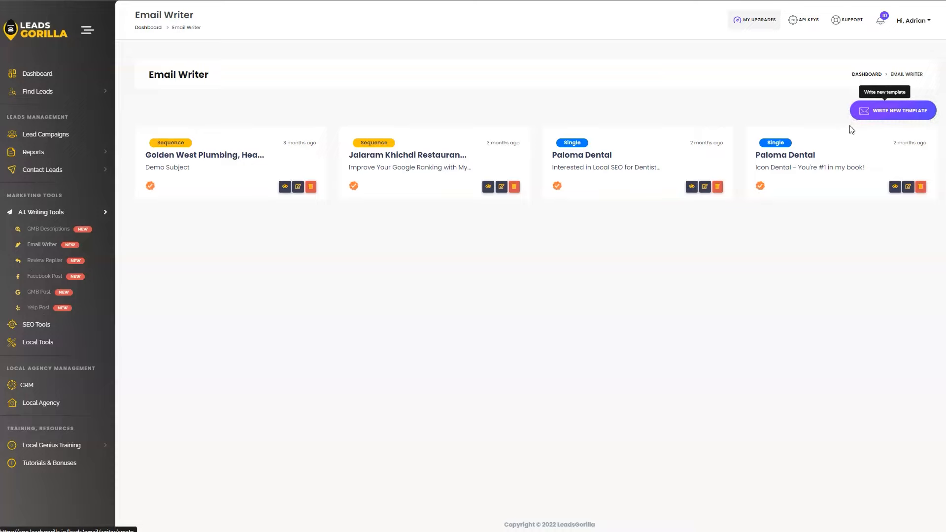
Start a new AI email template as a single email and reach the lead selection step
left_click(893, 110)
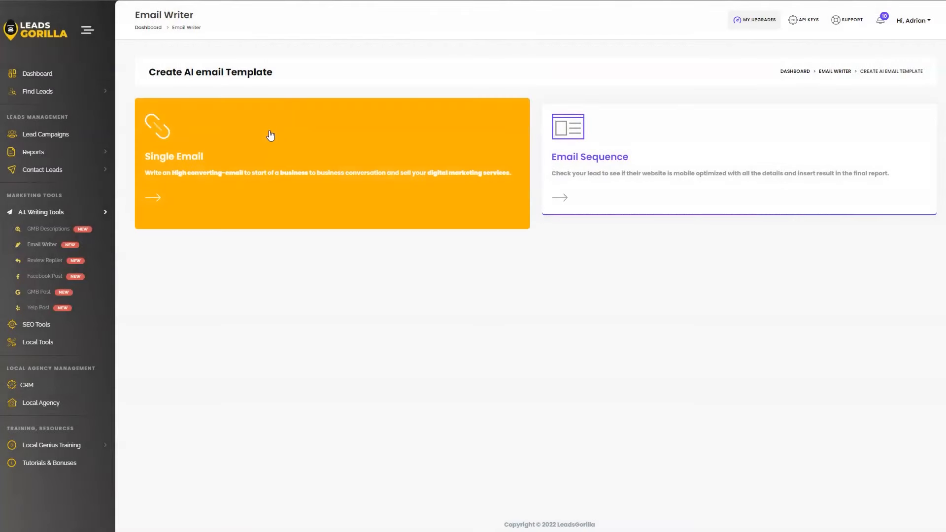
left_click(271, 135)
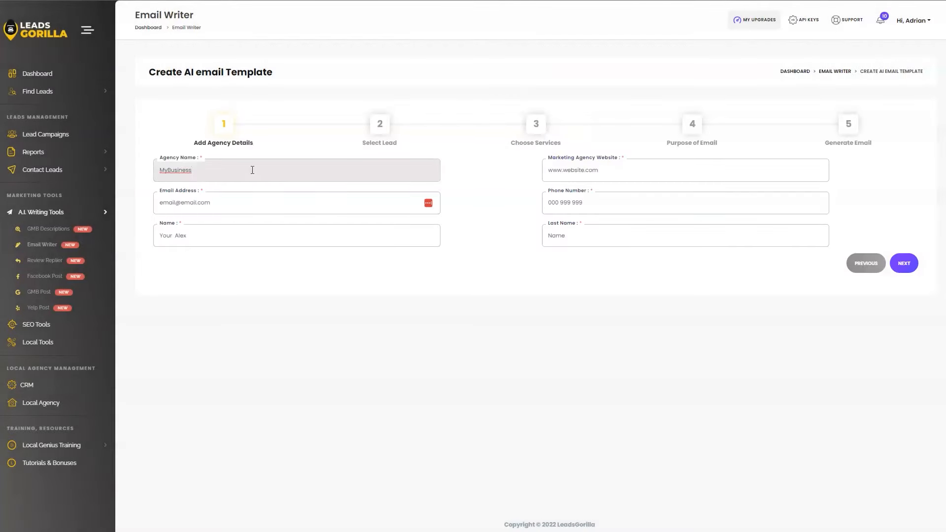
left_click(904, 263)
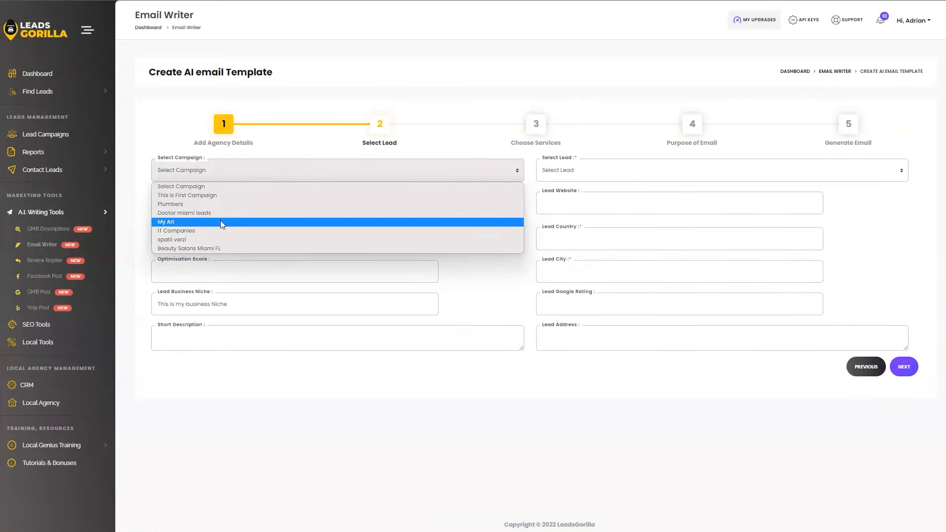
Select OLI BEAUTY SALON as the lead and advance to Choose Services with Search Engine Optimization
left_click(189, 248)
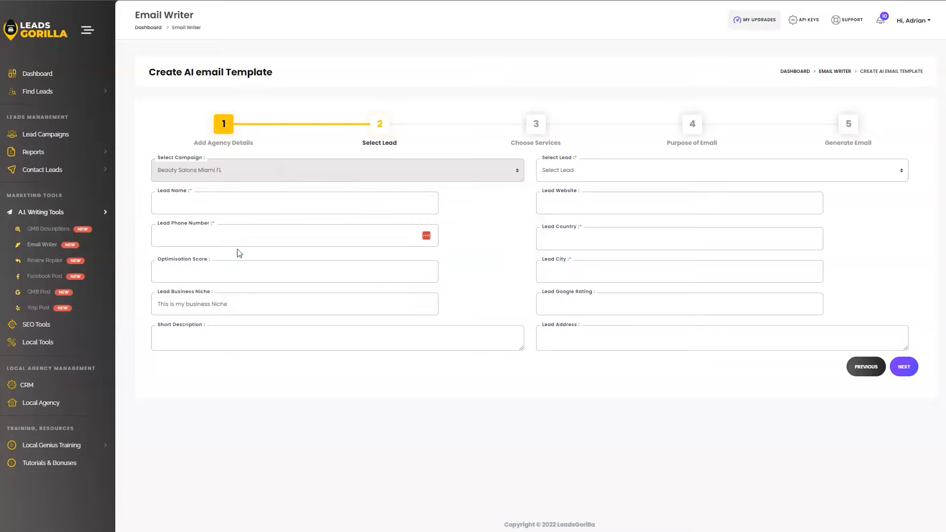
mouse_move(336, 193)
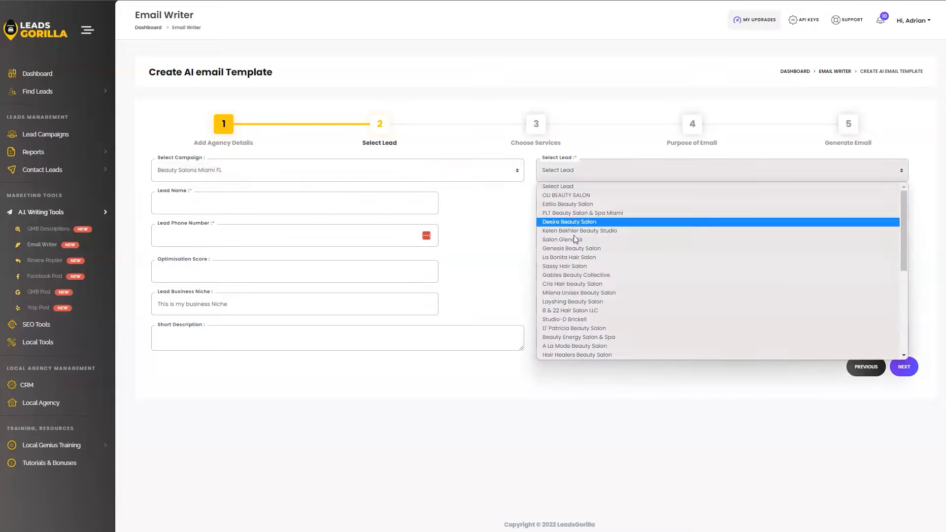
mouse_move(586, 197)
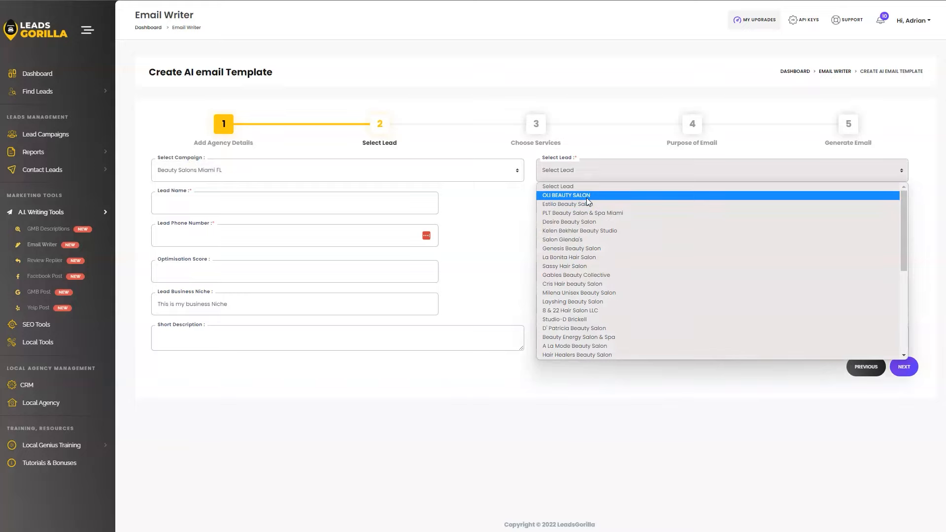
left_click(566, 195)
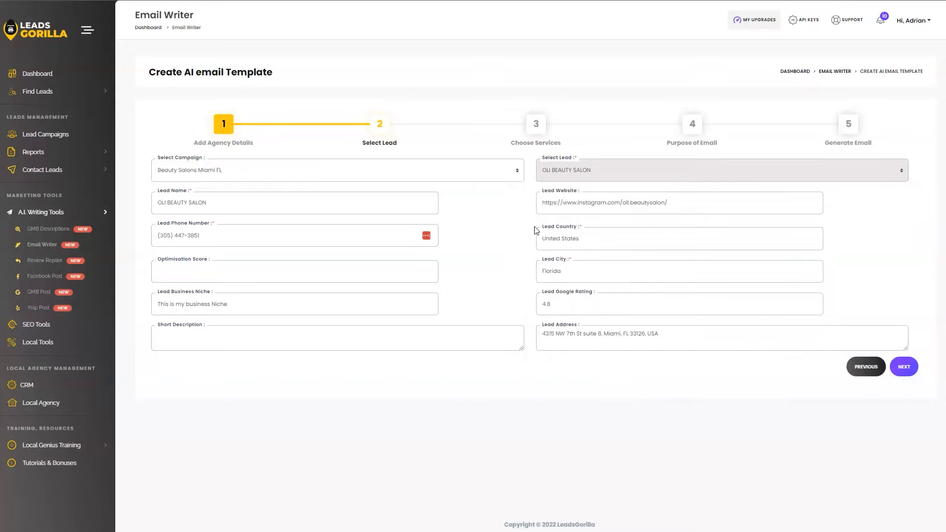
mouse_move(499, 234)
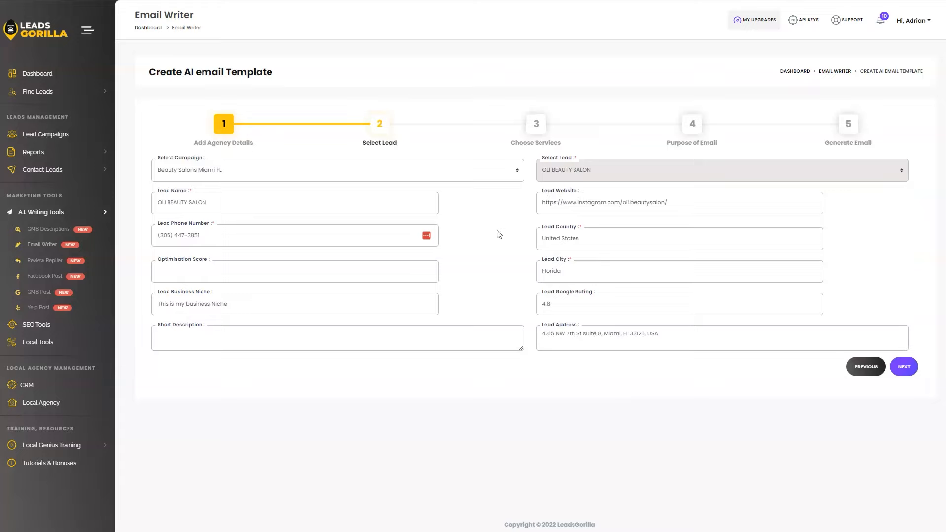
mouse_move(346, 286)
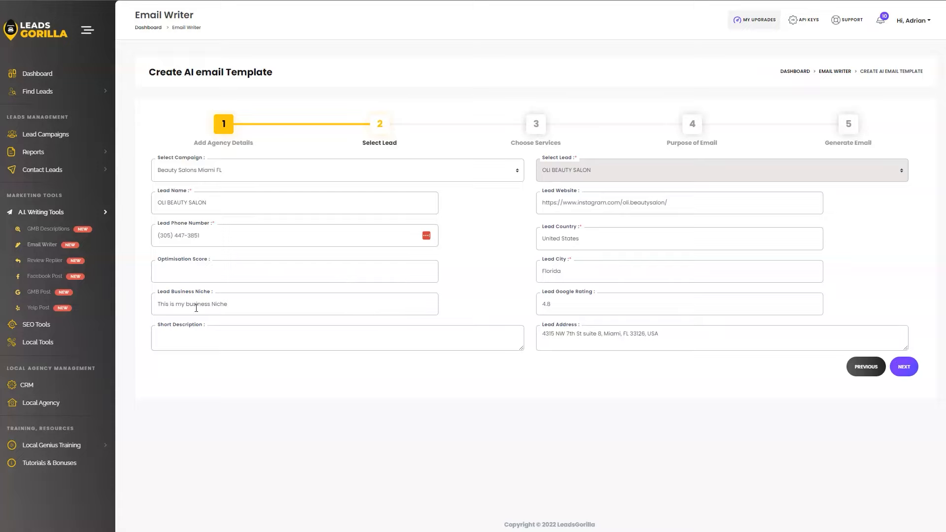
left_click(904, 367)
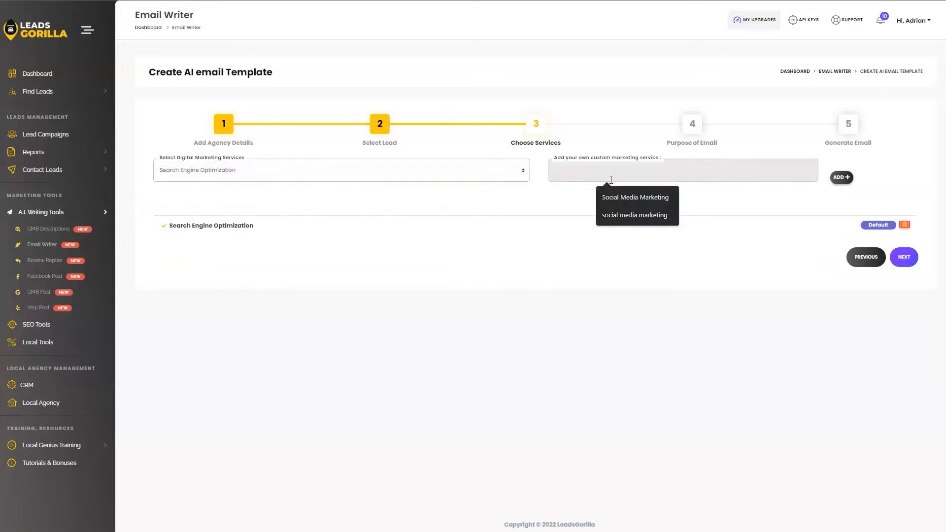
mouse_move(905, 258)
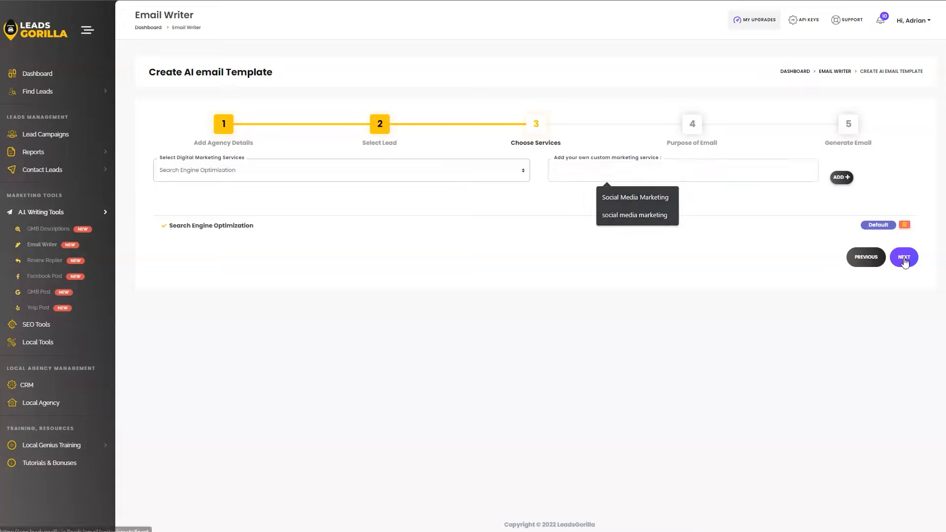
Enter the purpose 'help this business, optimize their google business profile for #1 rankings in google' and generate the email
left_click(903, 258)
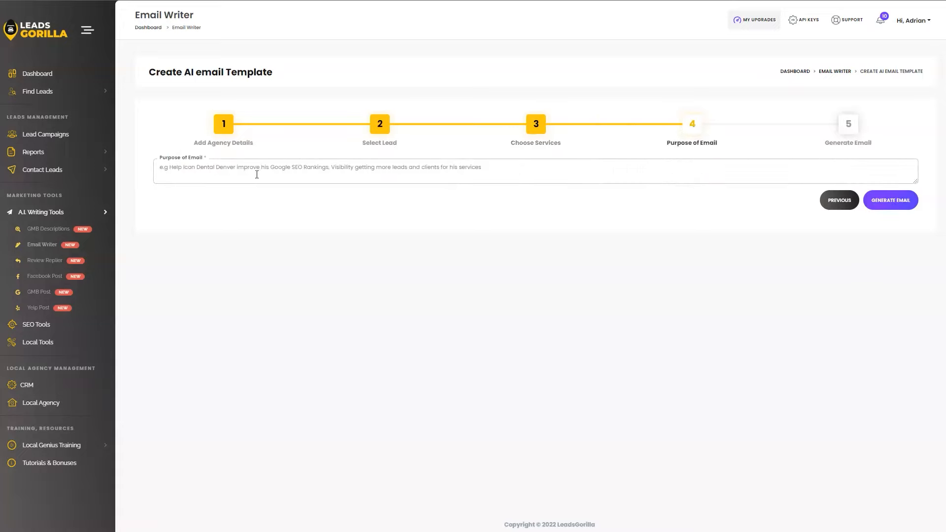
type("help this business, optimize their google business profile for #1 rankings in google and in the 3 pack of Google maps.")
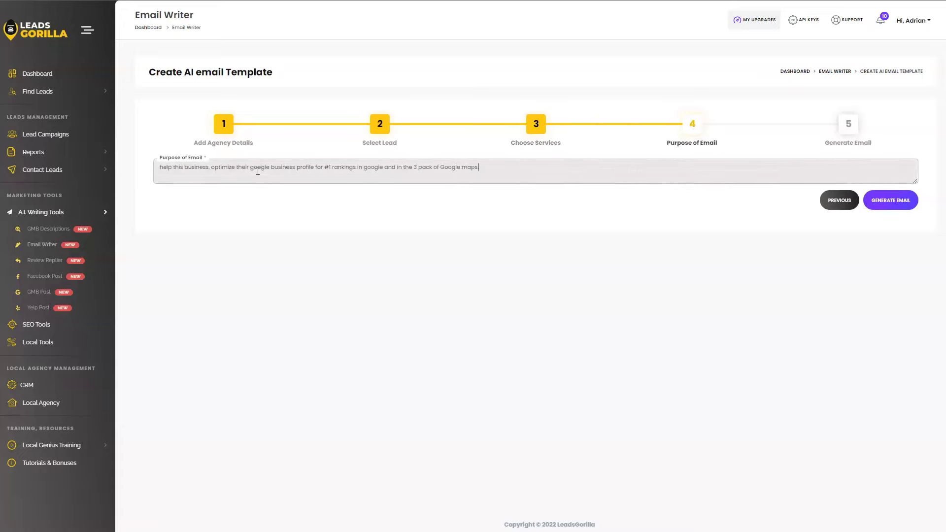
left_click(891, 200)
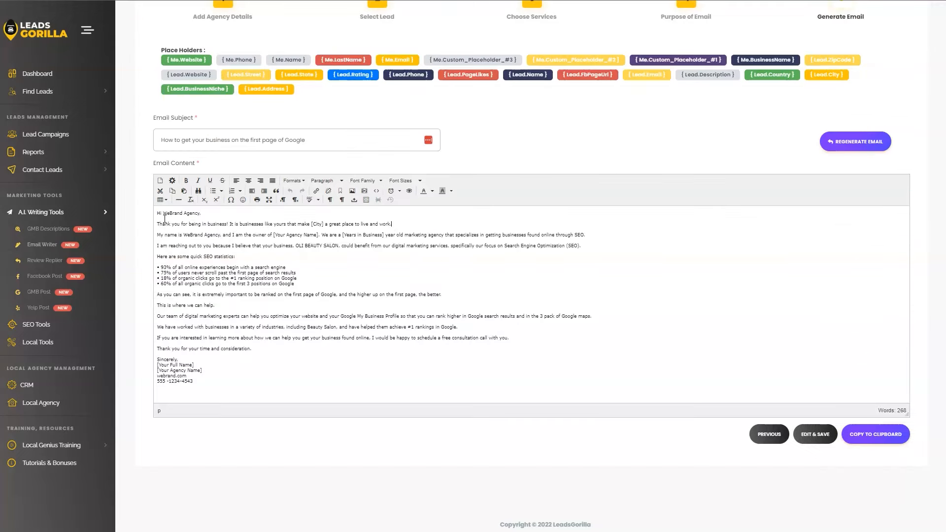
Select the generated email text and save it as the OLI BEAUTY SALON template via Edit & Save
left_click_drag(157, 213, 268, 245)
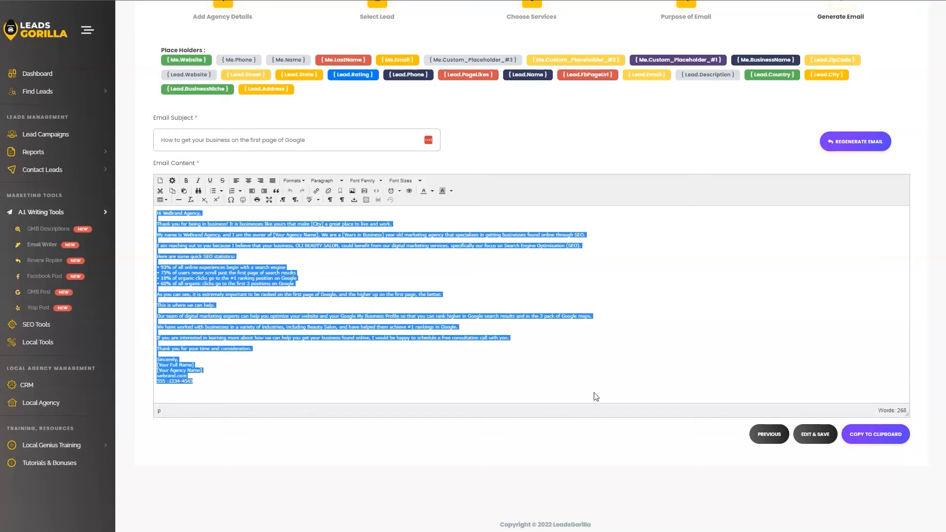
mouse_move(796, 441)
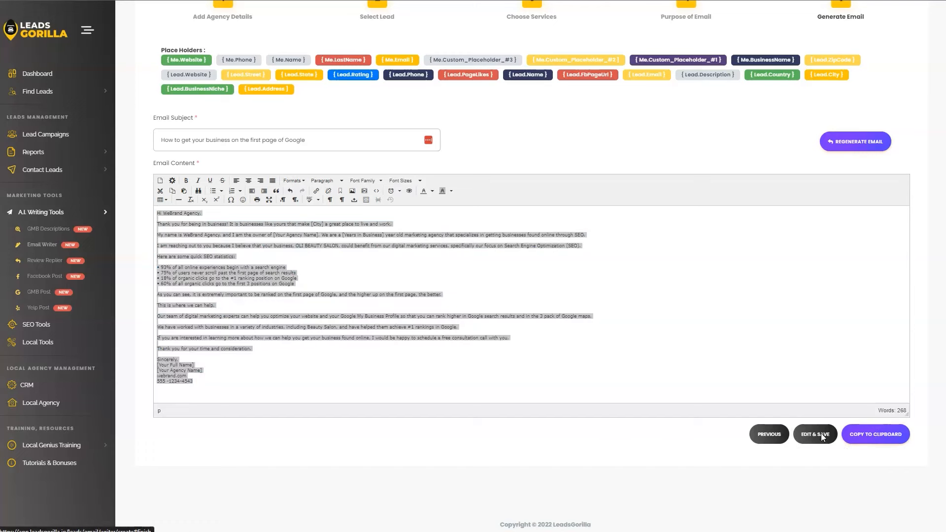
left_click(815, 434)
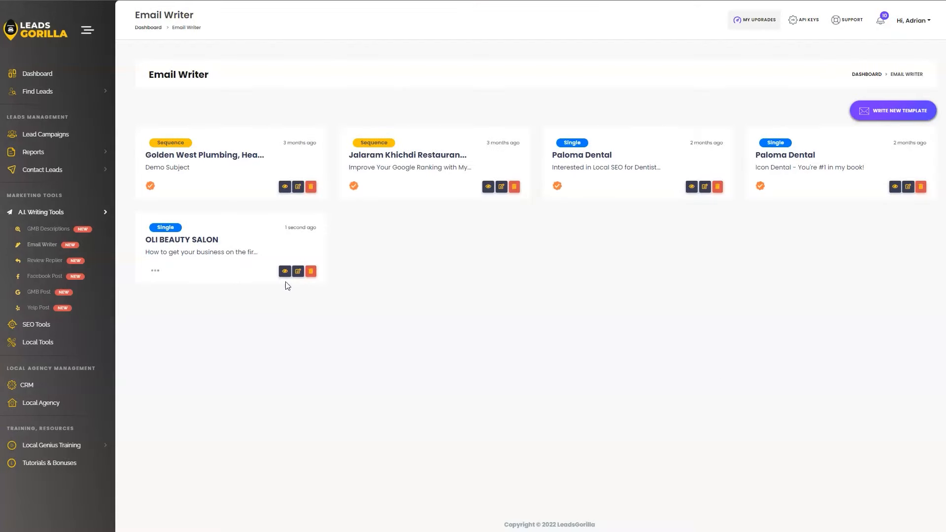
mouse_move(285, 271)
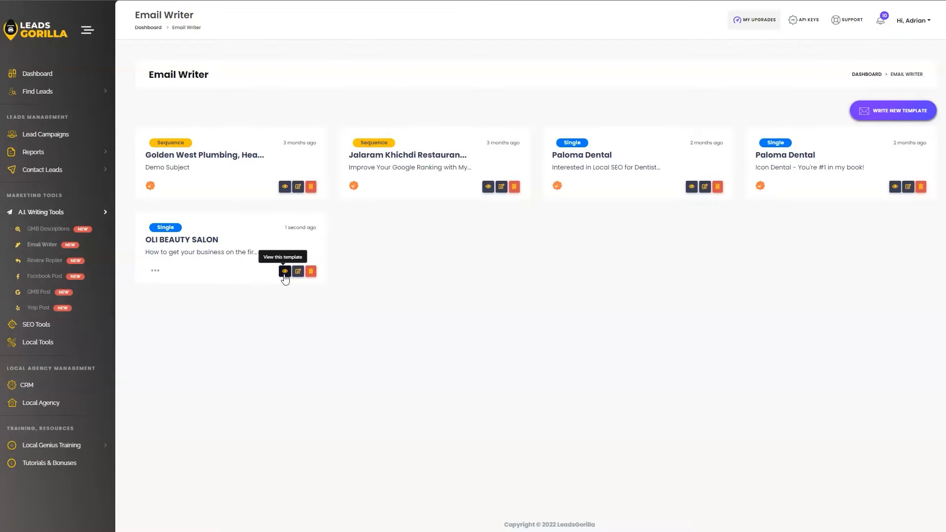
left_click(285, 271)
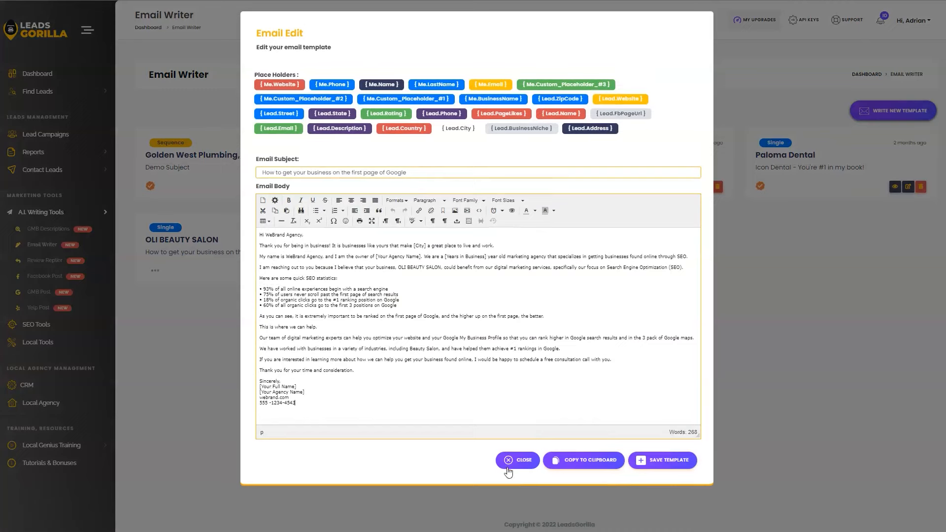
left_click(517, 460)
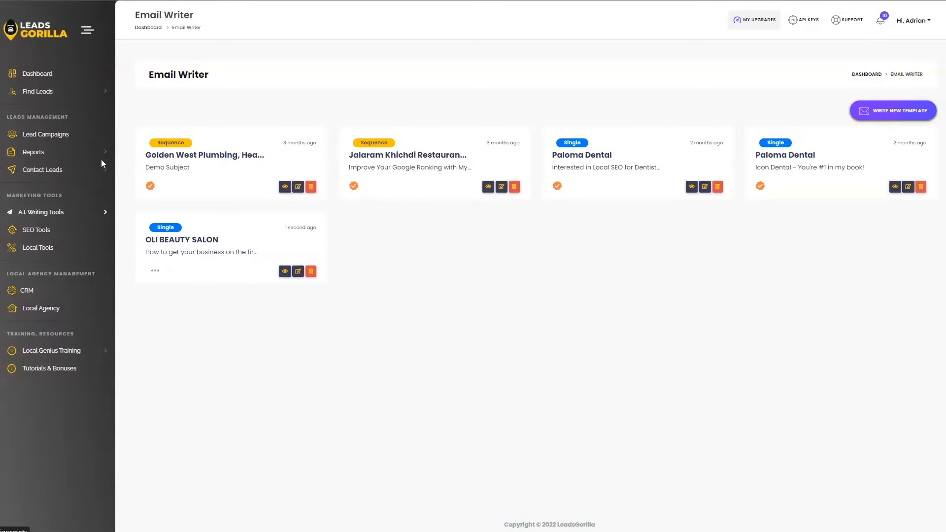
mouse_move(99, 218)
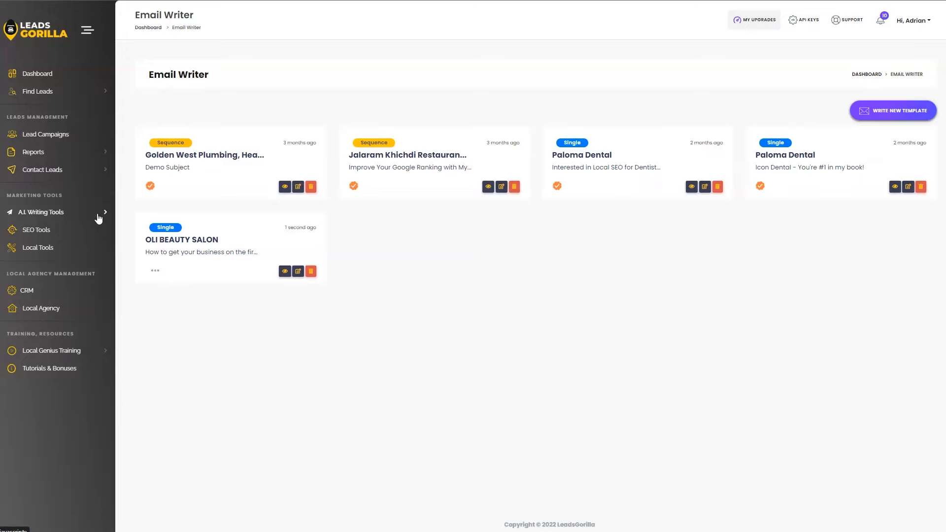
left_click(41, 212)
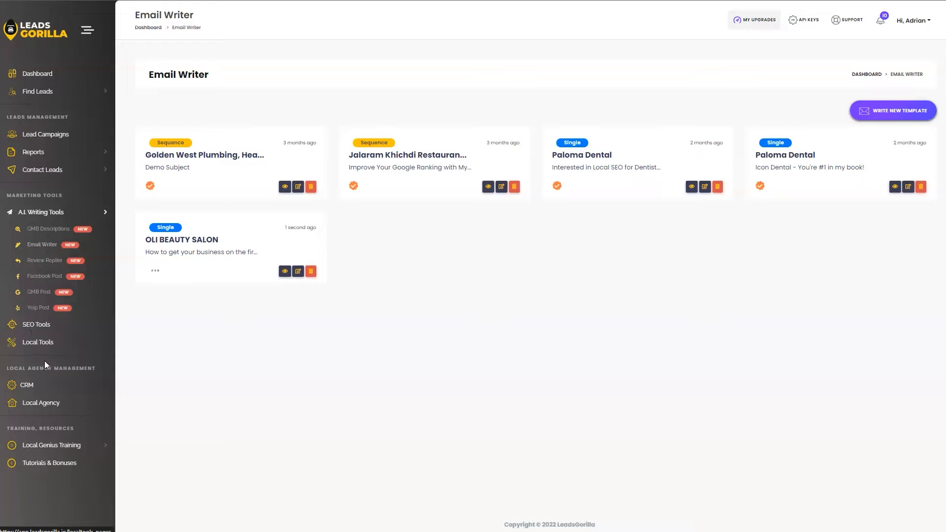
mouse_move(27, 387)
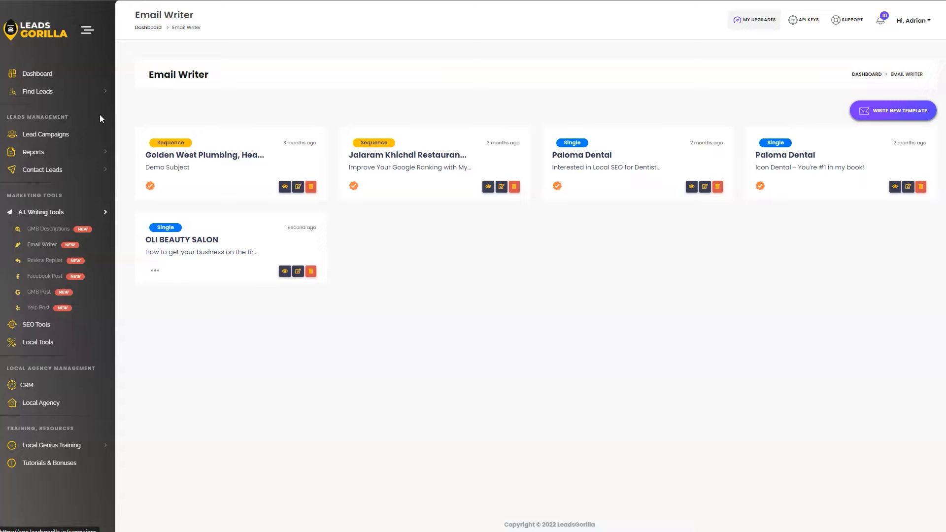
mouse_move(51, 231)
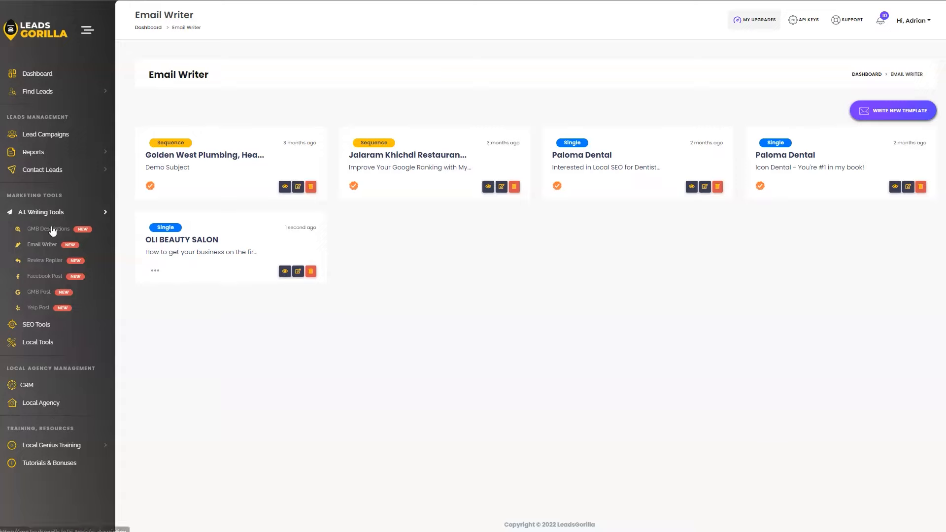
left_click(41, 212)
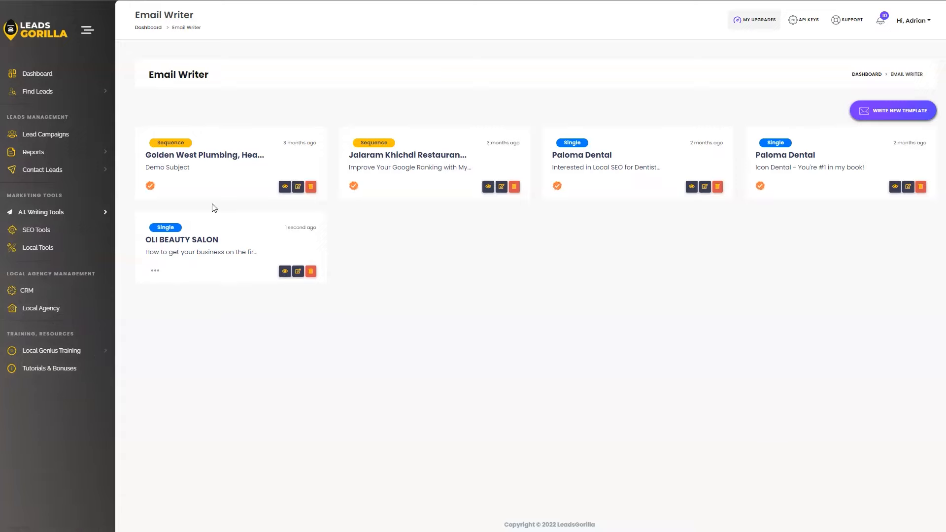
mouse_move(418, 261)
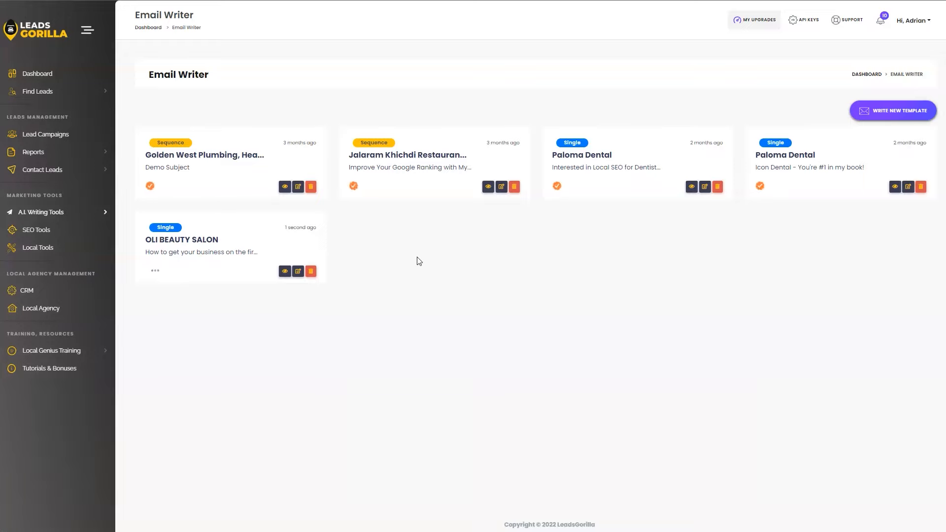